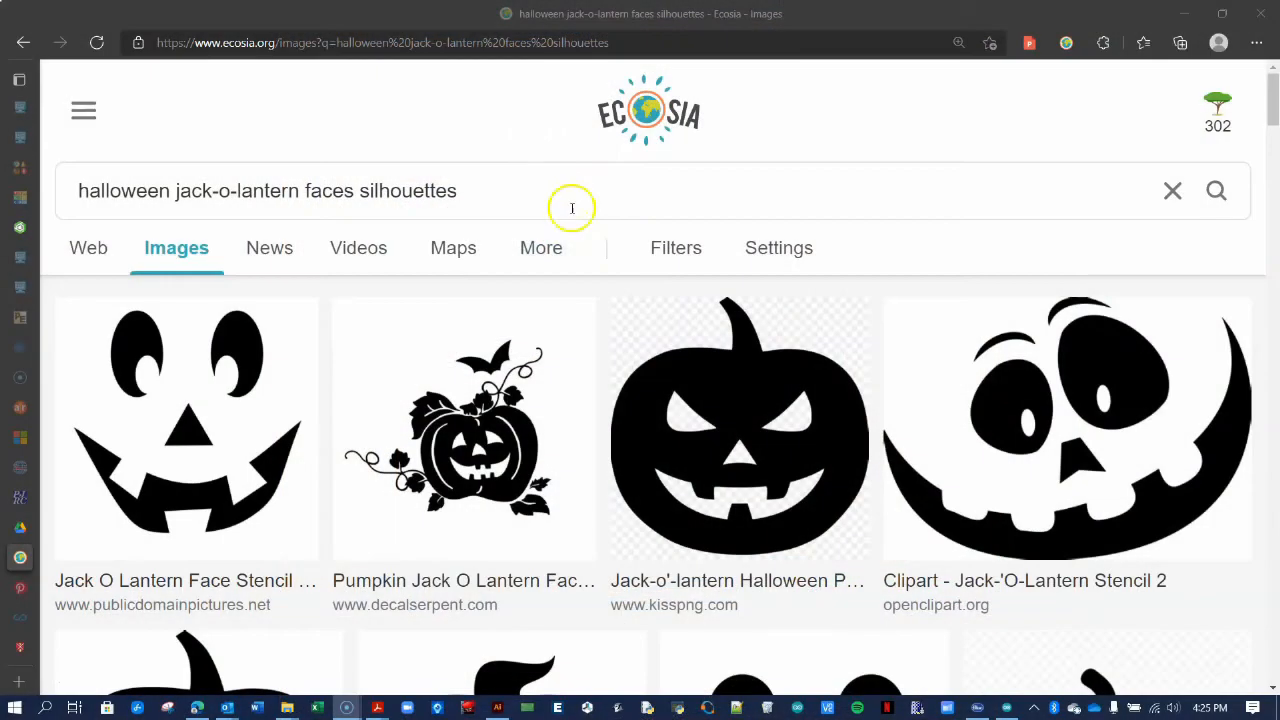
- Enlarge the jack-o-lantern face image in Ecosia and save it to the computer
scroll(down, 3)
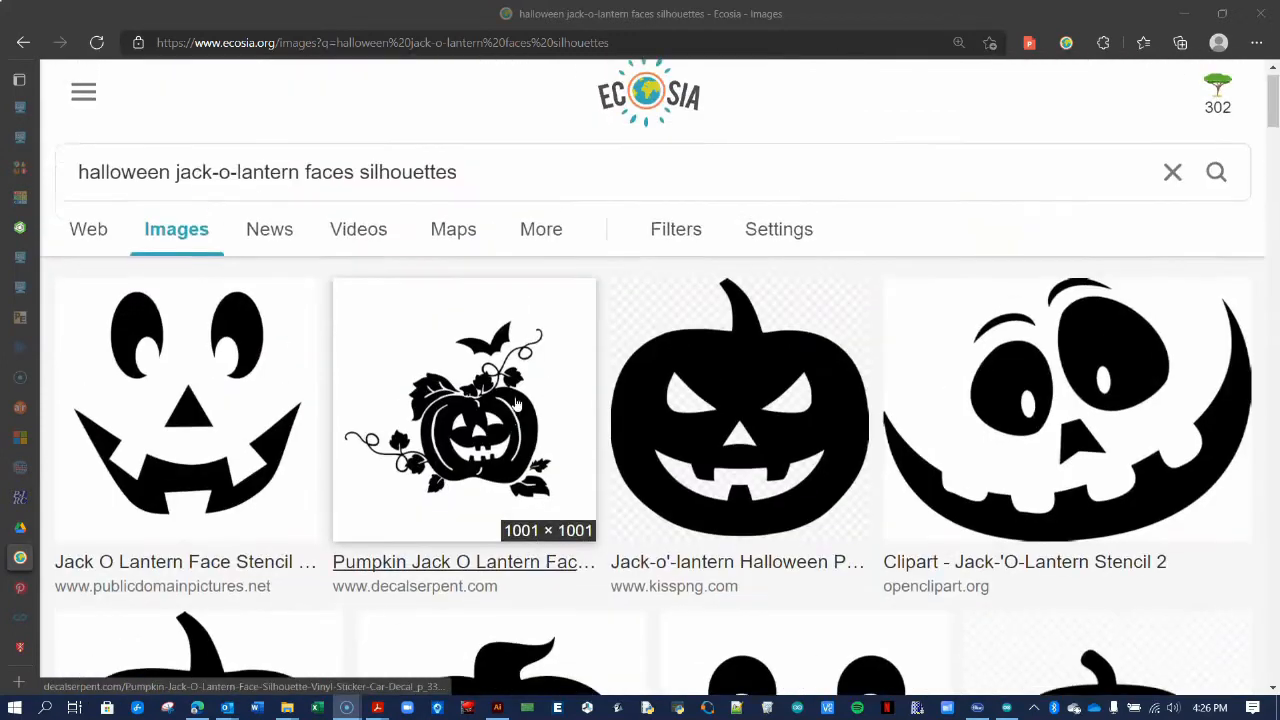
double_click(404, 192)
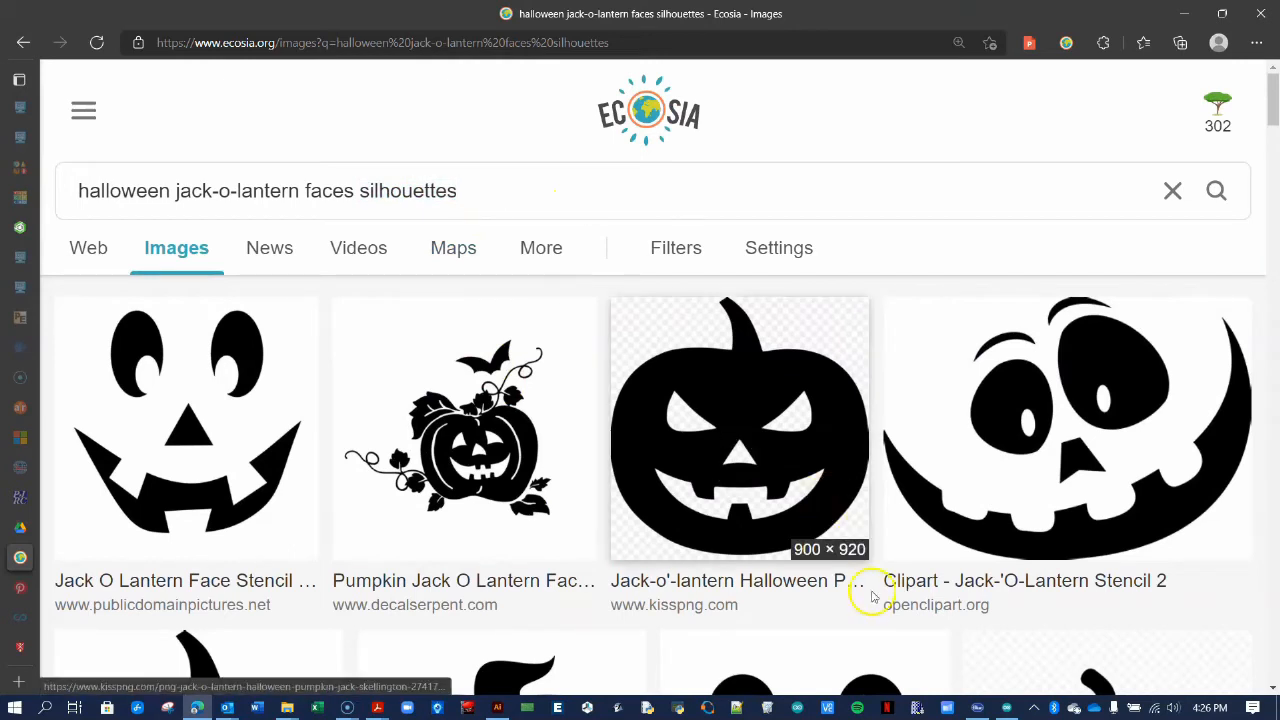
mouse_move(1040, 478)
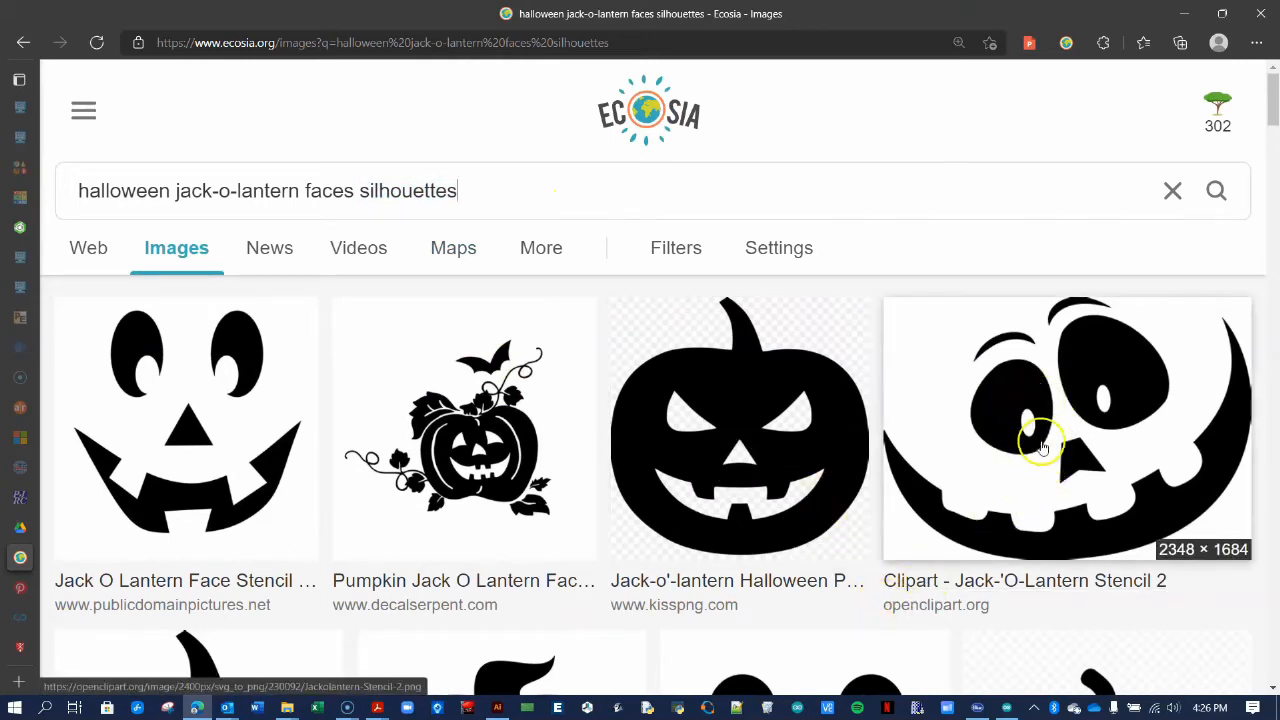
mouse_move(1160, 400)
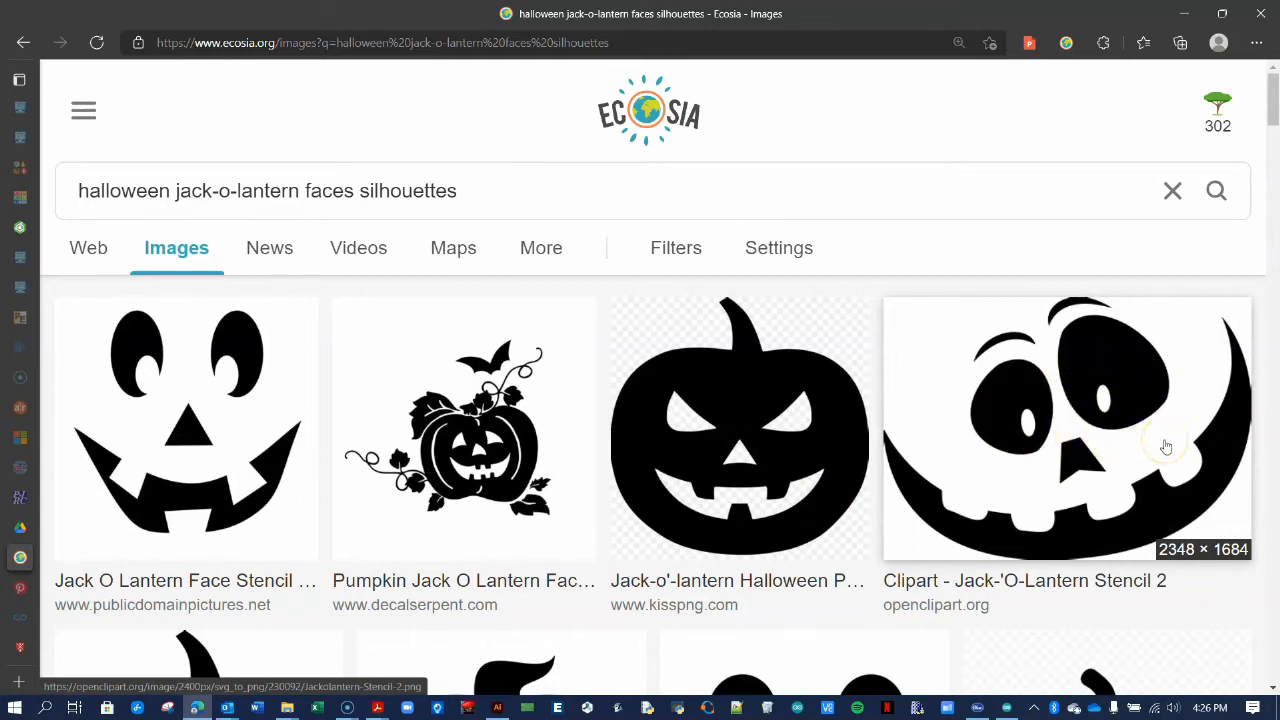
mouse_move(164, 402)
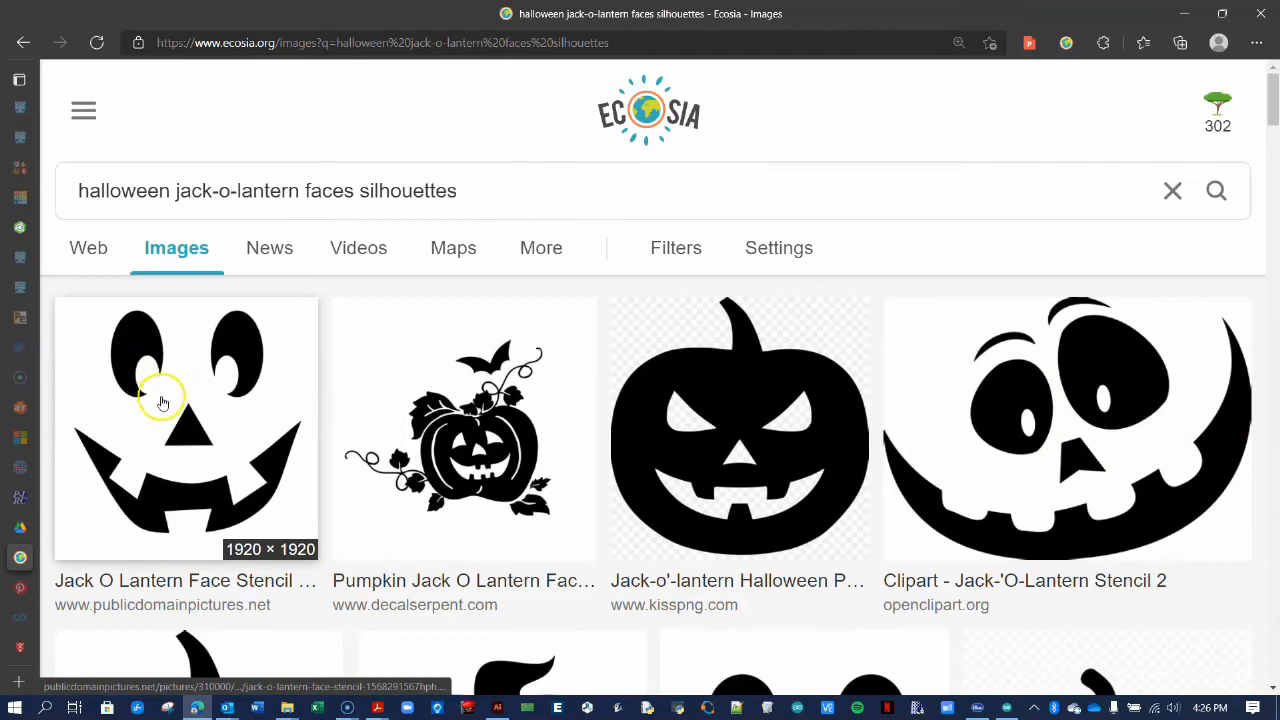
click(186, 428)
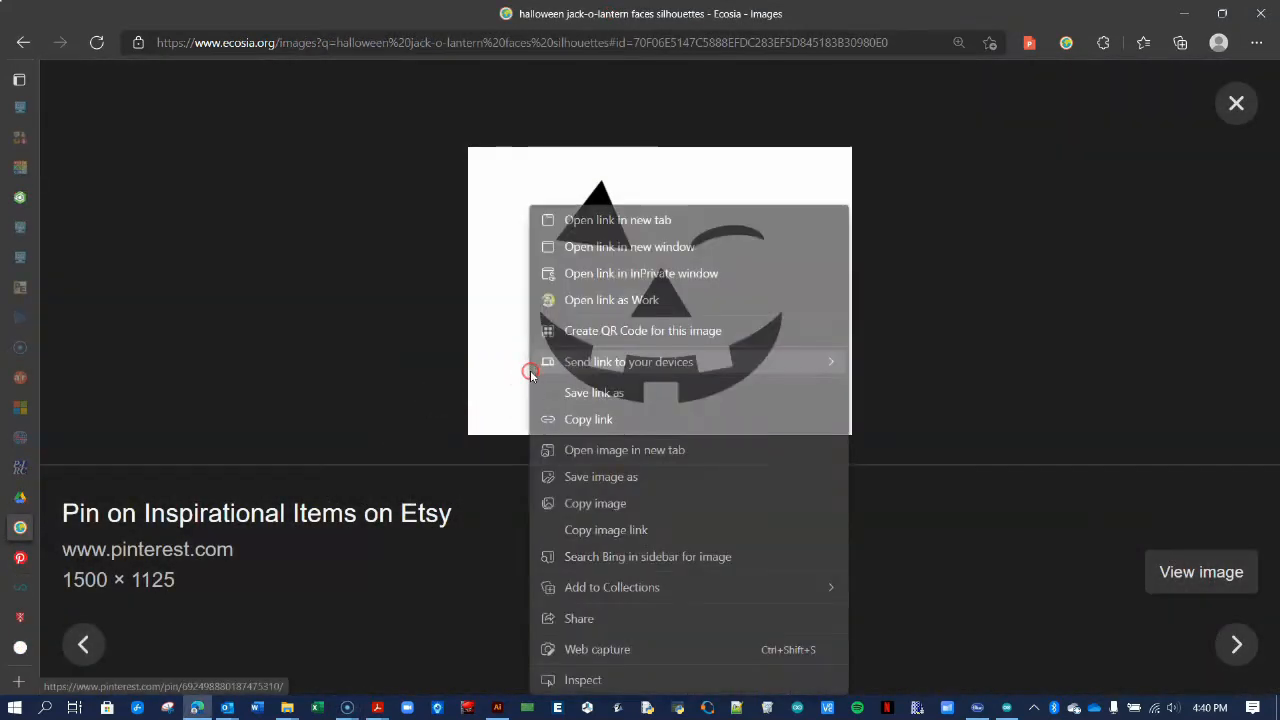
click(600, 476)
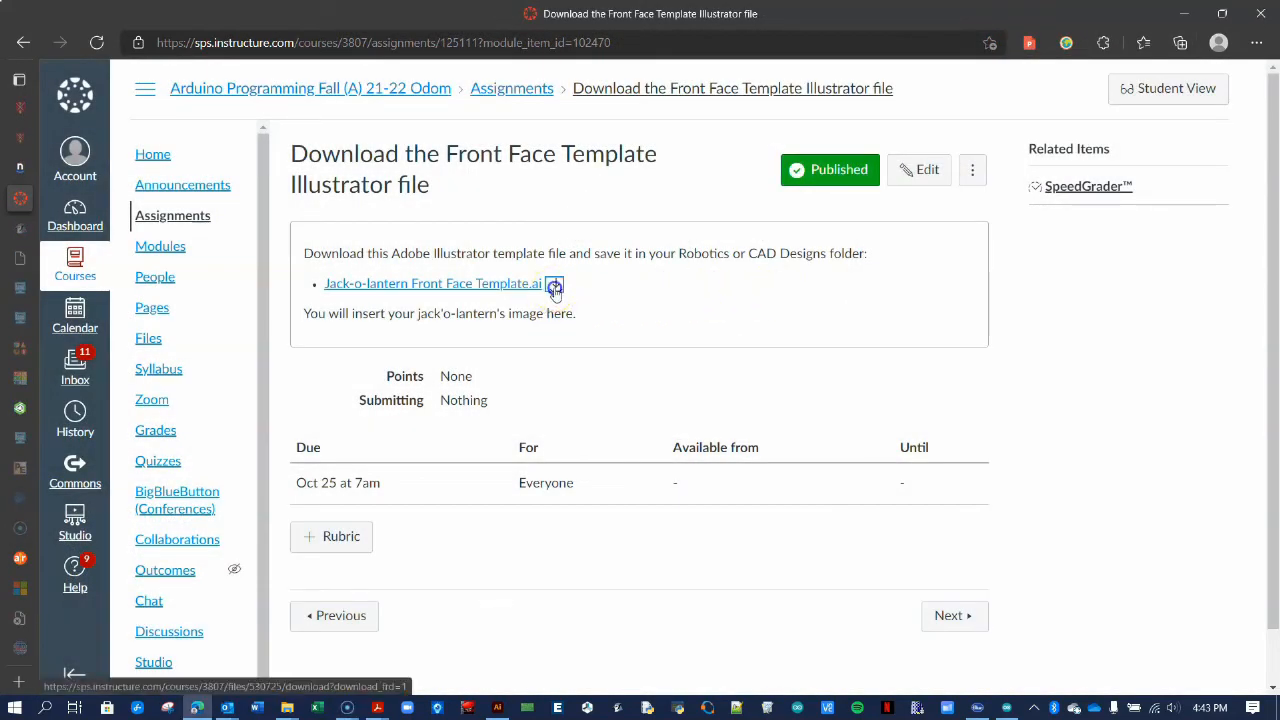
- Download the Front Face Template, rename it to end with 'Odom.ai', and open it in Illustrator
click(556, 284)
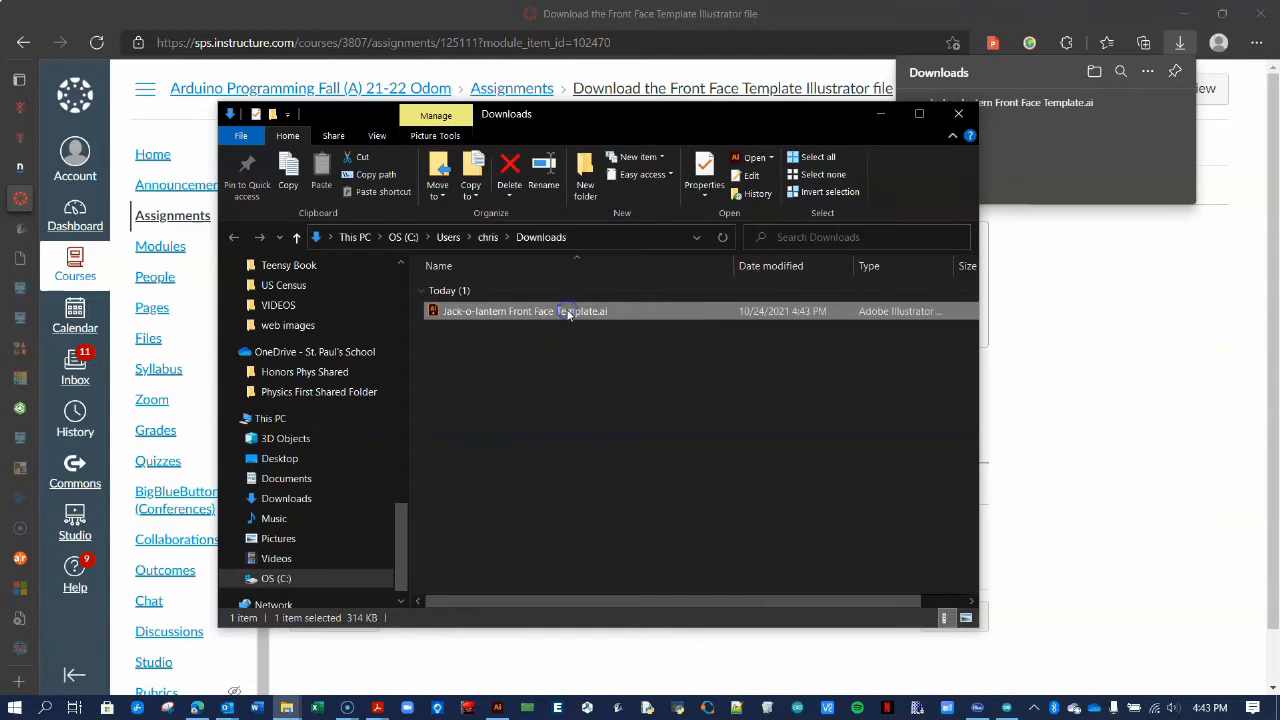
click(524, 312)
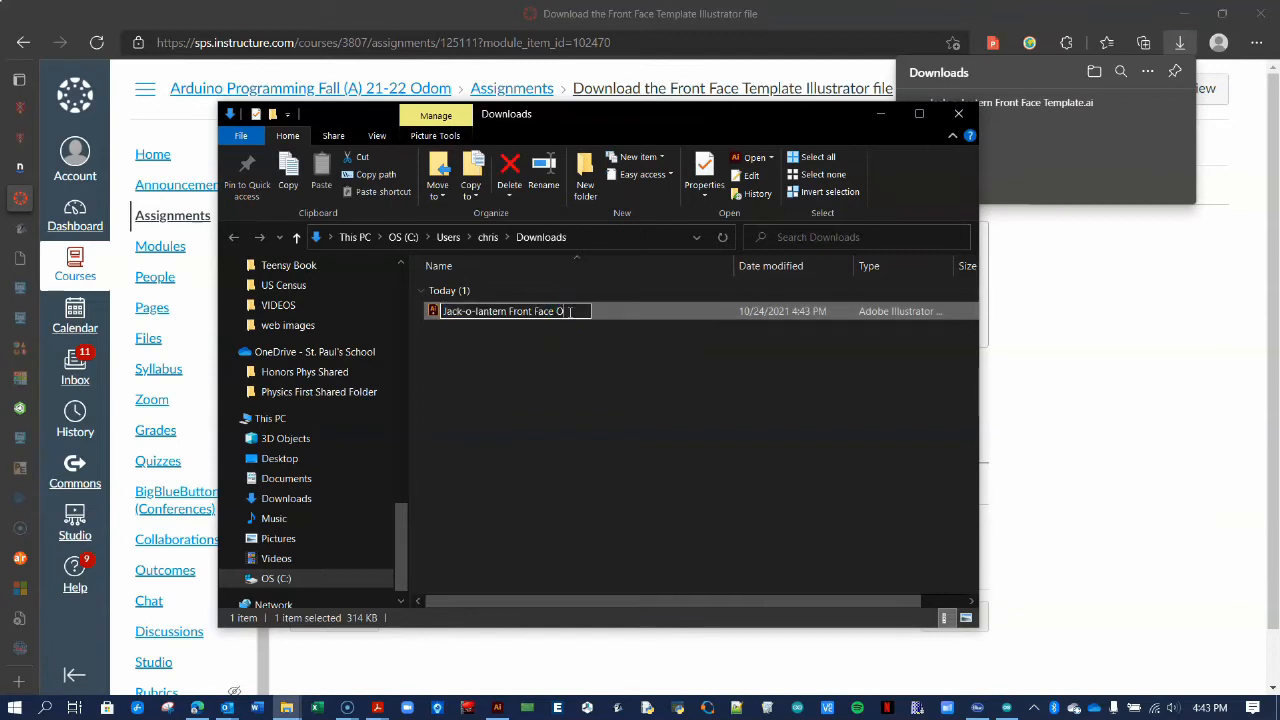
text(dom.ai)
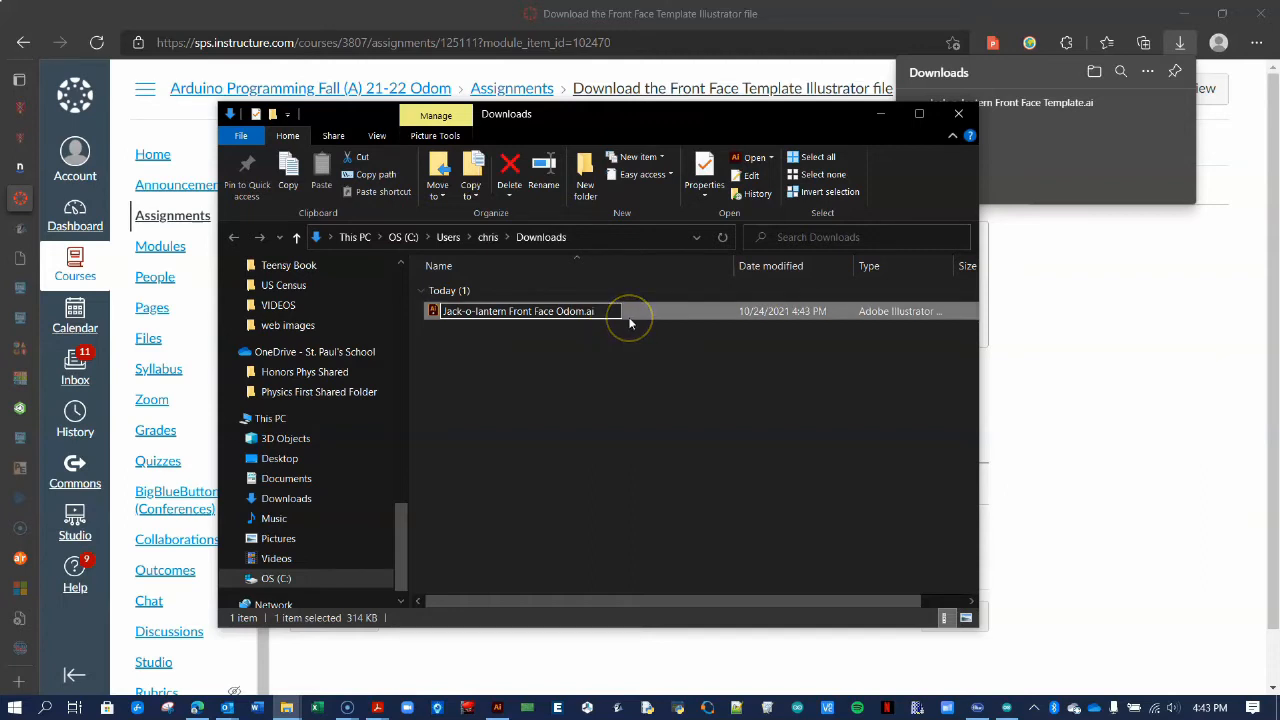
double_click(520, 312)
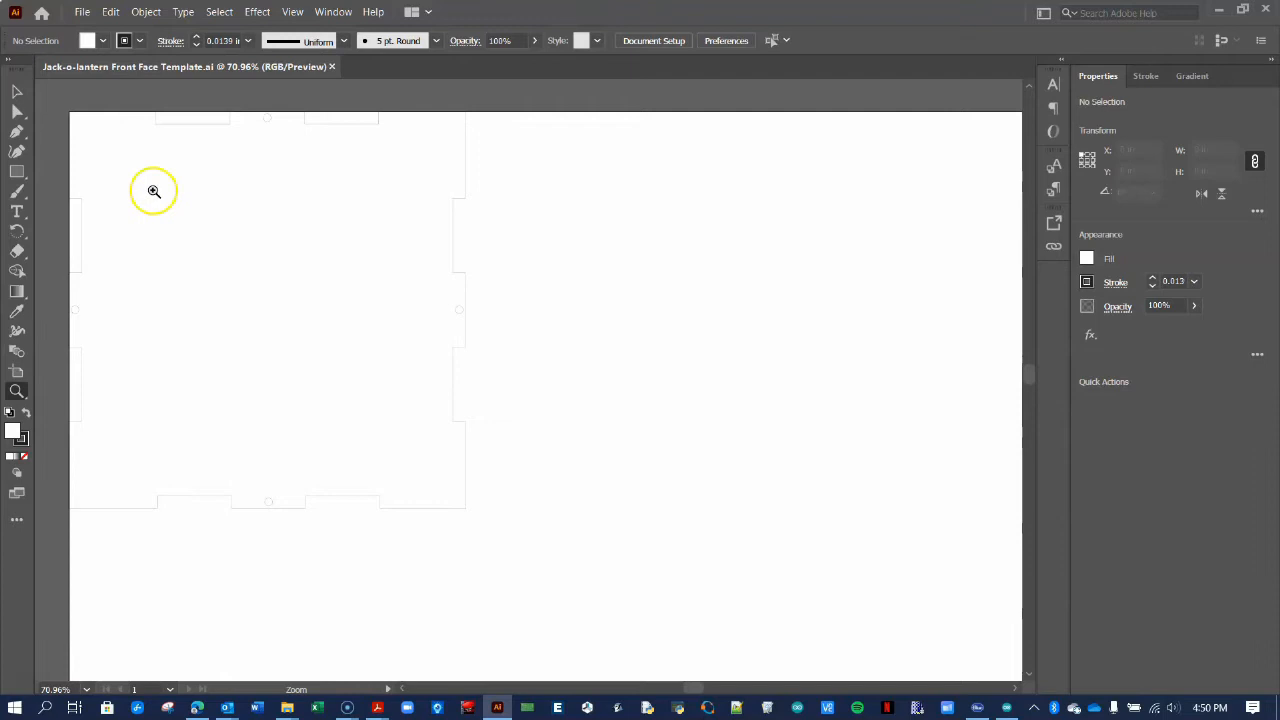
- Show rulers via View > Rulers and shift the template further into view
click(292, 12)
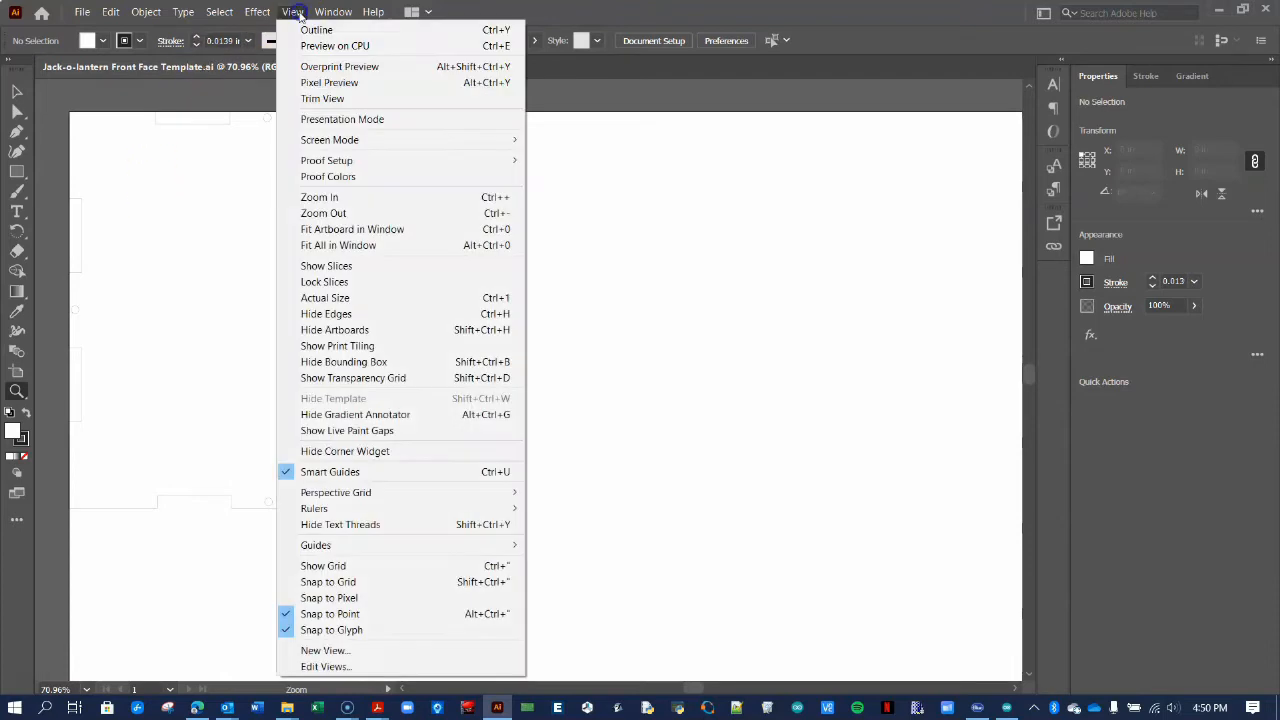
mouse_move(314, 508)
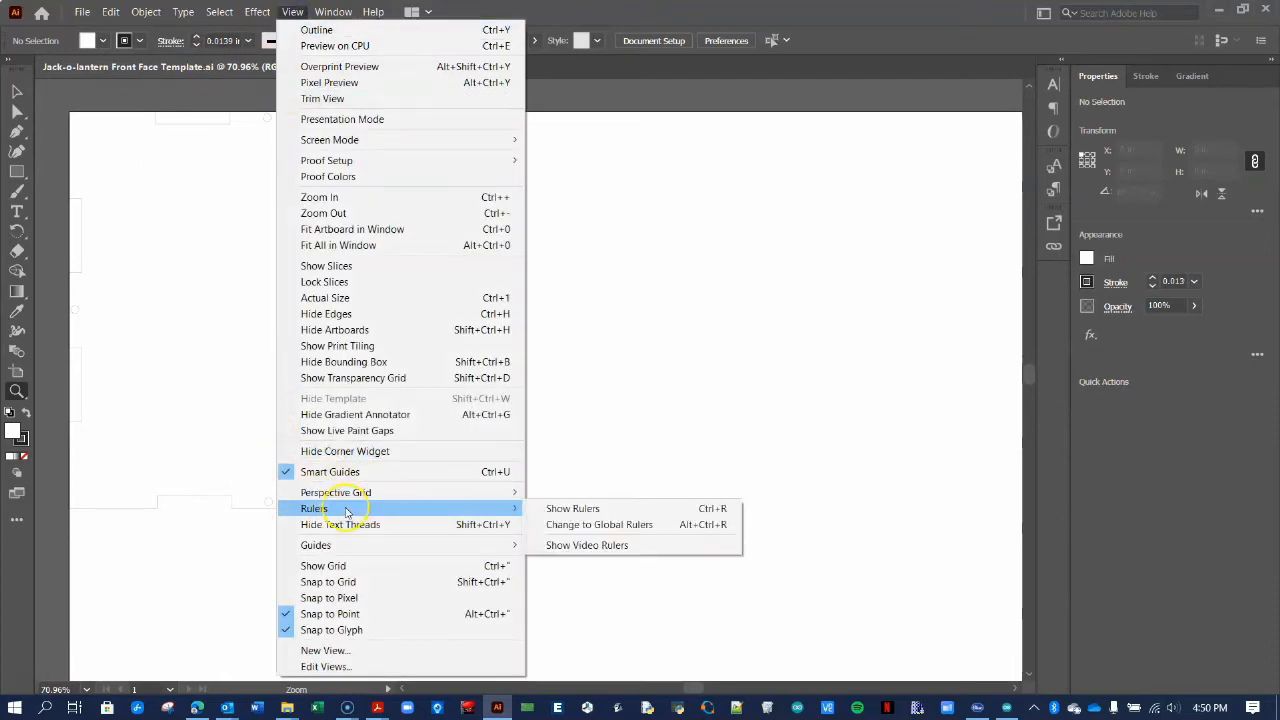
click(572, 508)
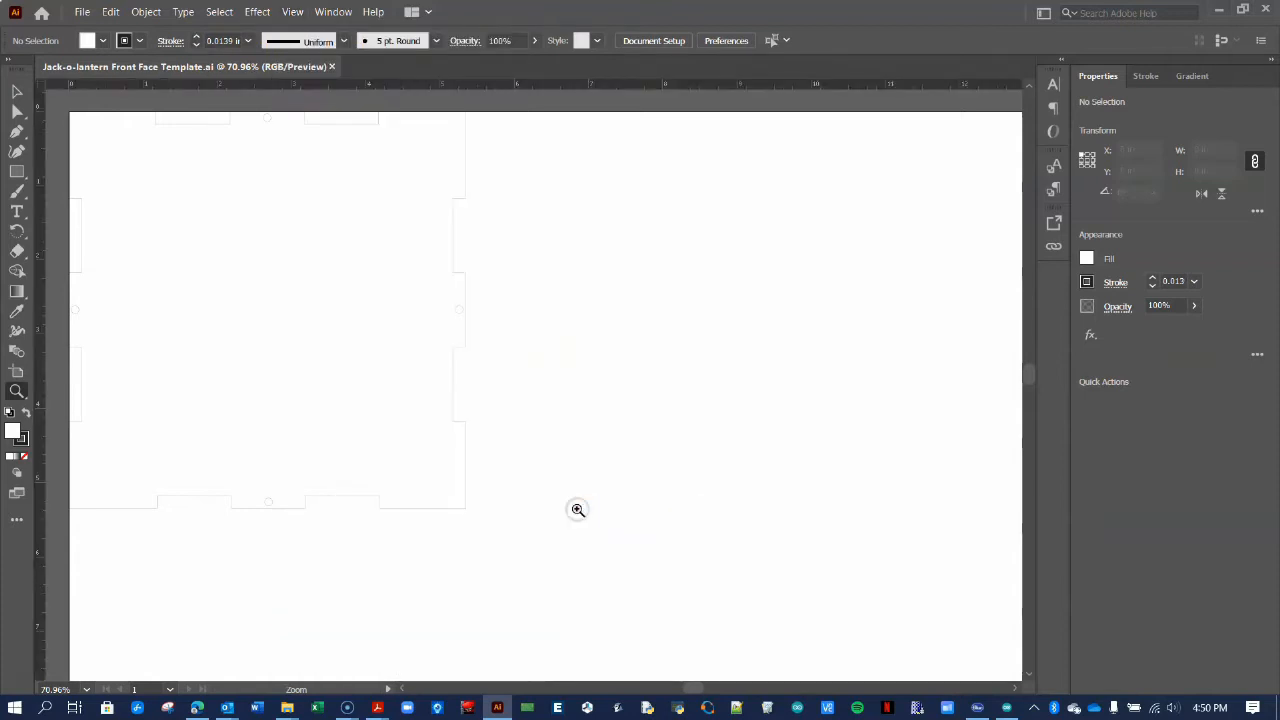
mouse_move(152, 162)
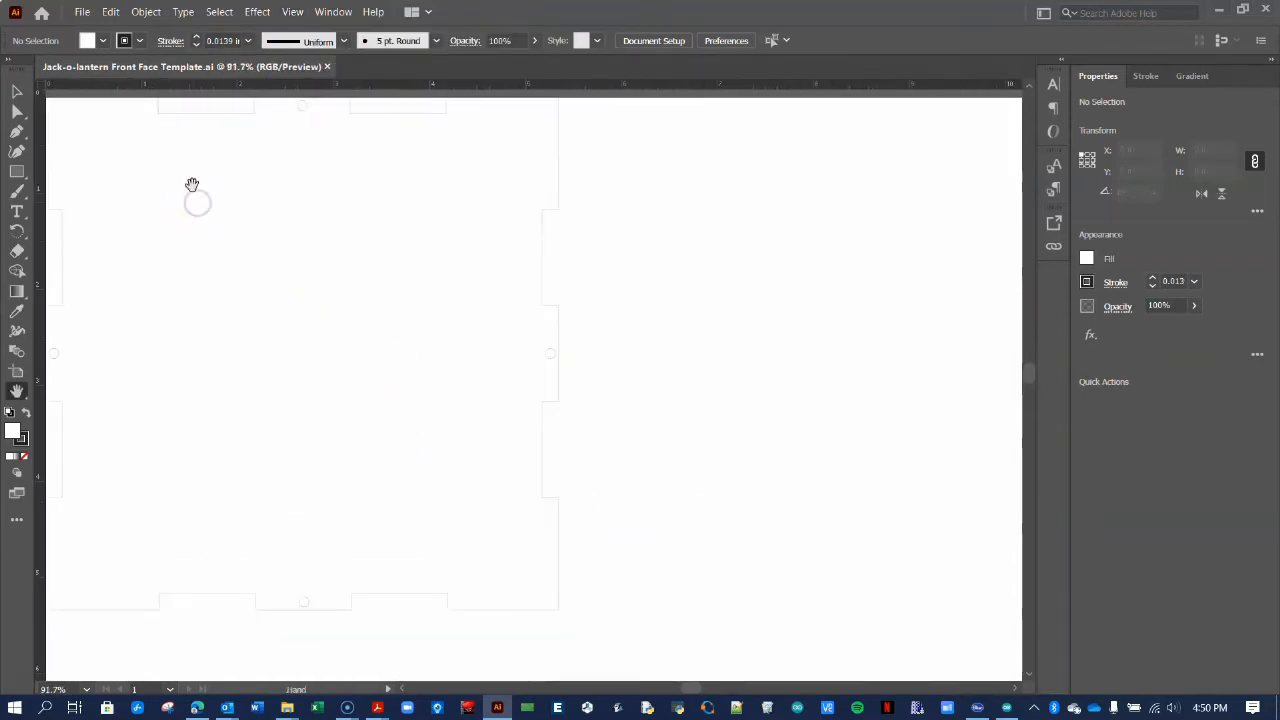
drag(192, 184, 400, 98)
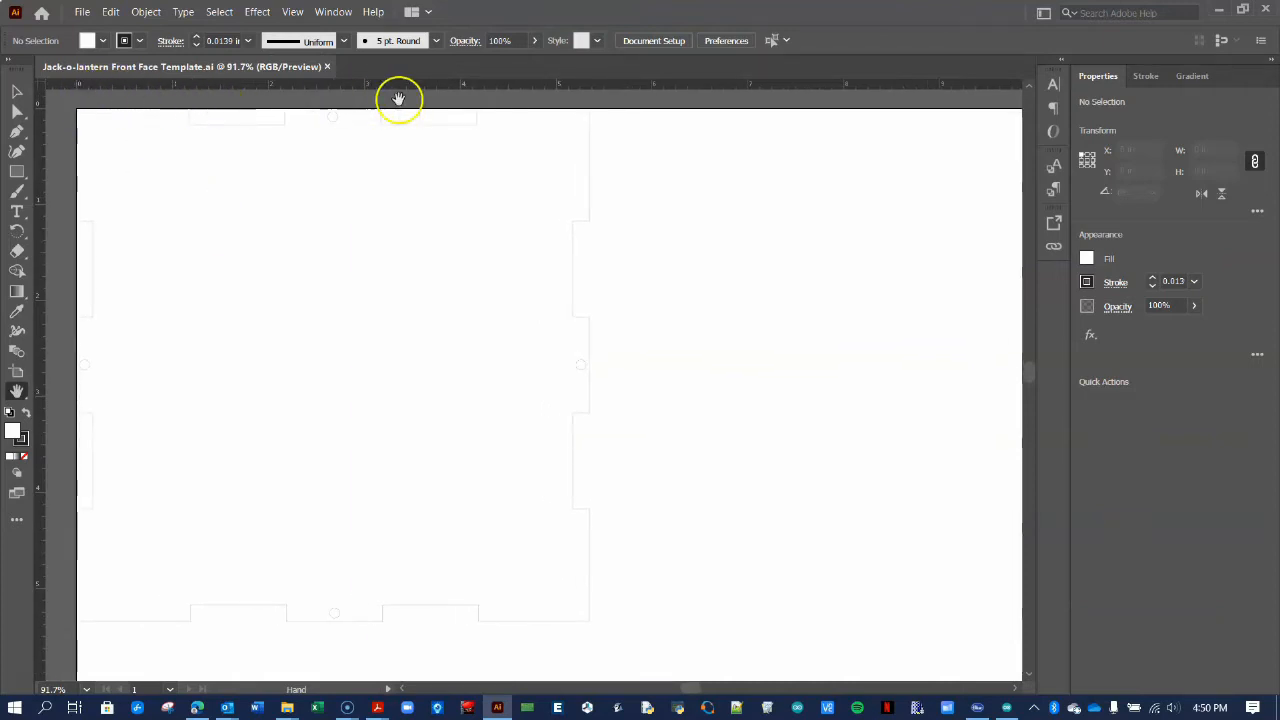
mouse_move(184, 158)
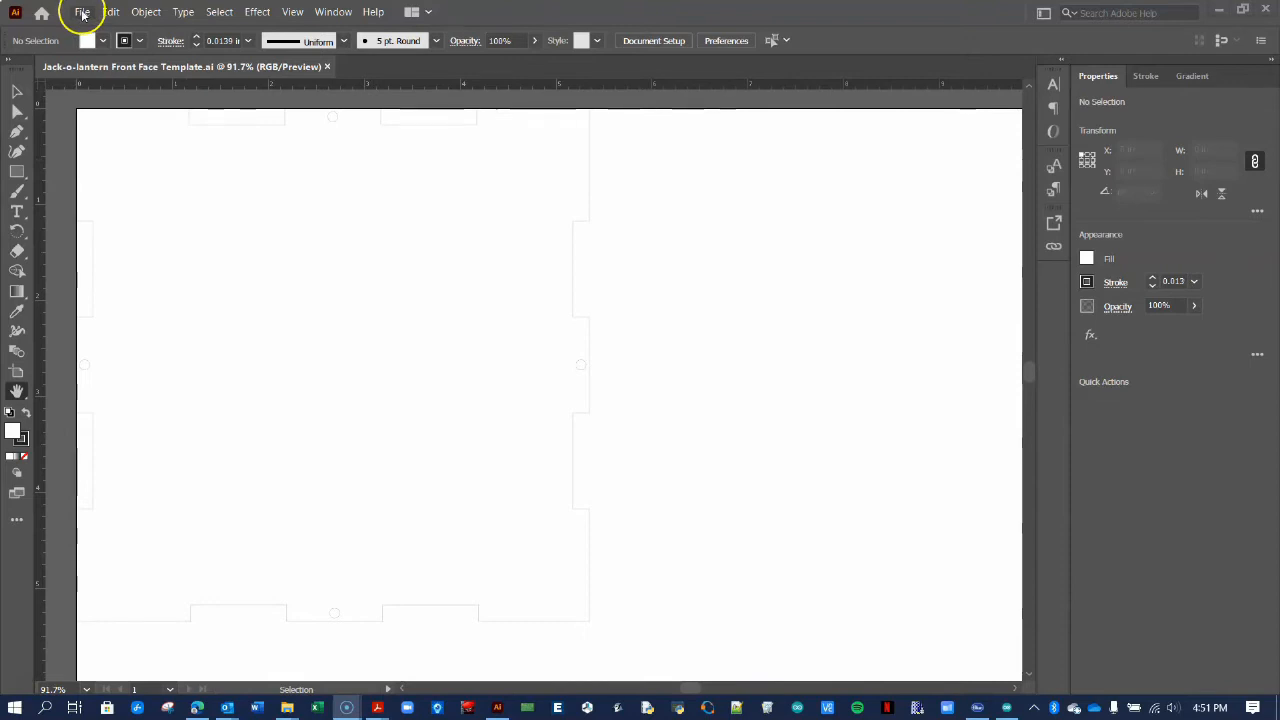
- Save As 'jack-o-lantern Front Face Odom.ai' and accept the Illustrator save options
click(82, 12)
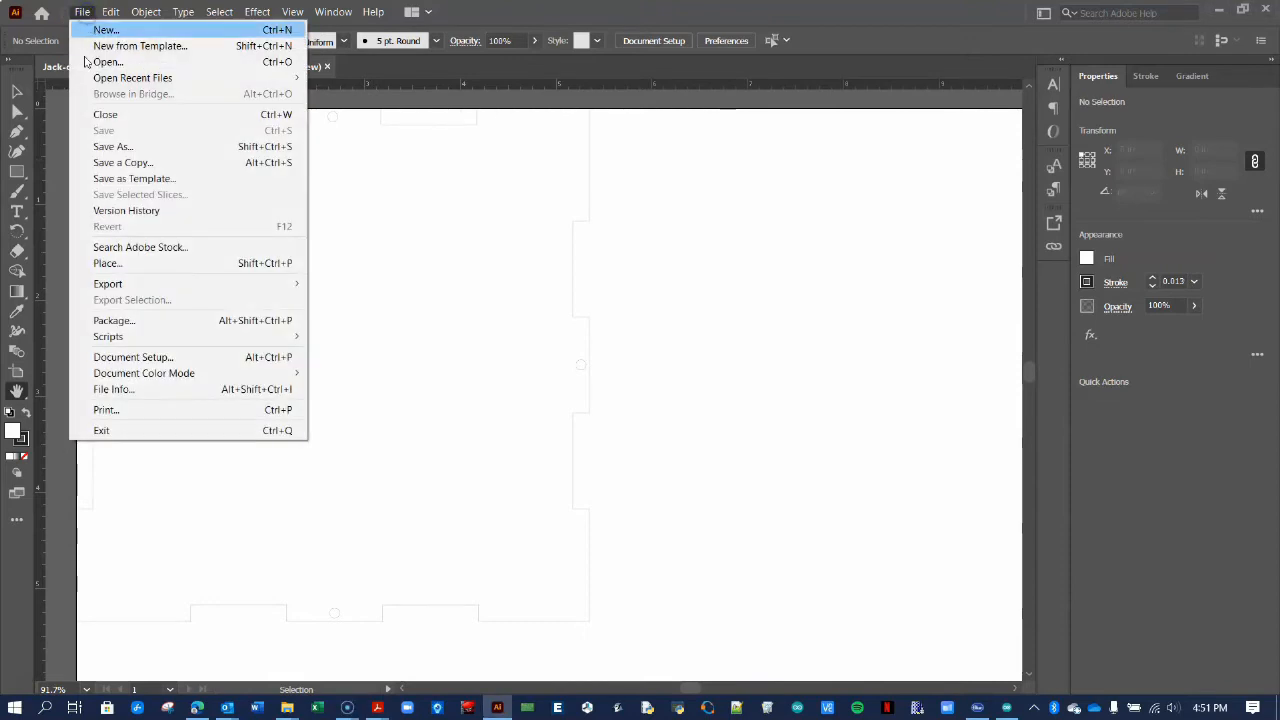
click(112, 146)
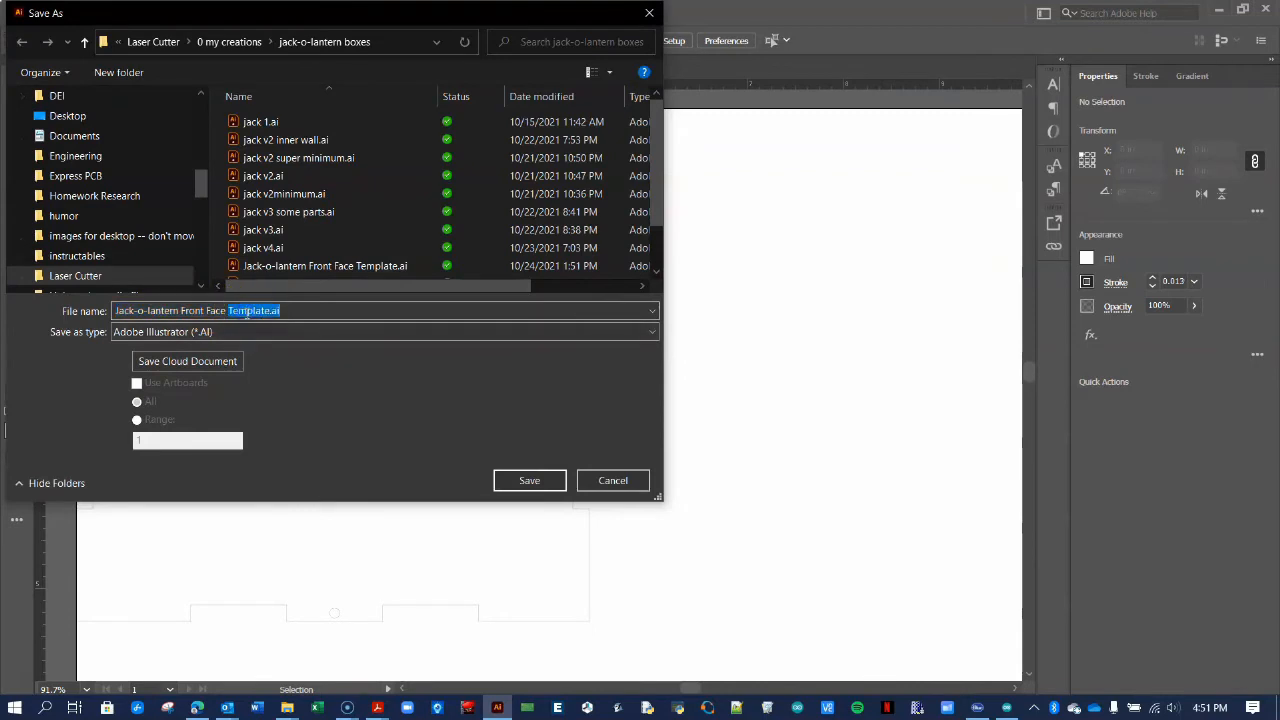
text(Odom)
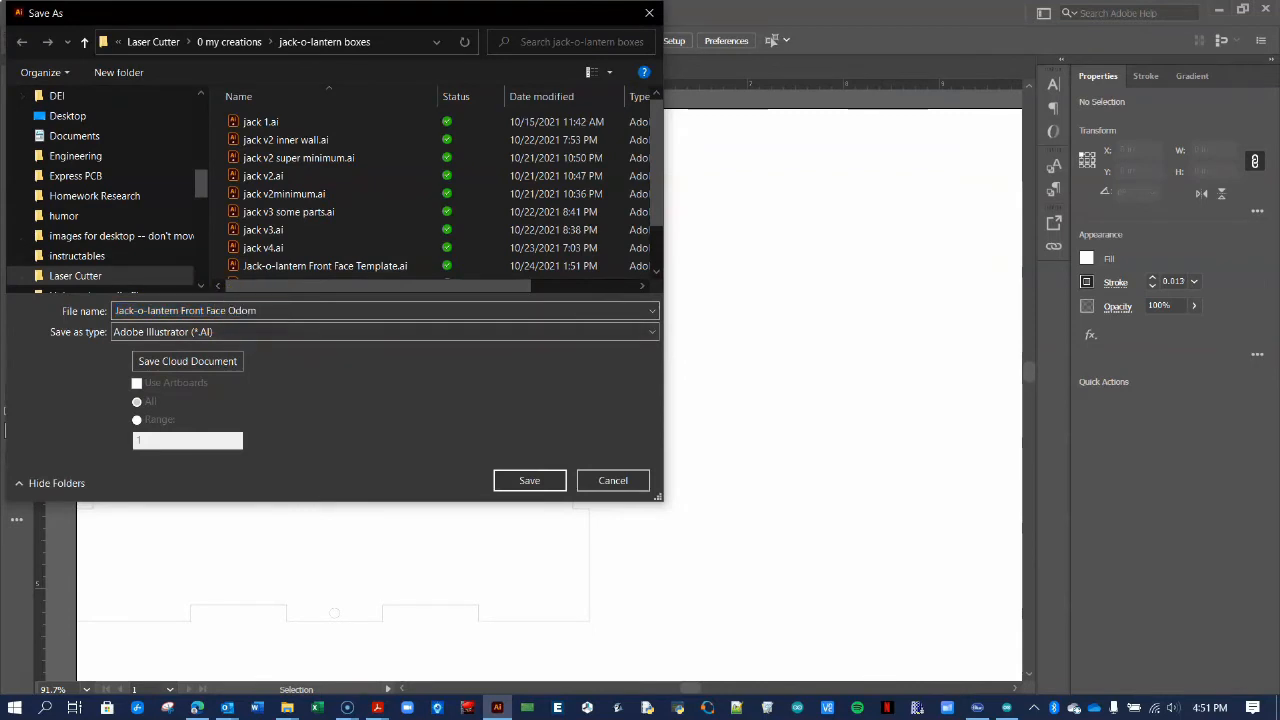
click(528, 480)
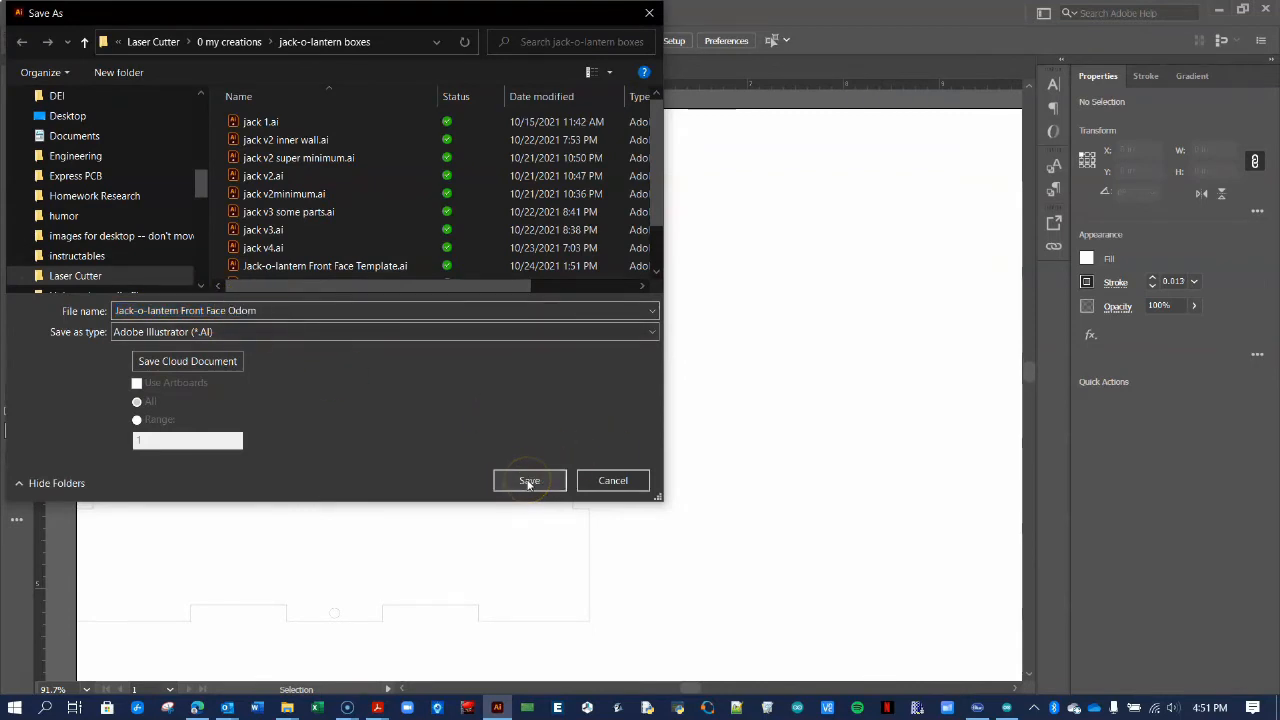
click(528, 480)
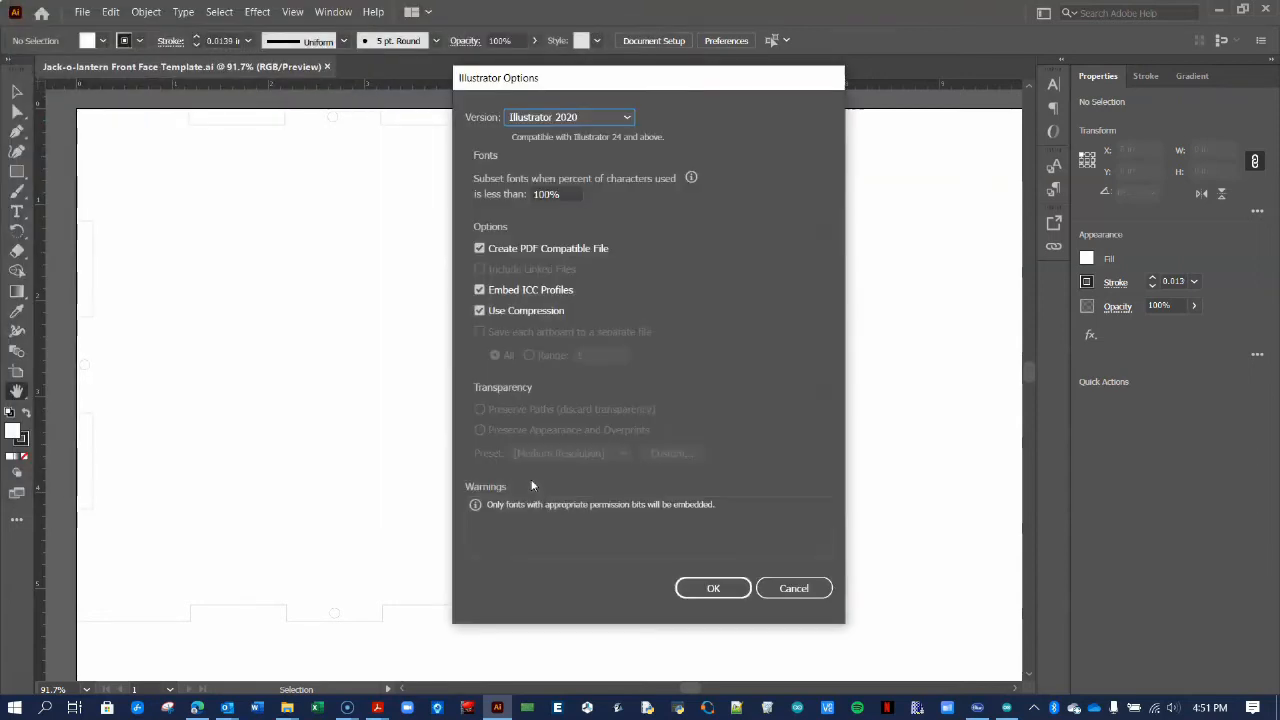
click(712, 588)
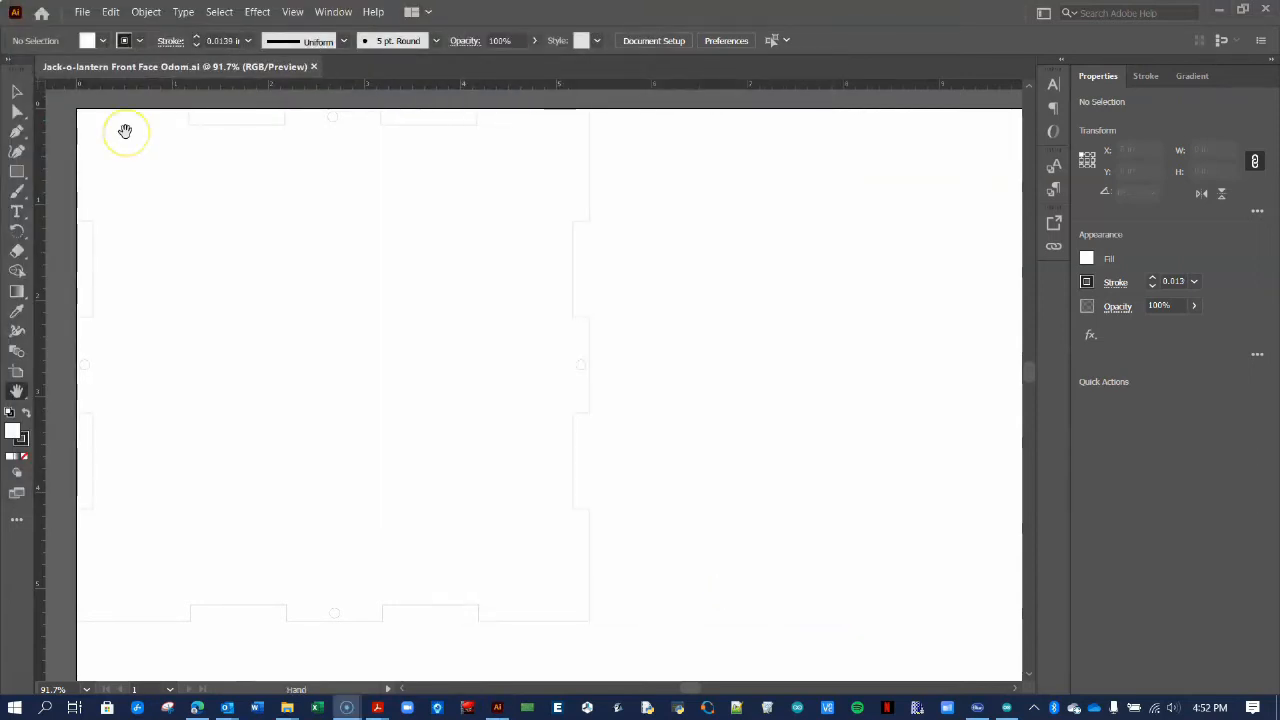
- In Edit > Preferences > Units, confirm General, Stroke and Type all use inches
click(110, 12)
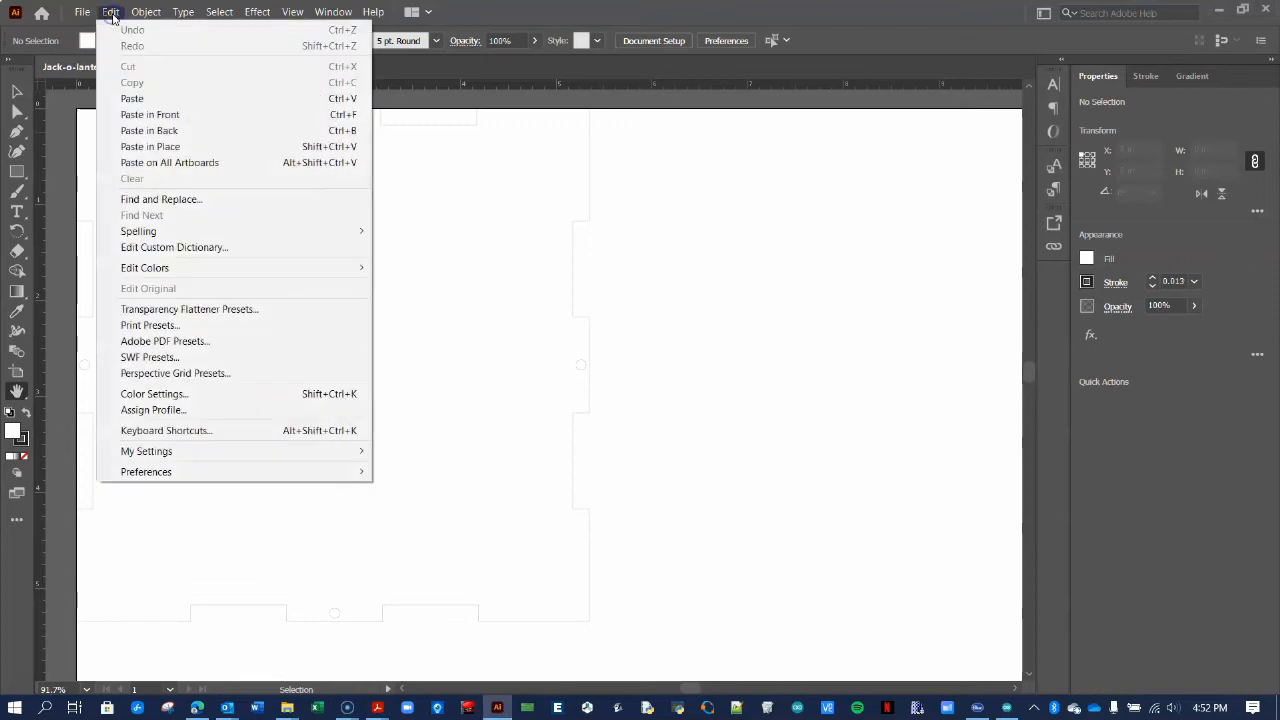
mouse_move(146, 472)
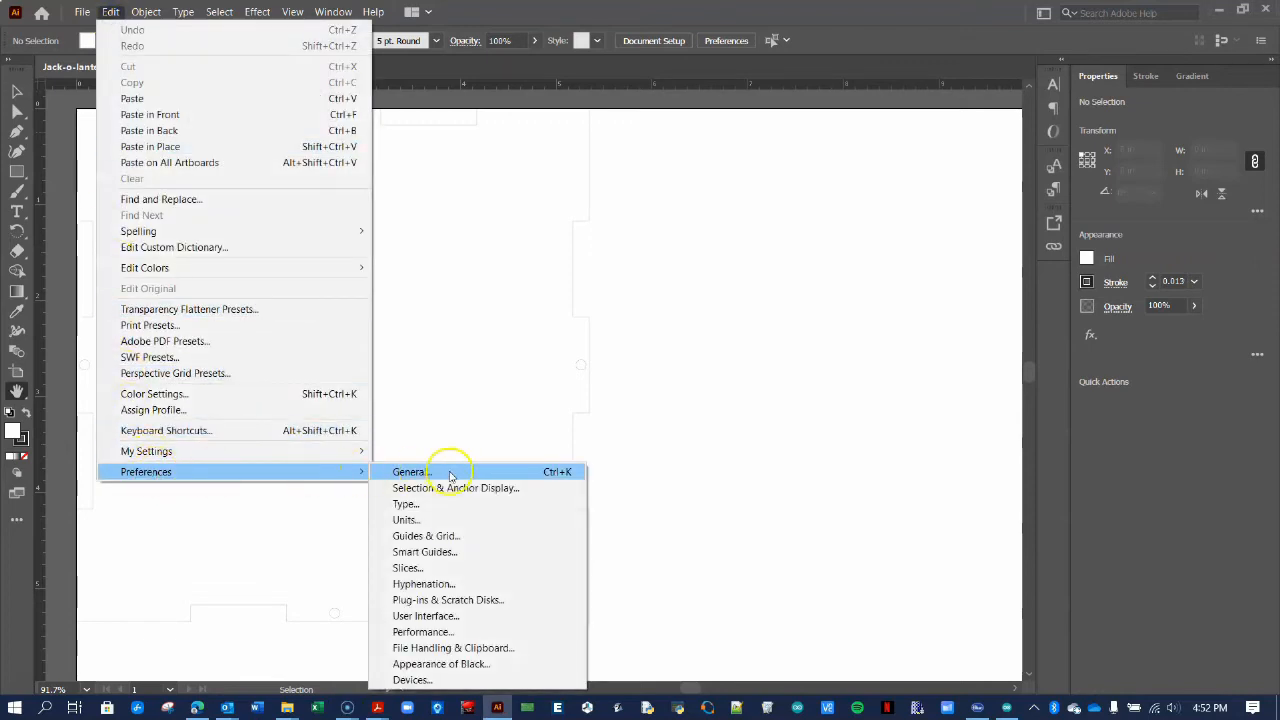
click(406, 520)
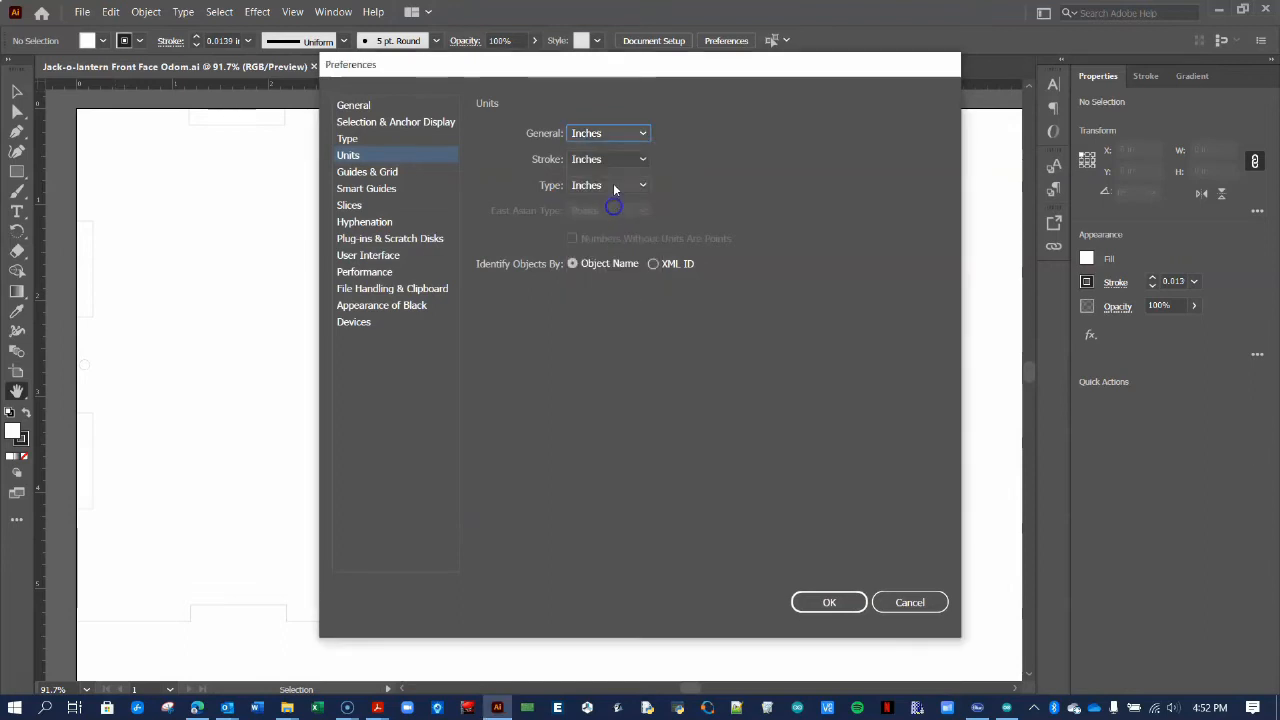
mouse_move(680, 512)
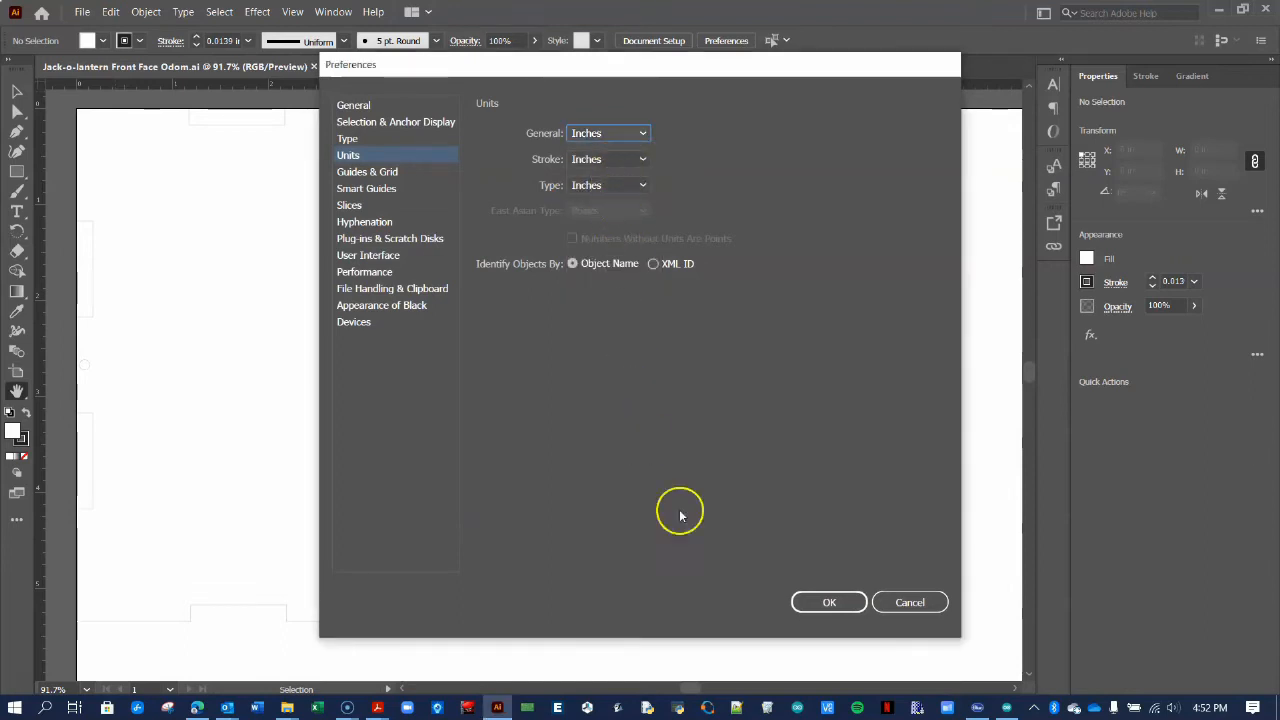
click(828, 602)
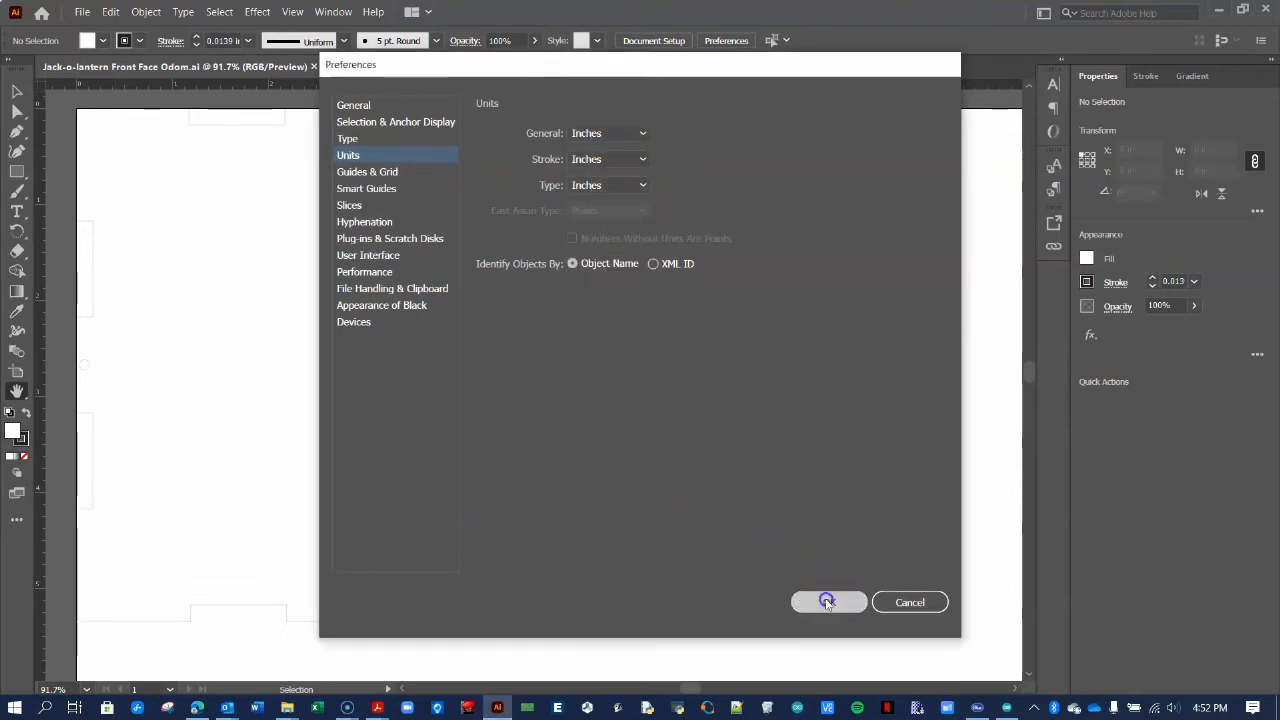
click(828, 600)
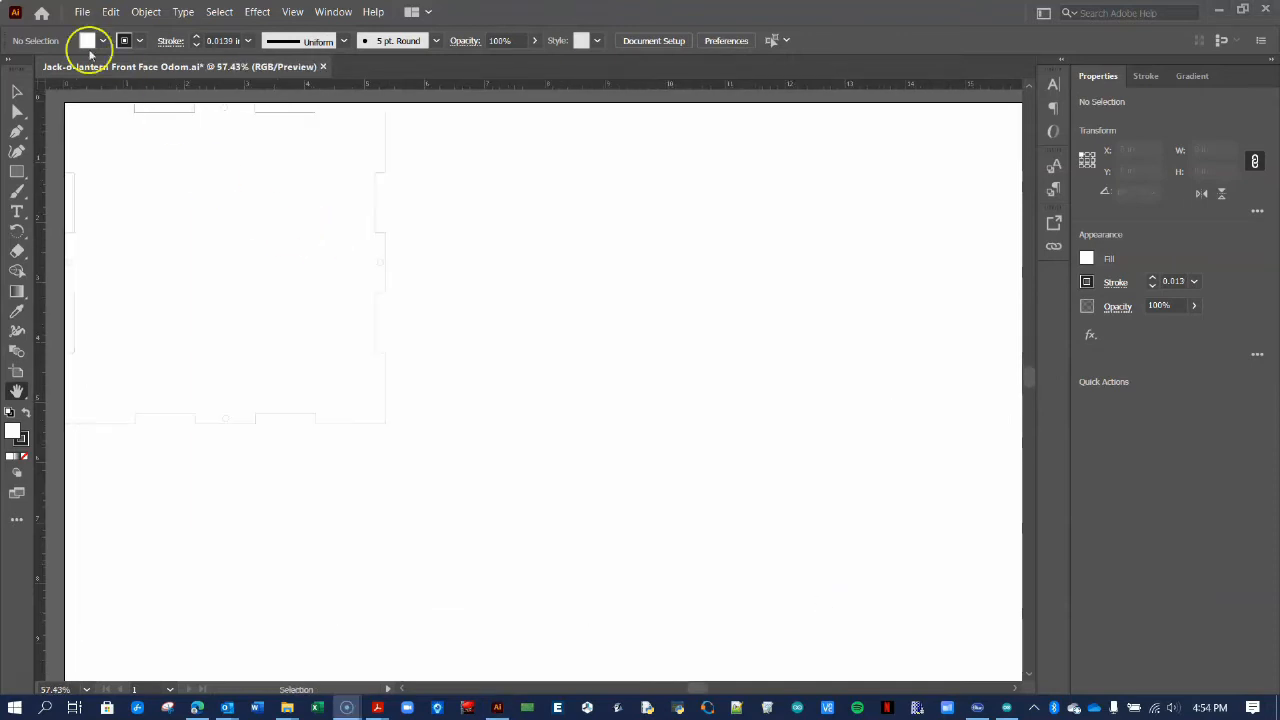
- Place jack 5.jpg from the jack-o-lantern boxes folder into the document
click(84, 12)
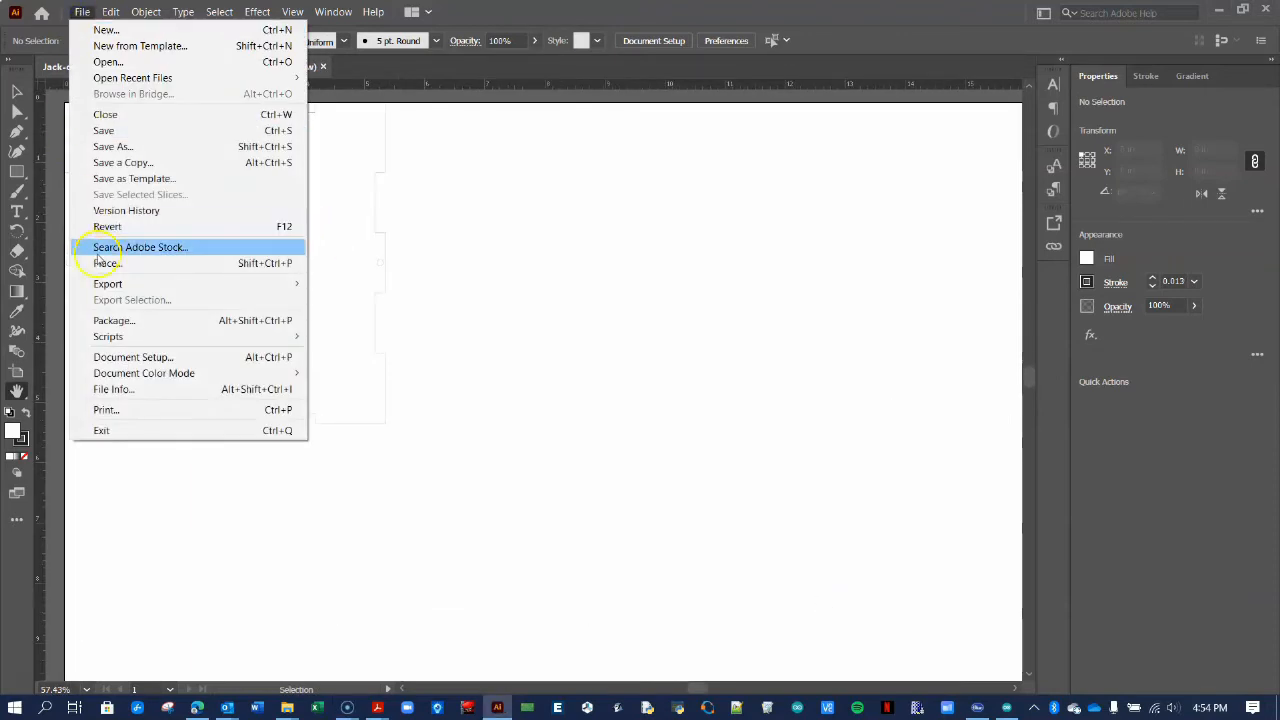
mouse_move(140, 264)
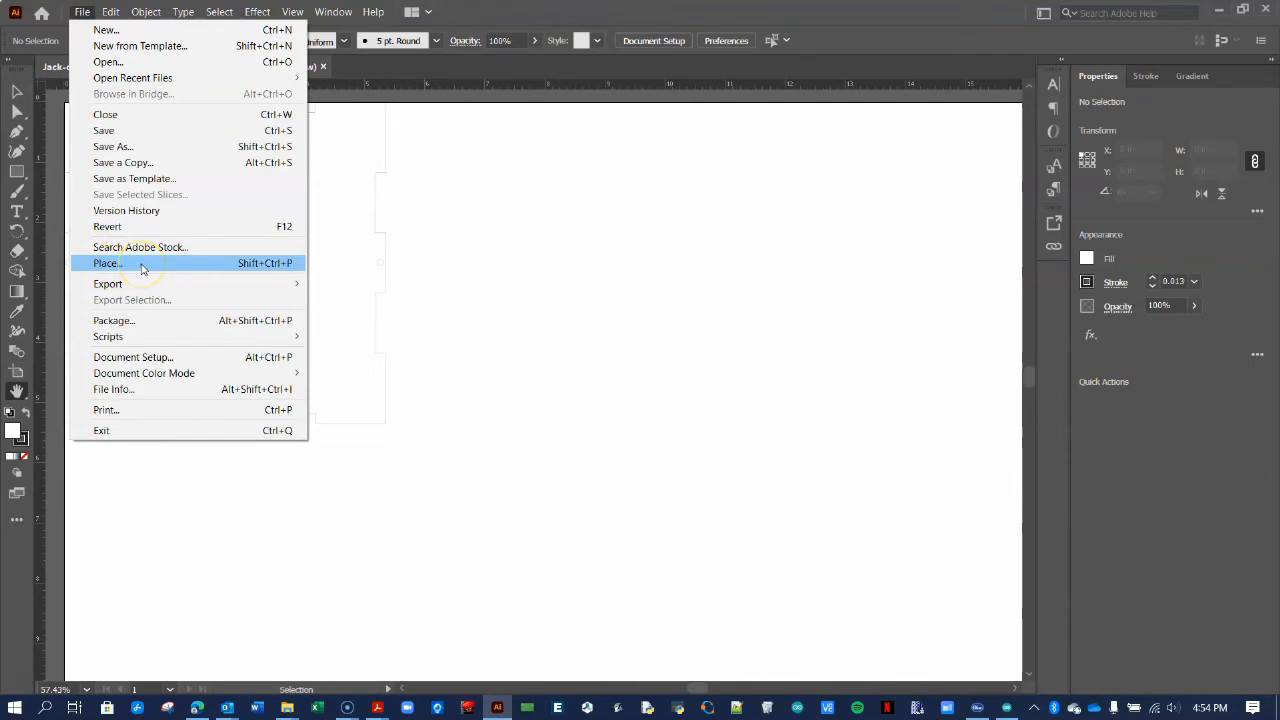
click(108, 264)
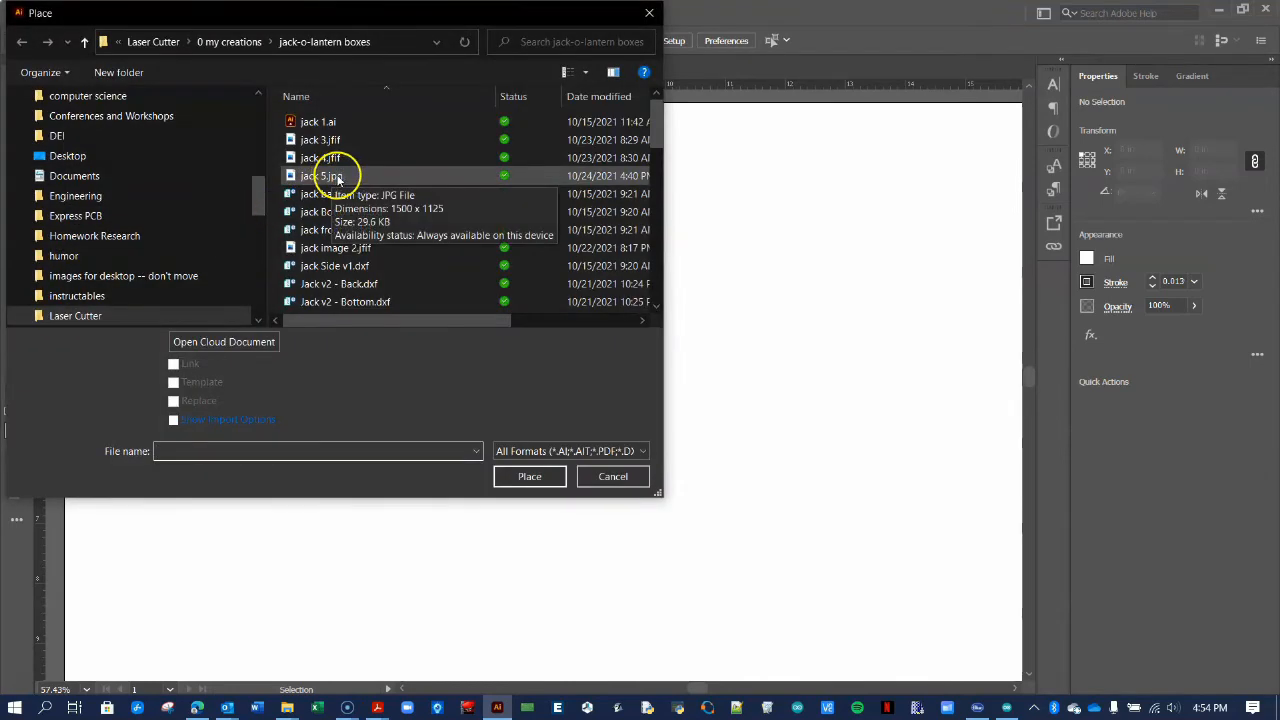
click(320, 176)
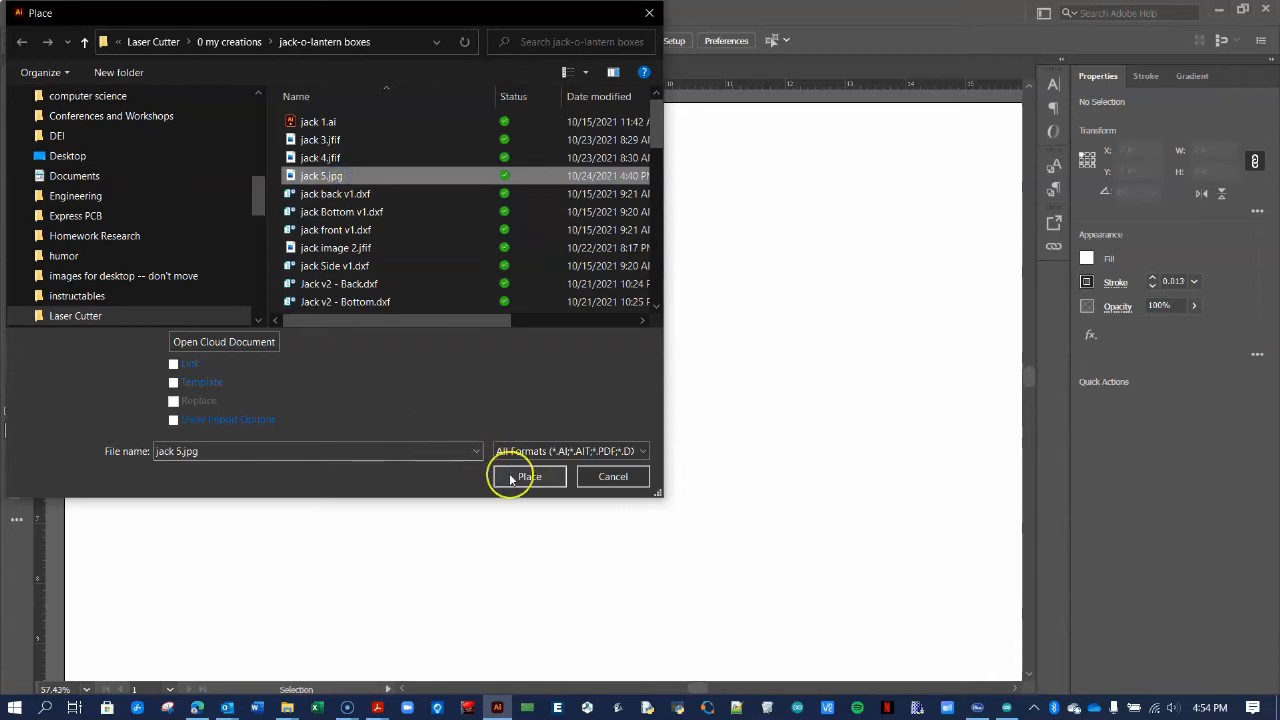
click(528, 476)
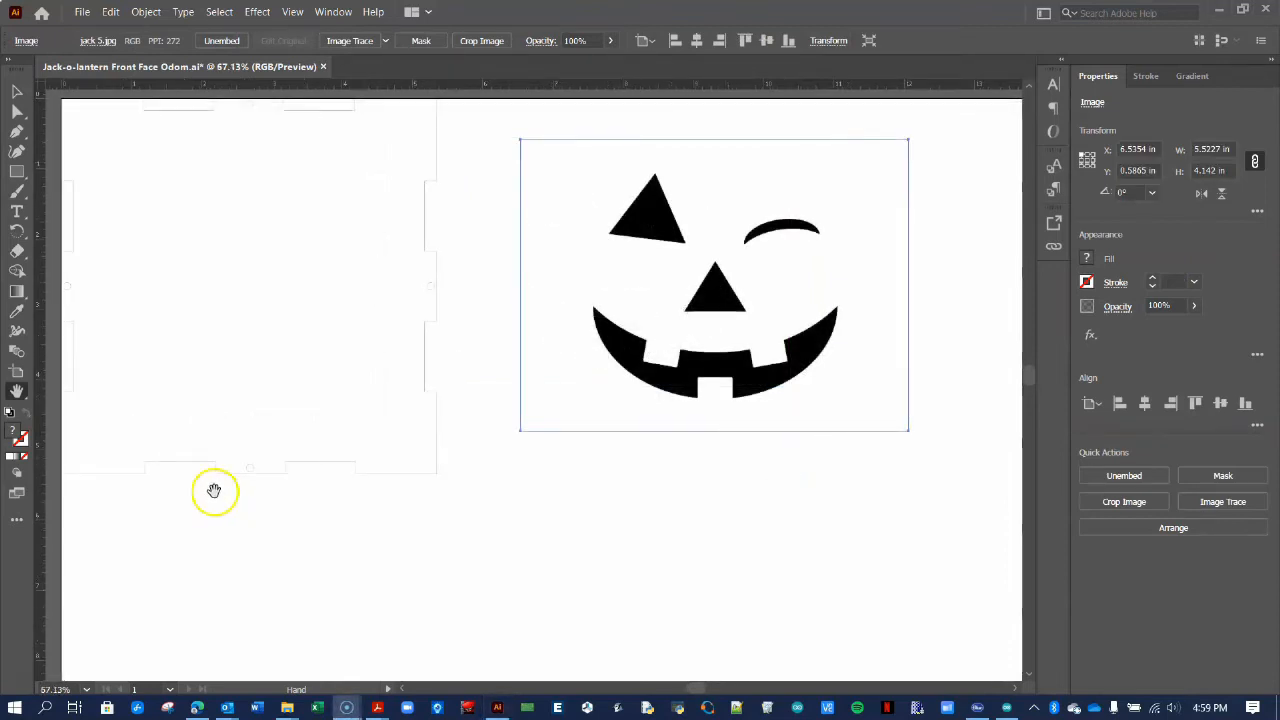
click(16, 390)
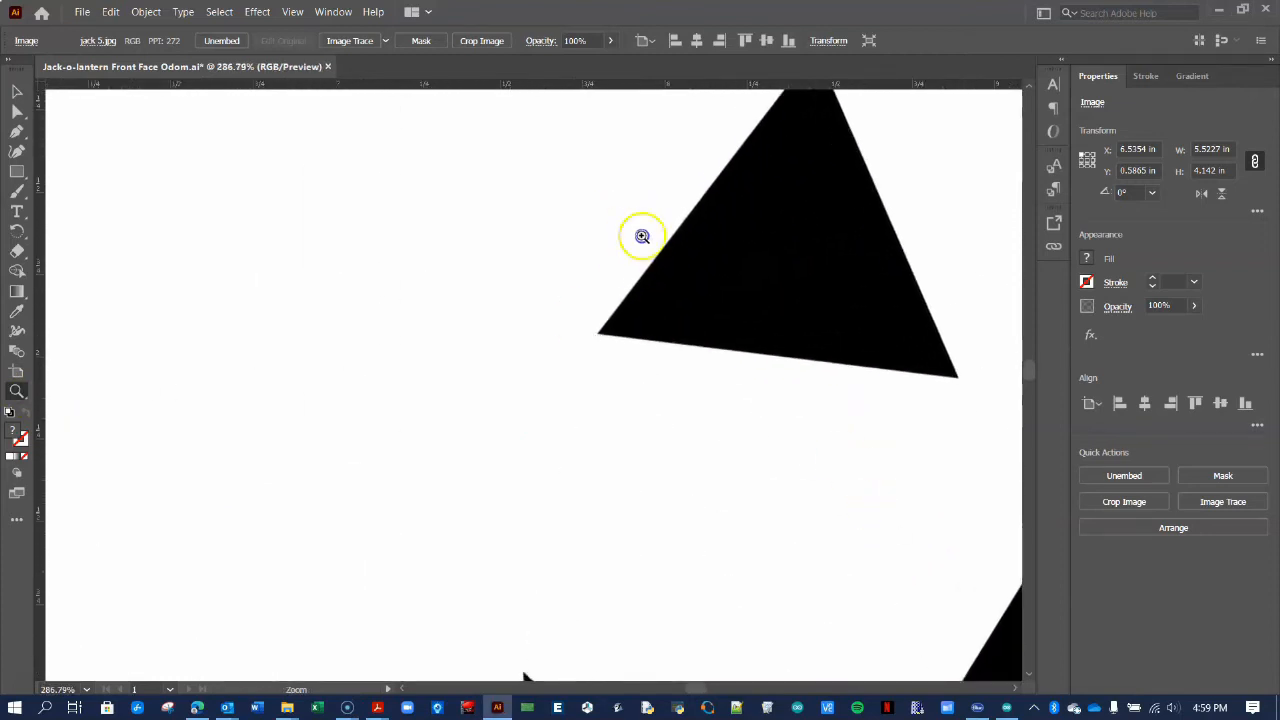
click(642, 236)
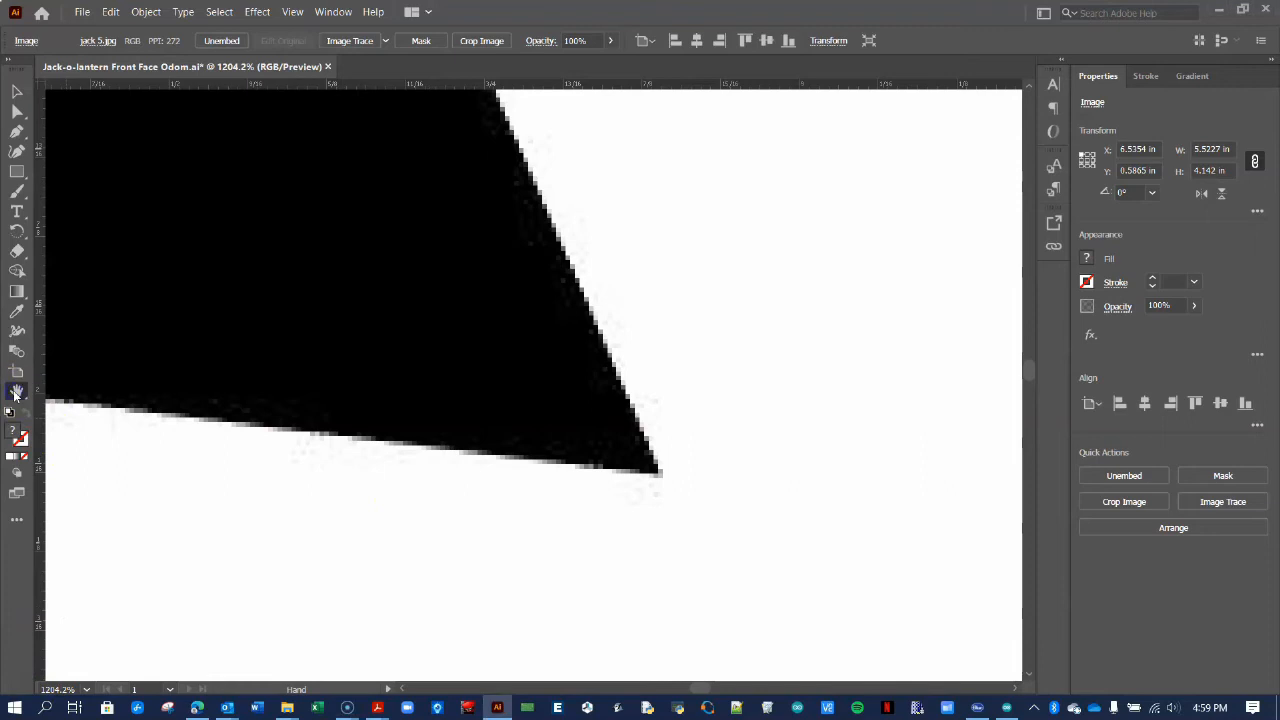
click(16, 390)
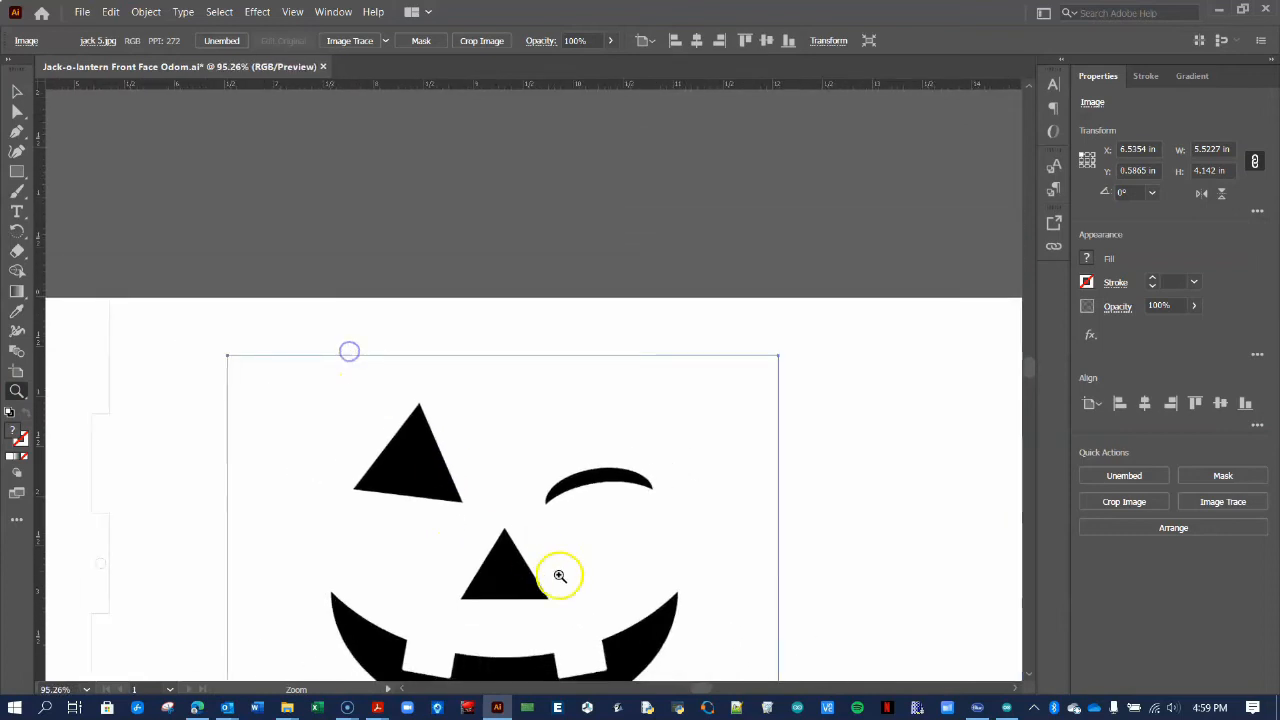
scroll(down, 3)
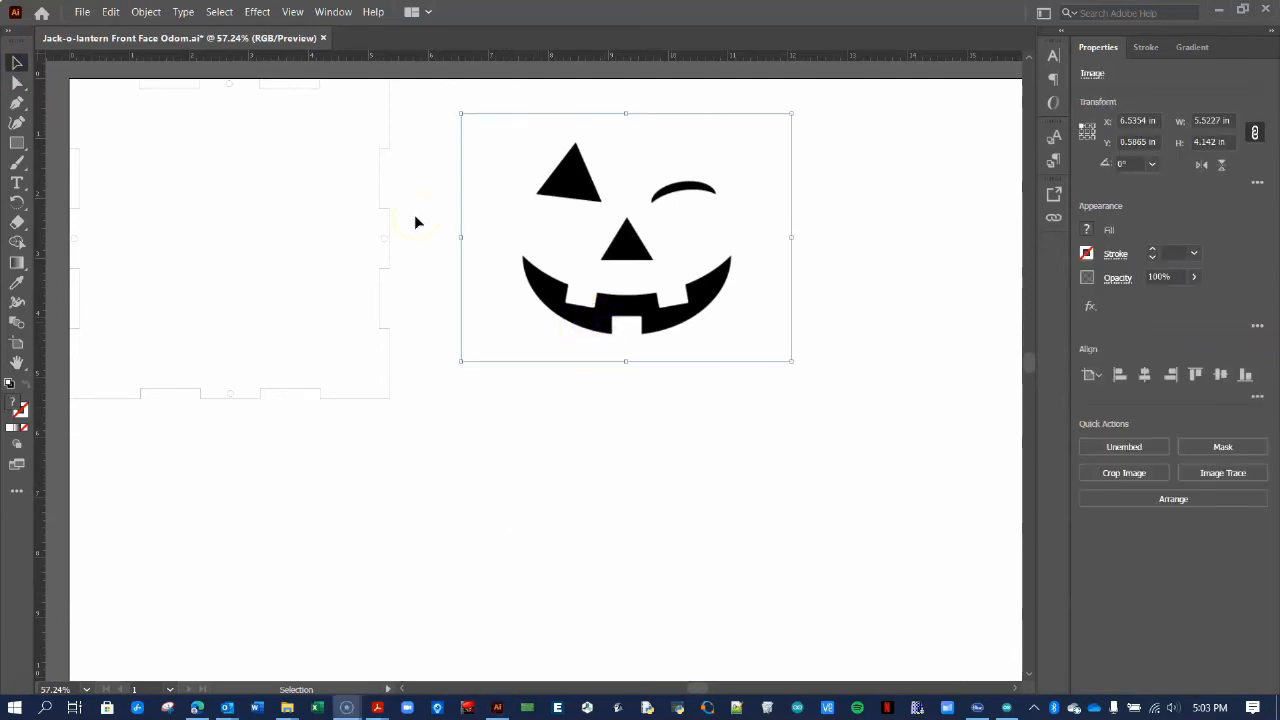
- Select the placed face image and run Image Trace with the default preset
click(332, 12)
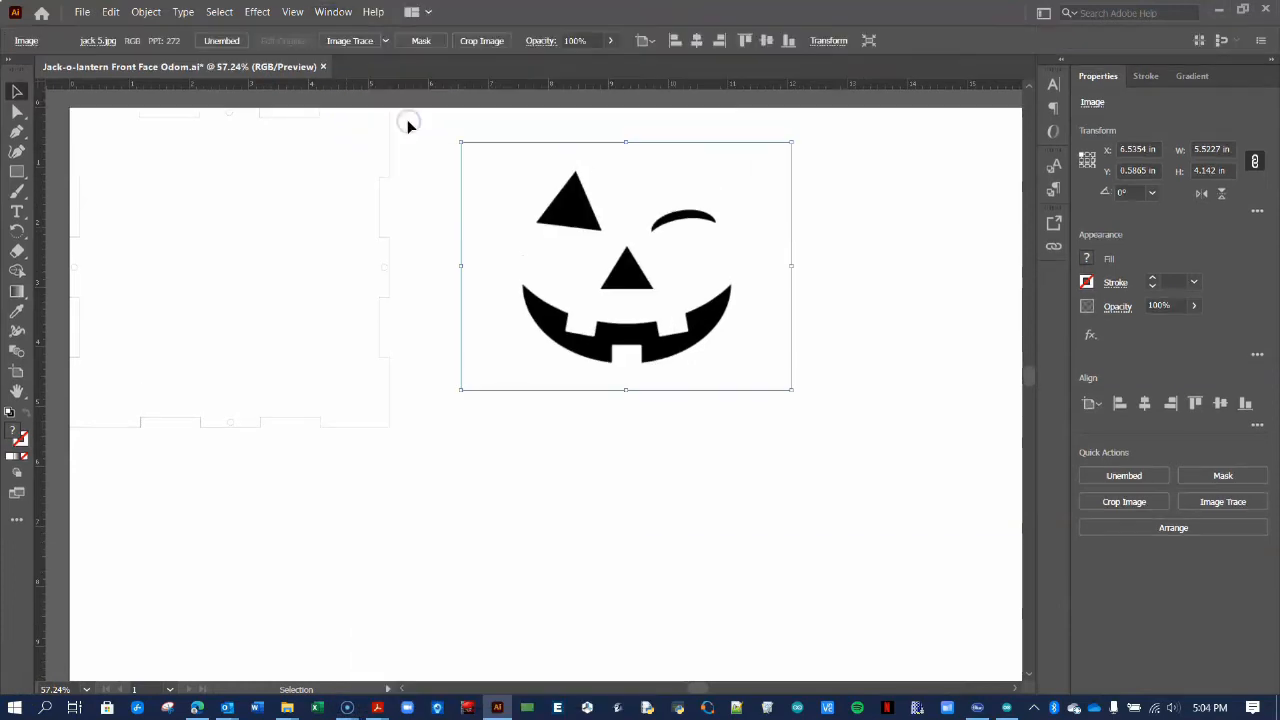
mouse_move(350, 40)
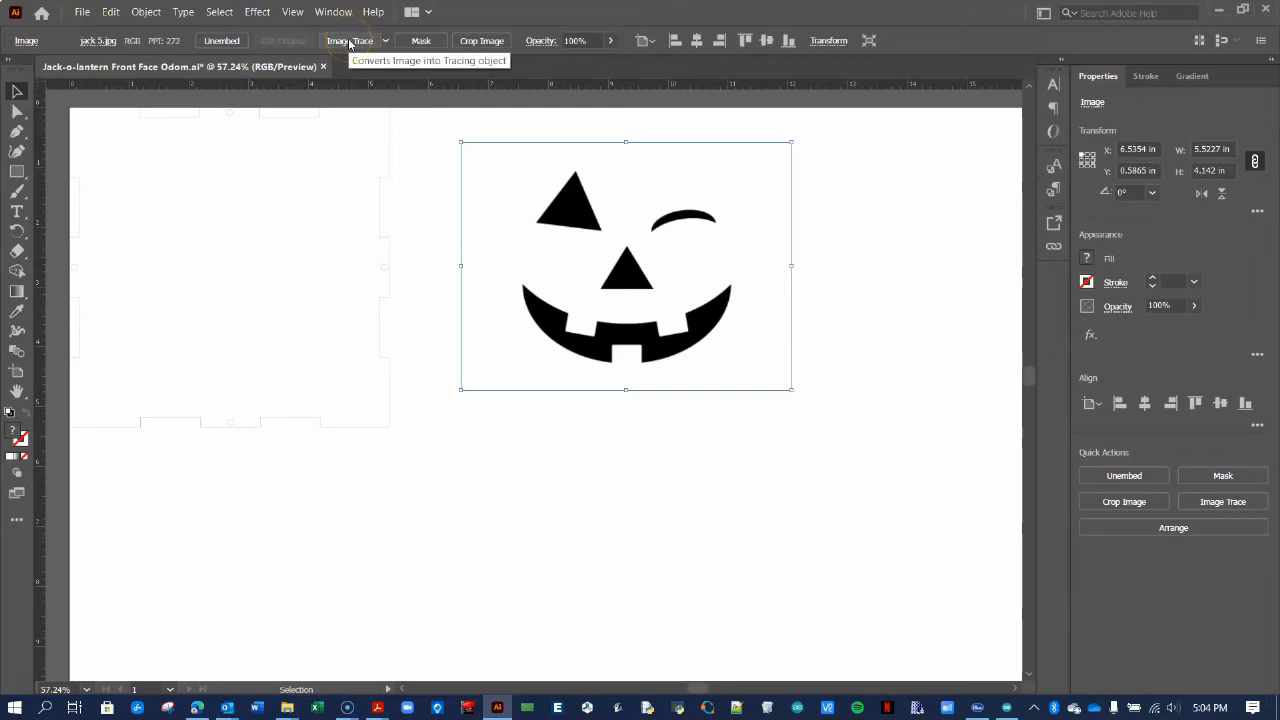
click(348, 40)
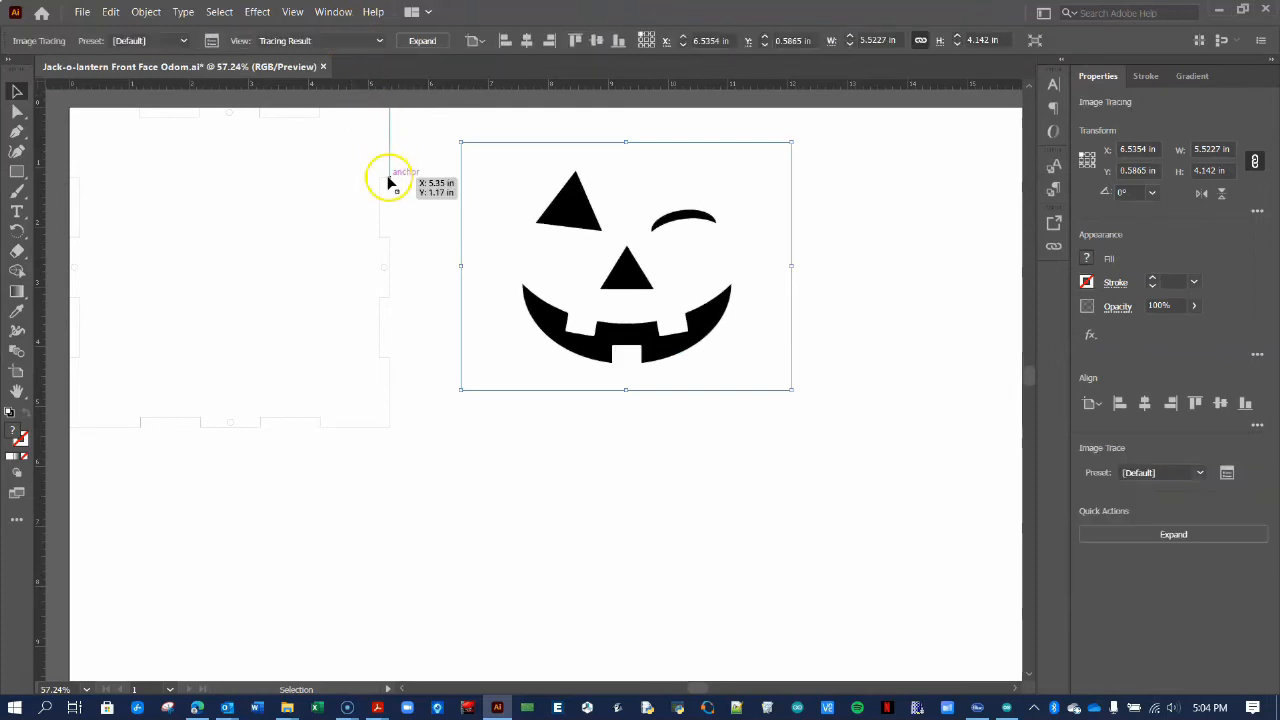
mouse_move(412, 318)
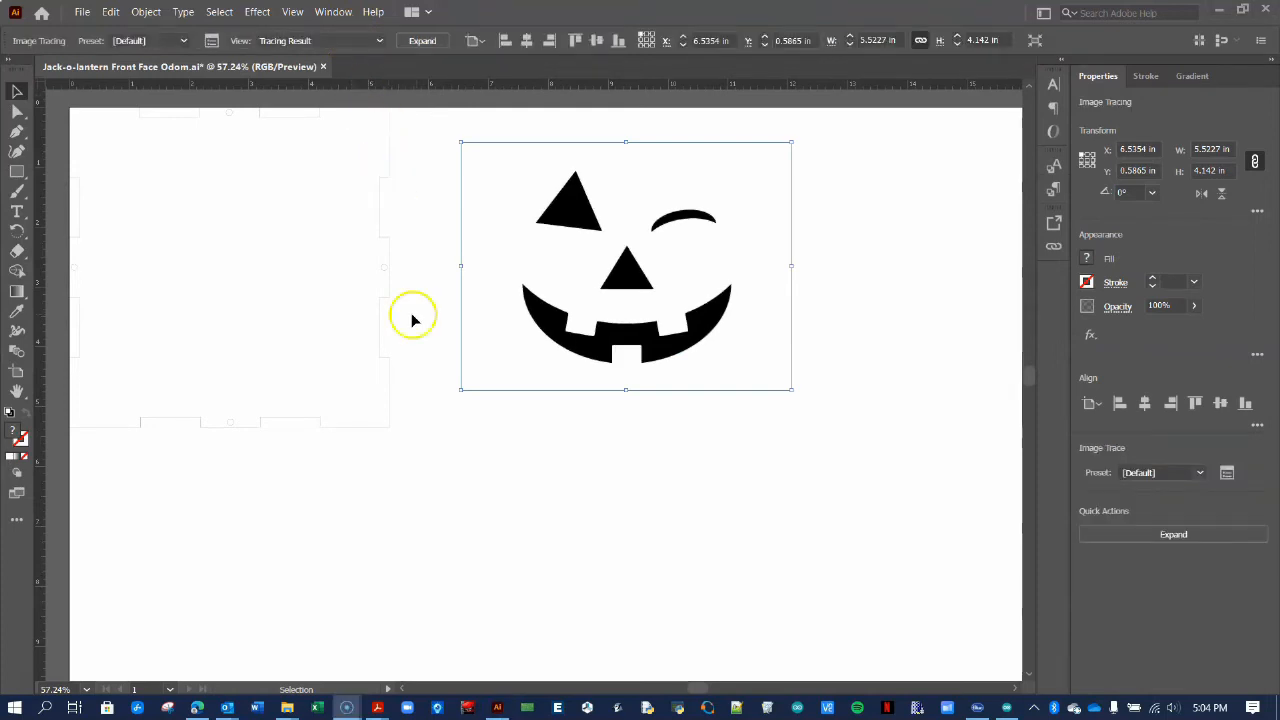
click(332, 12)
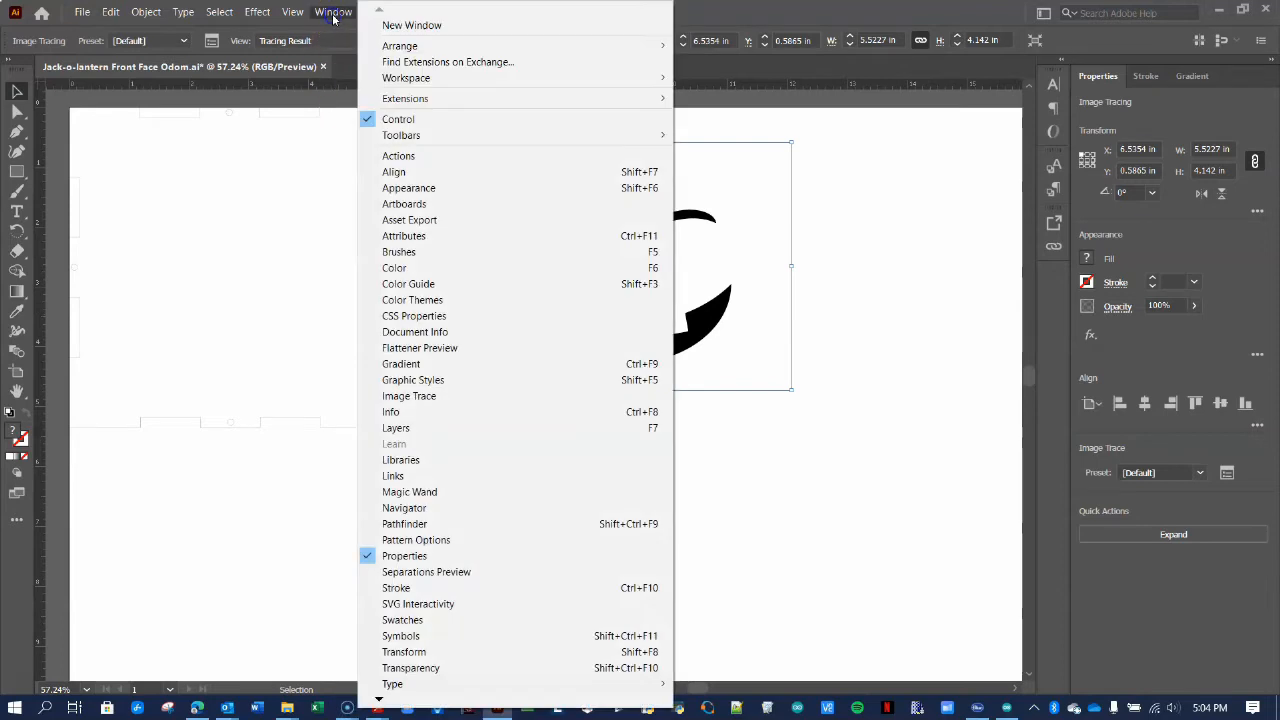
mouse_move(408, 396)
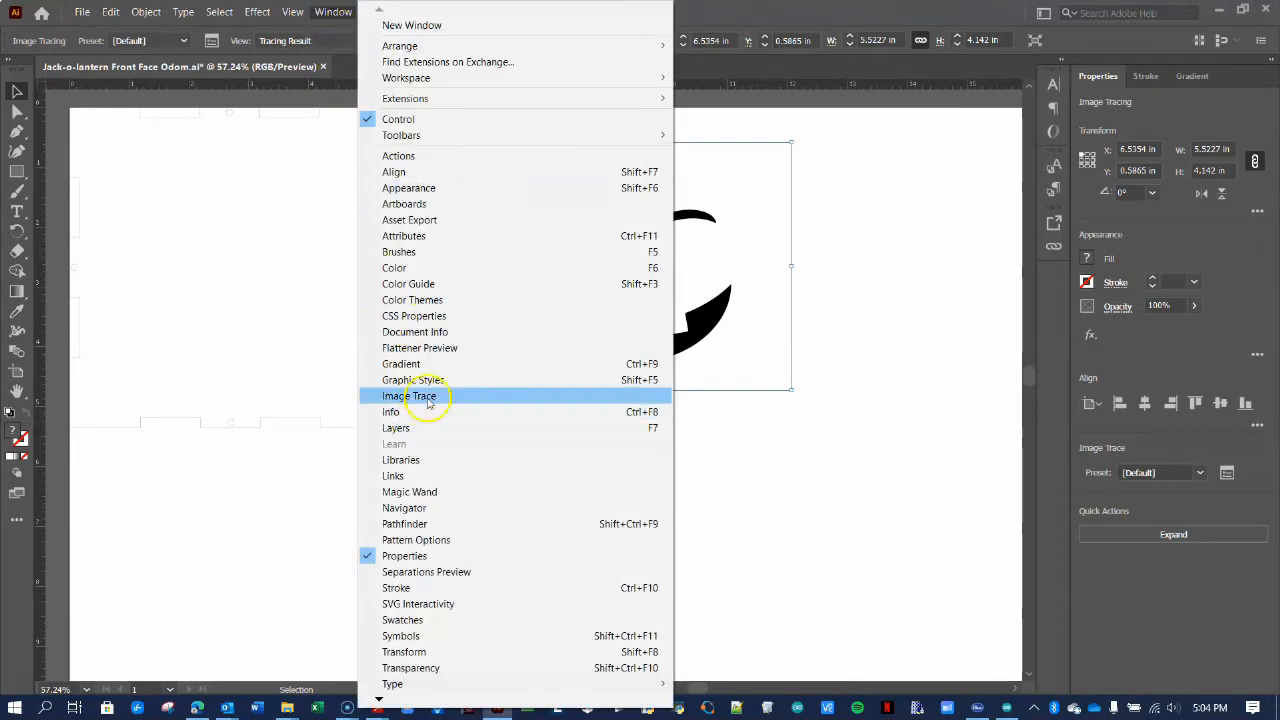
- In the Image Trace panel, apply the Silhouettes preset and view the trace as Outlines
click(408, 396)
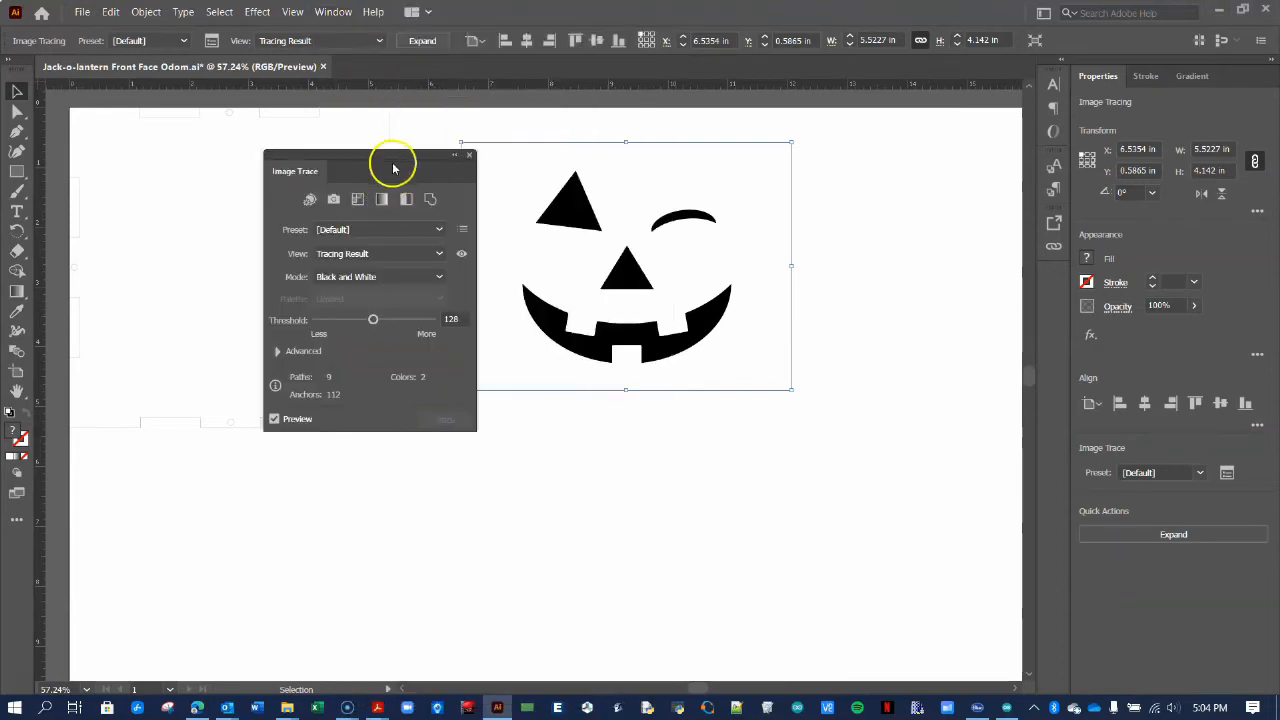
drag(392, 164, 356, 158)
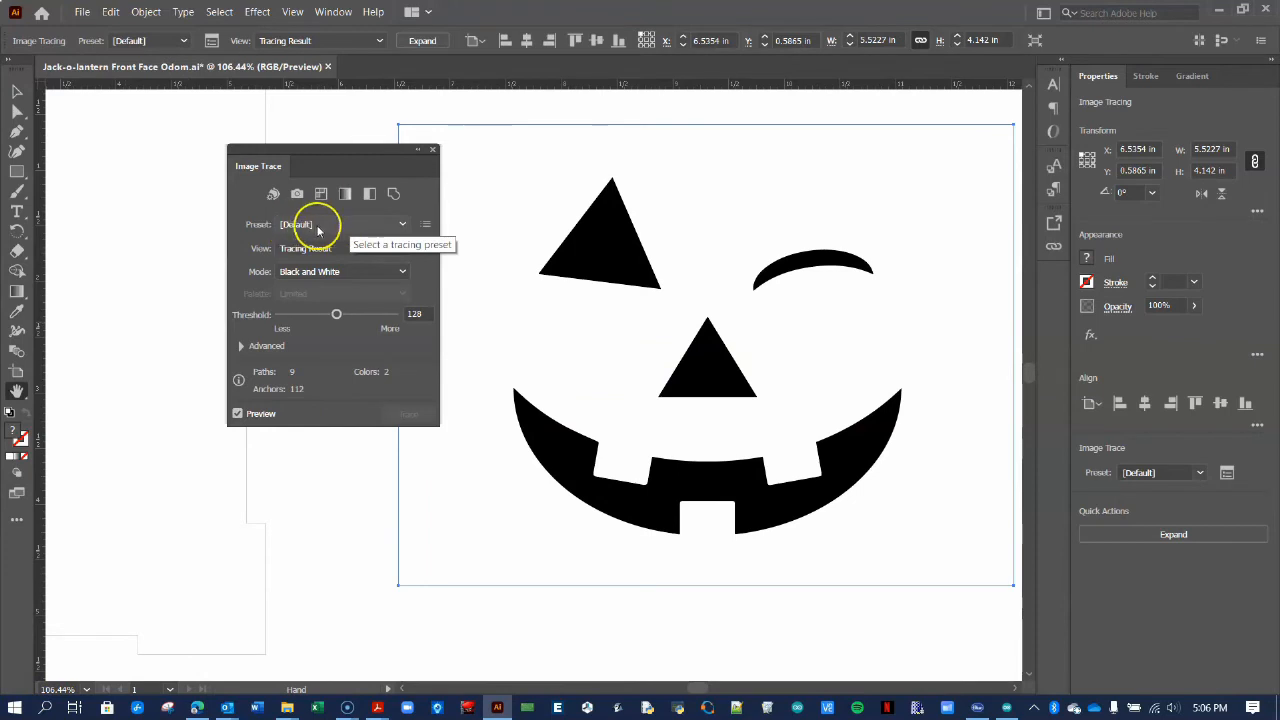
click(344, 224)
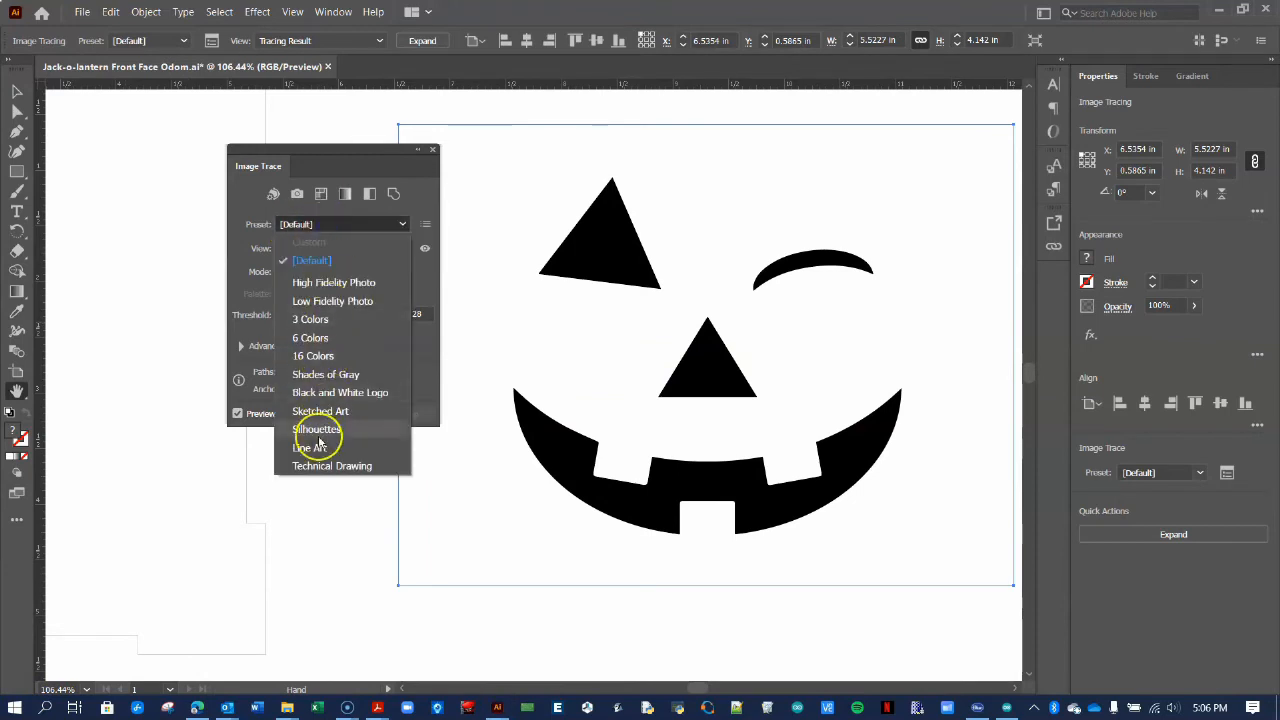
click(318, 428)
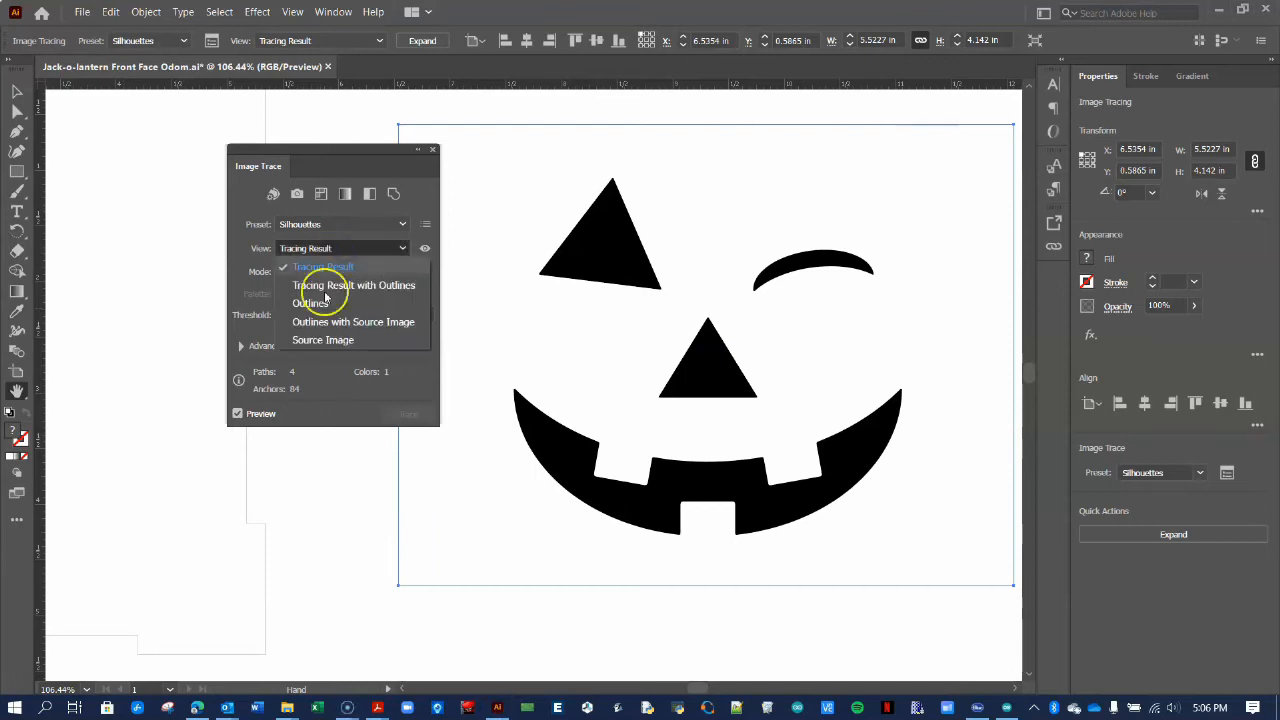
click(308, 304)
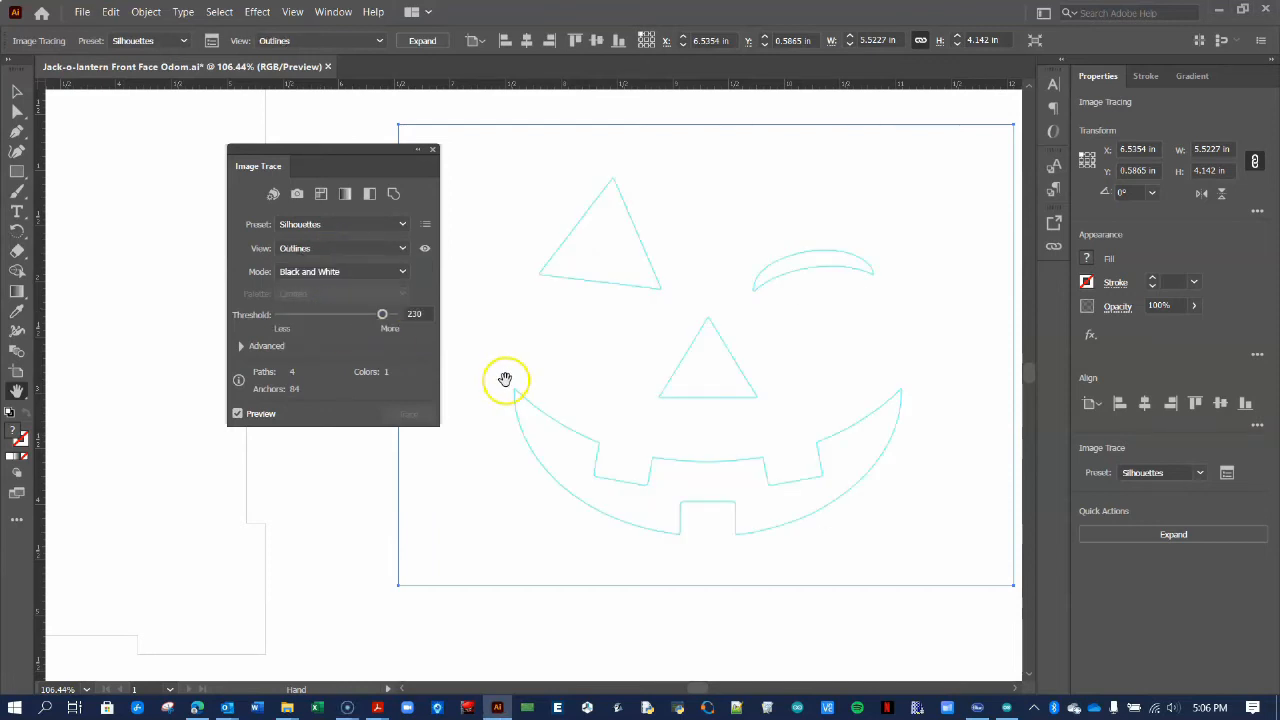
- Sweep the Threshold slider through its extremes, settle near 189, and expand the Advanced options
drag(382, 314, 368, 314)
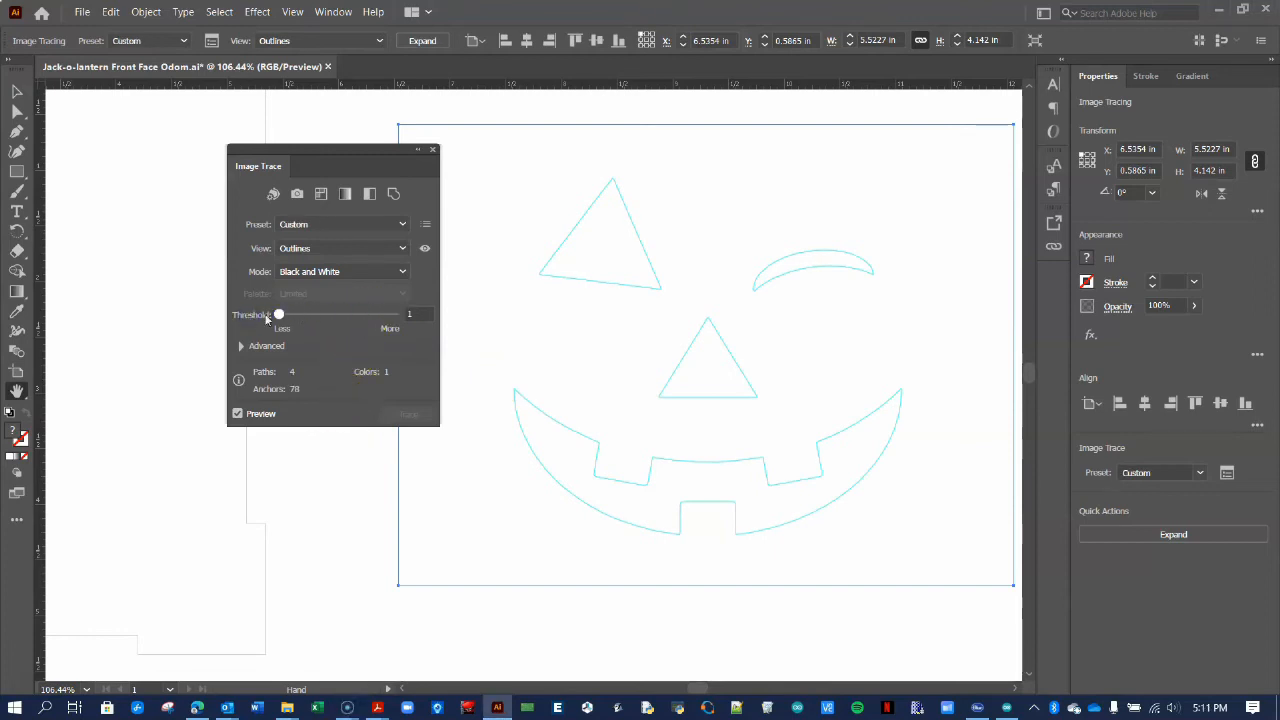
drag(278, 314, 392, 314)
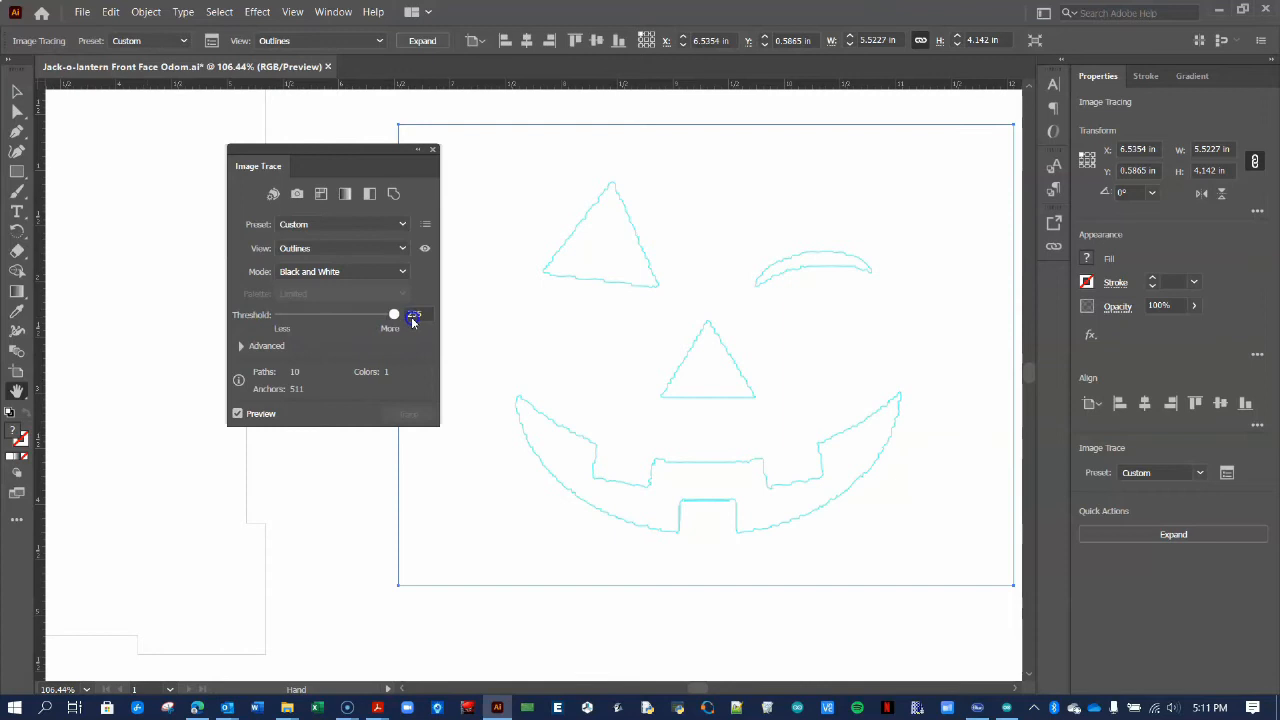
drag(392, 314, 392, 314)
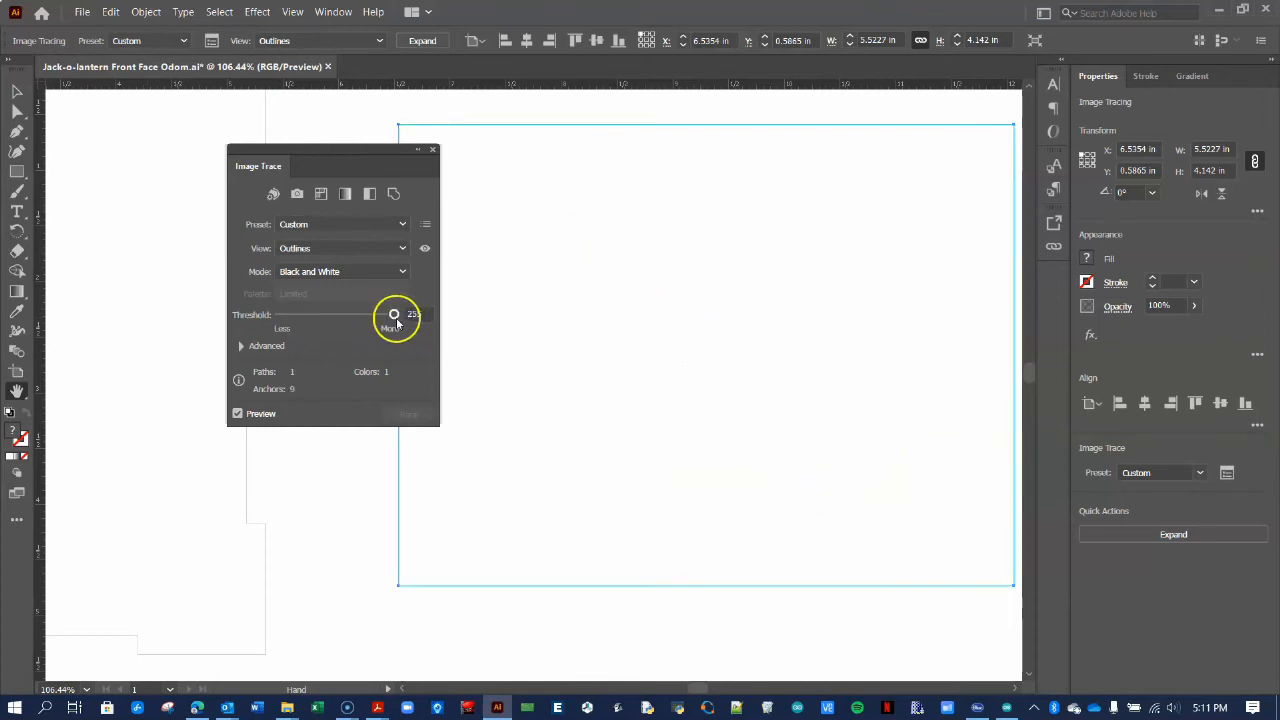
drag(394, 314, 364, 314)
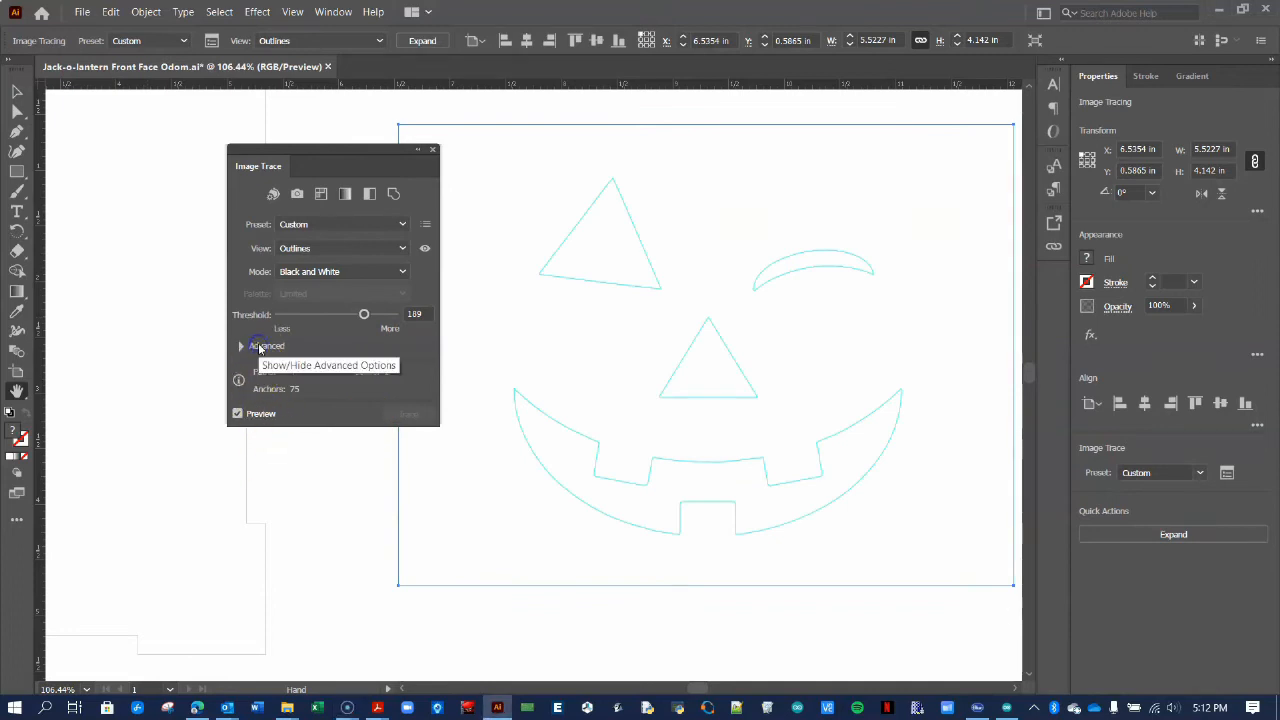
click(240, 344)
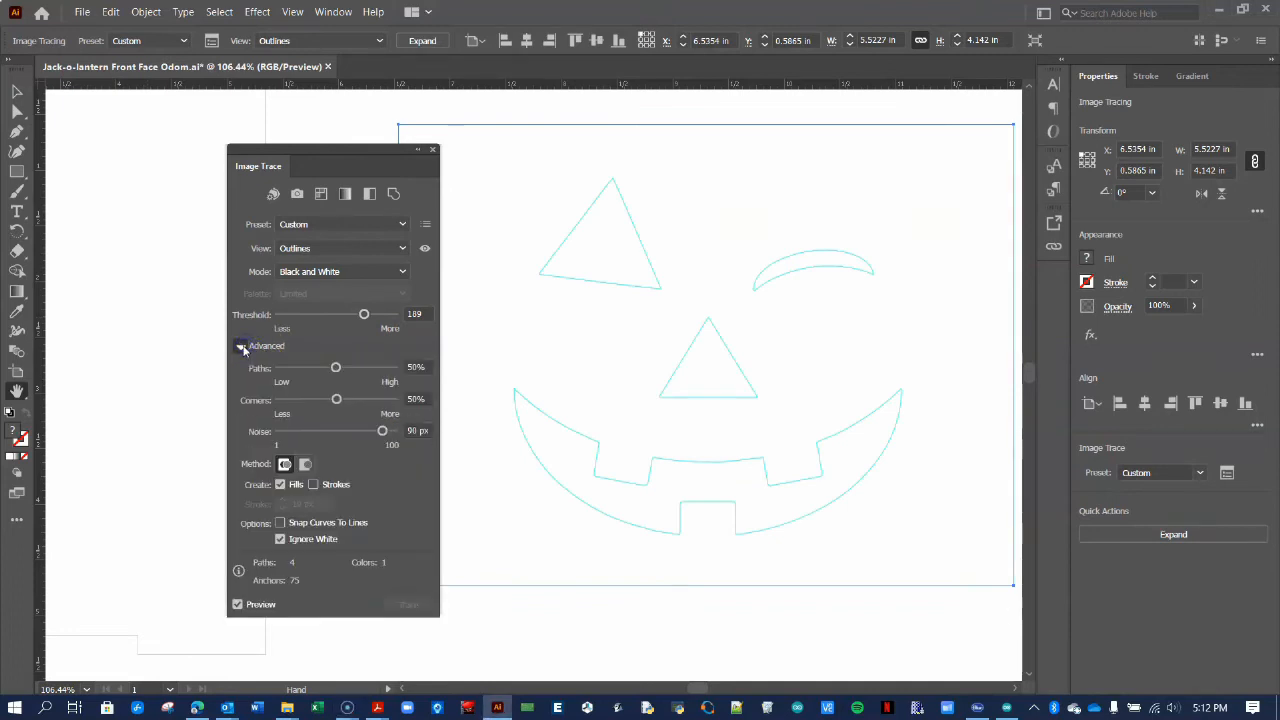
- Adjust path fitting to about 66% and reduce the corner amount
drag(336, 368, 292, 368)
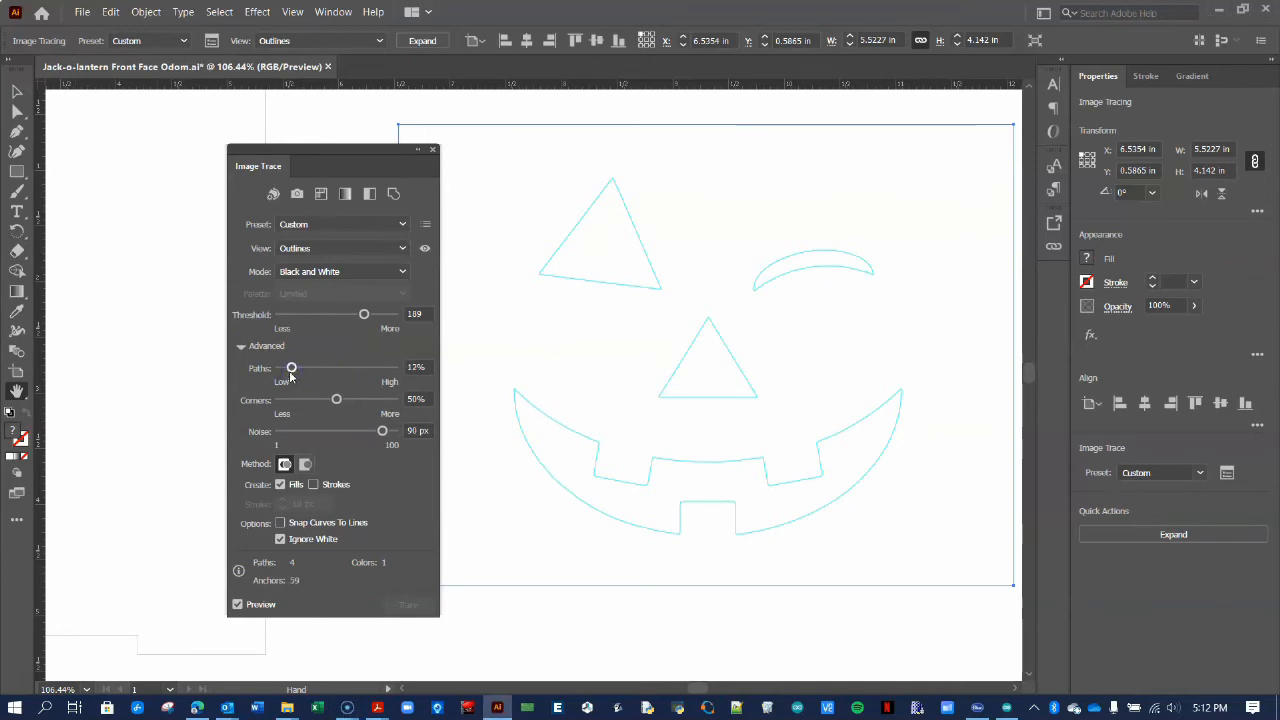
drag(292, 368, 392, 368)
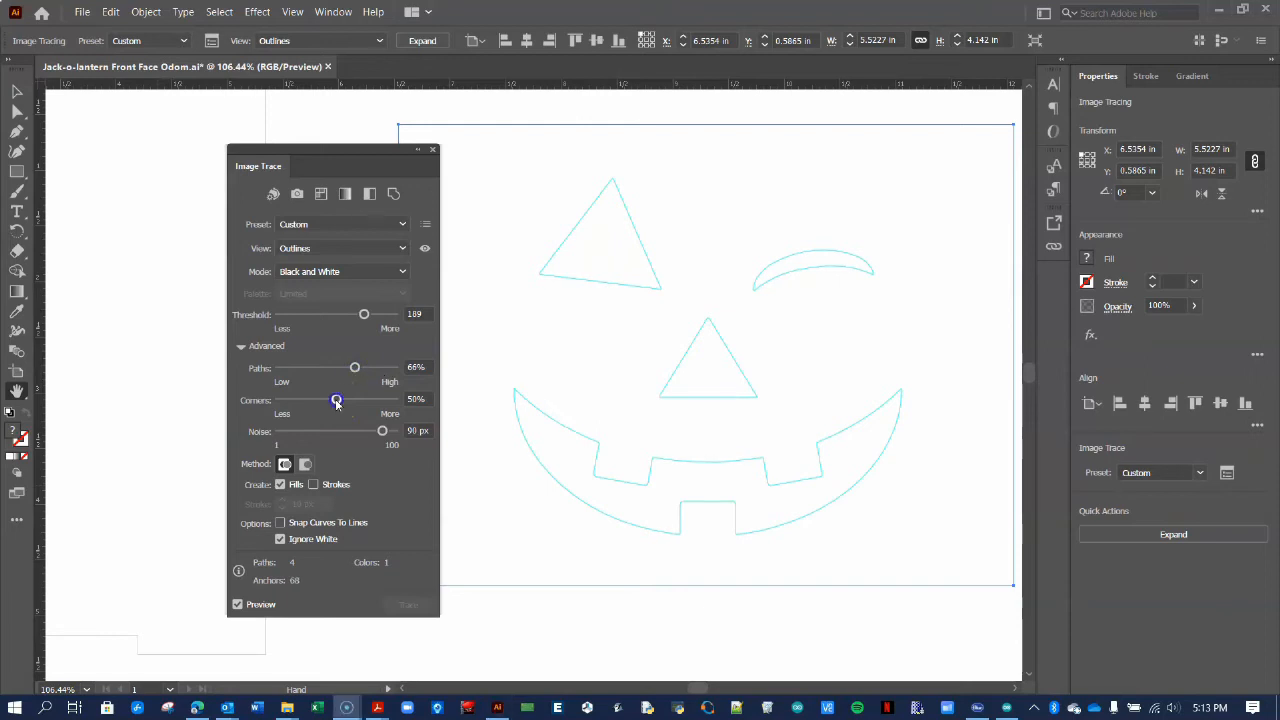
drag(336, 400, 352, 400)
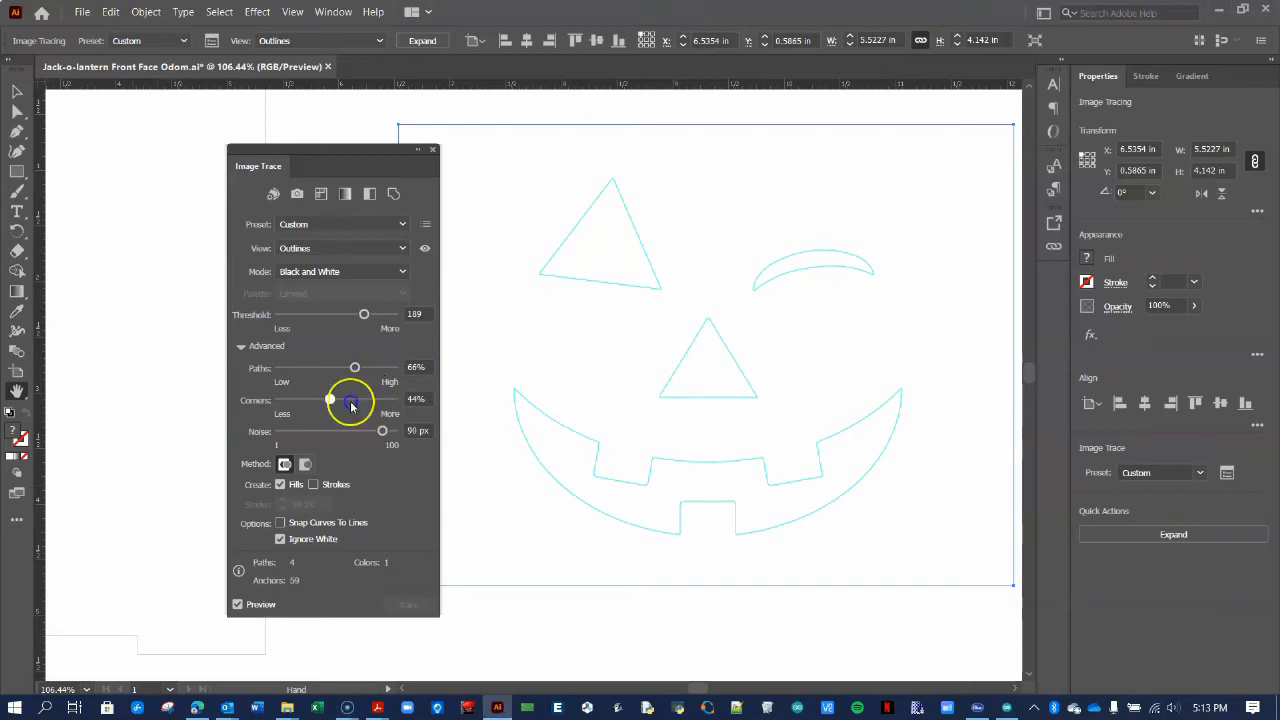
drag(350, 400, 304, 400)
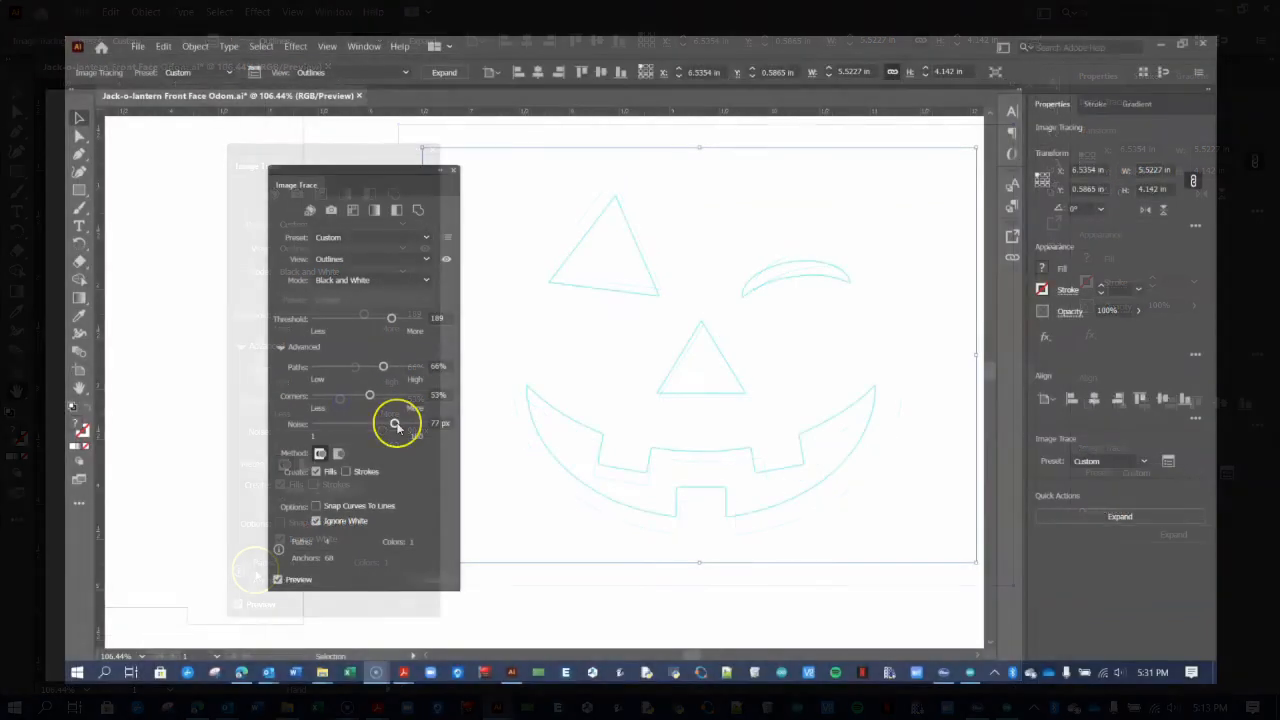
- Sweep the Noise slider and raise it to about 80 px, with Ignore White checked
drag(392, 424, 340, 424)
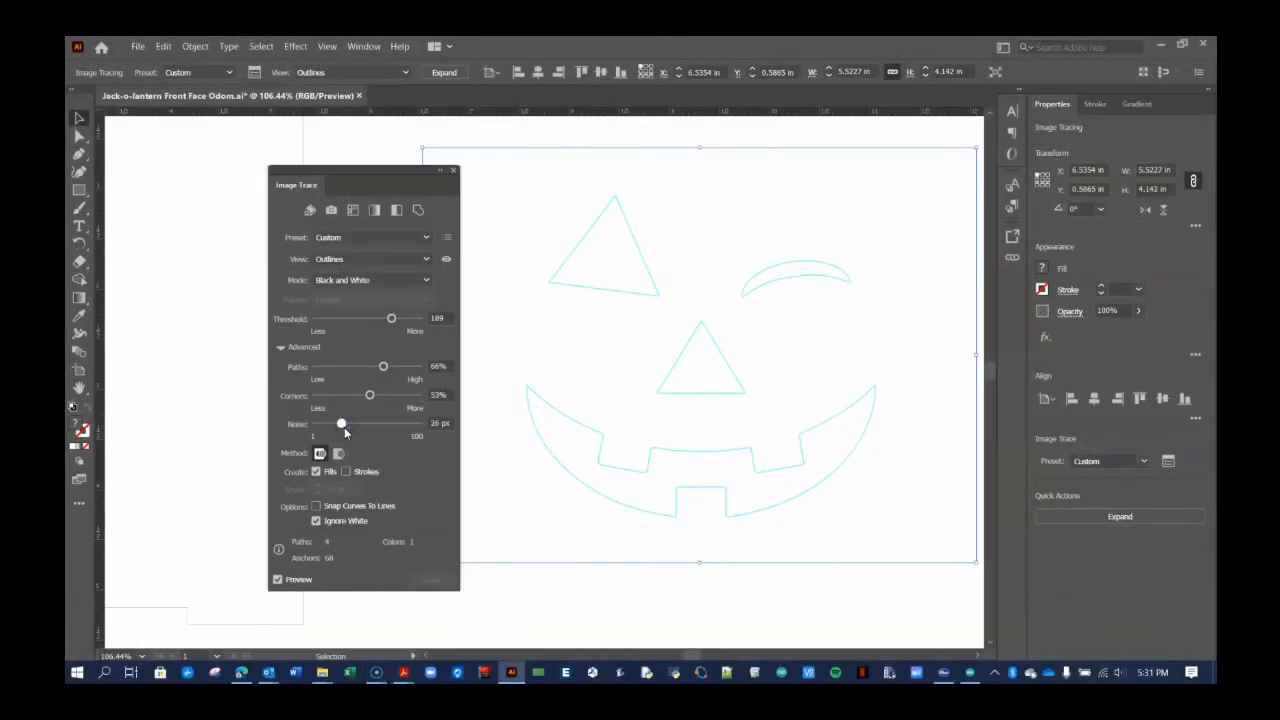
drag(340, 424, 316, 424)
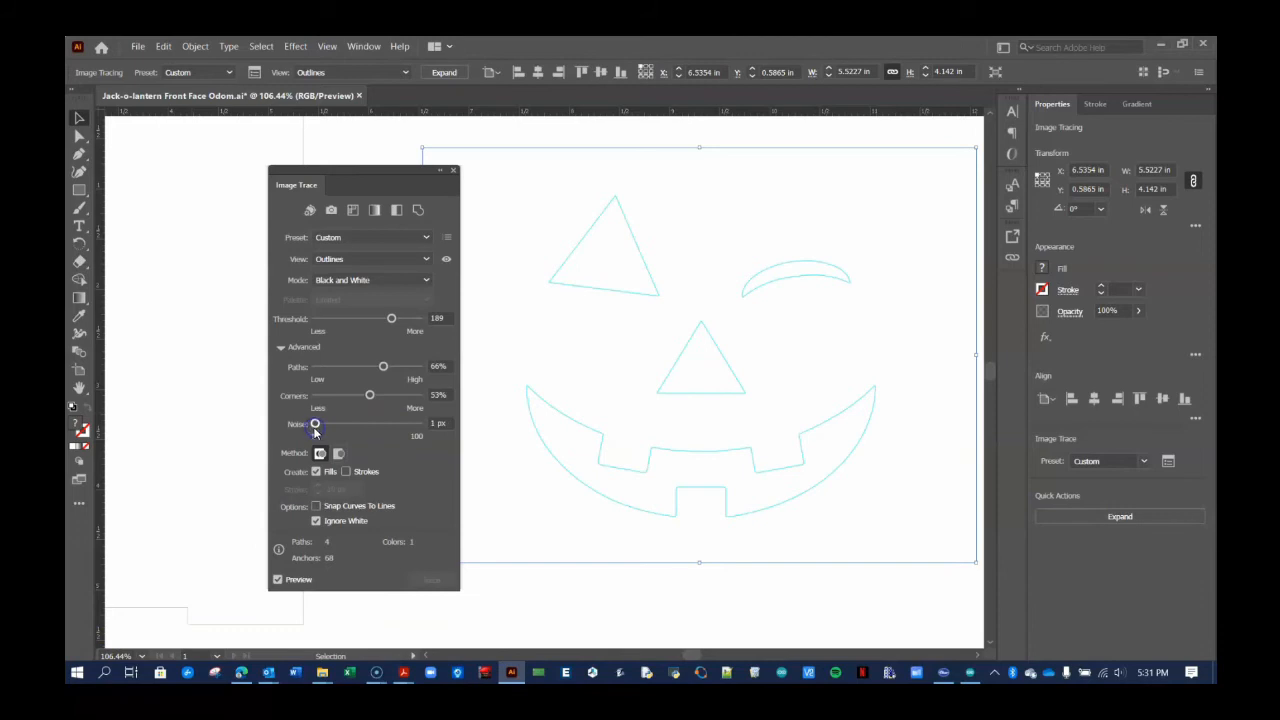
drag(316, 424, 384, 424)
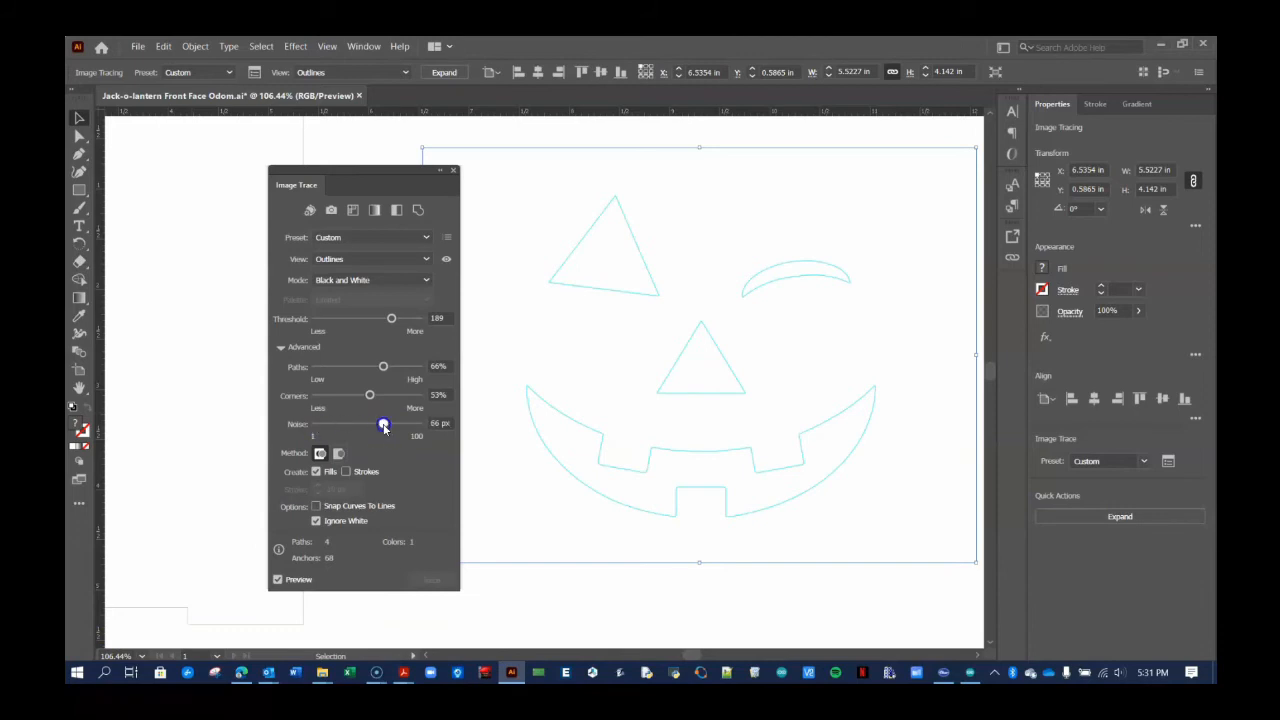
drag(384, 424, 396, 424)
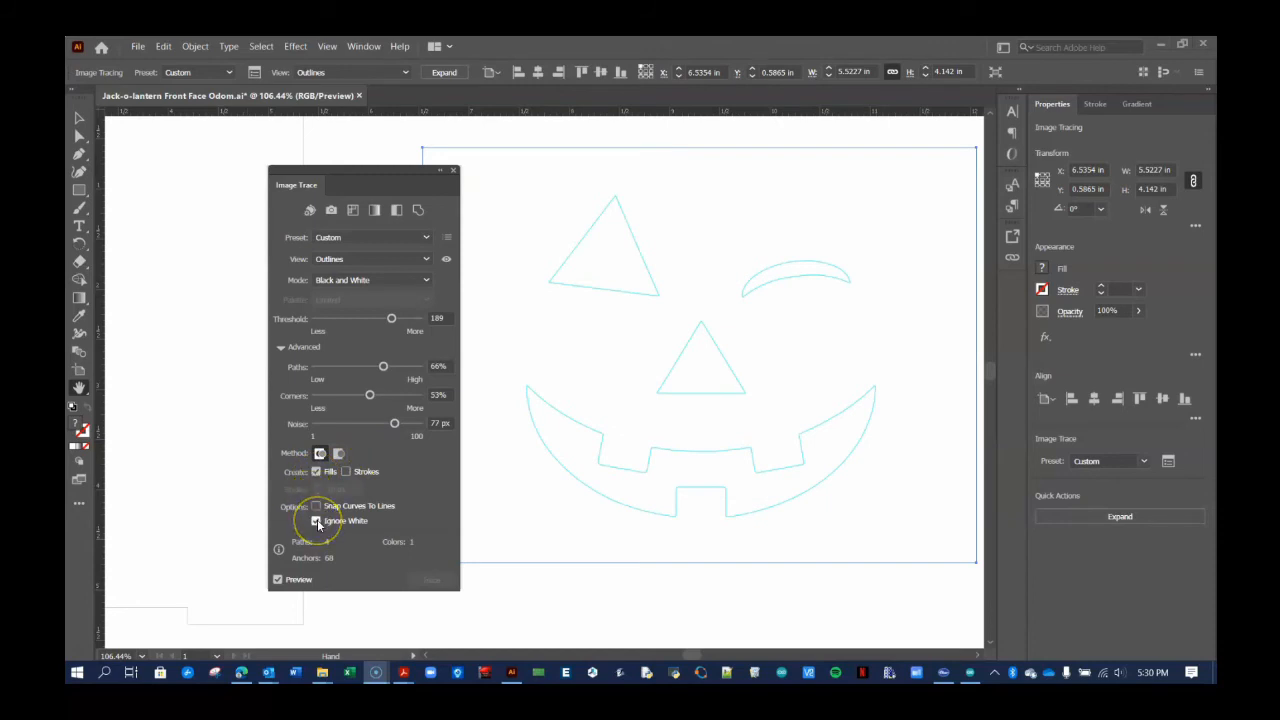
click(316, 520)
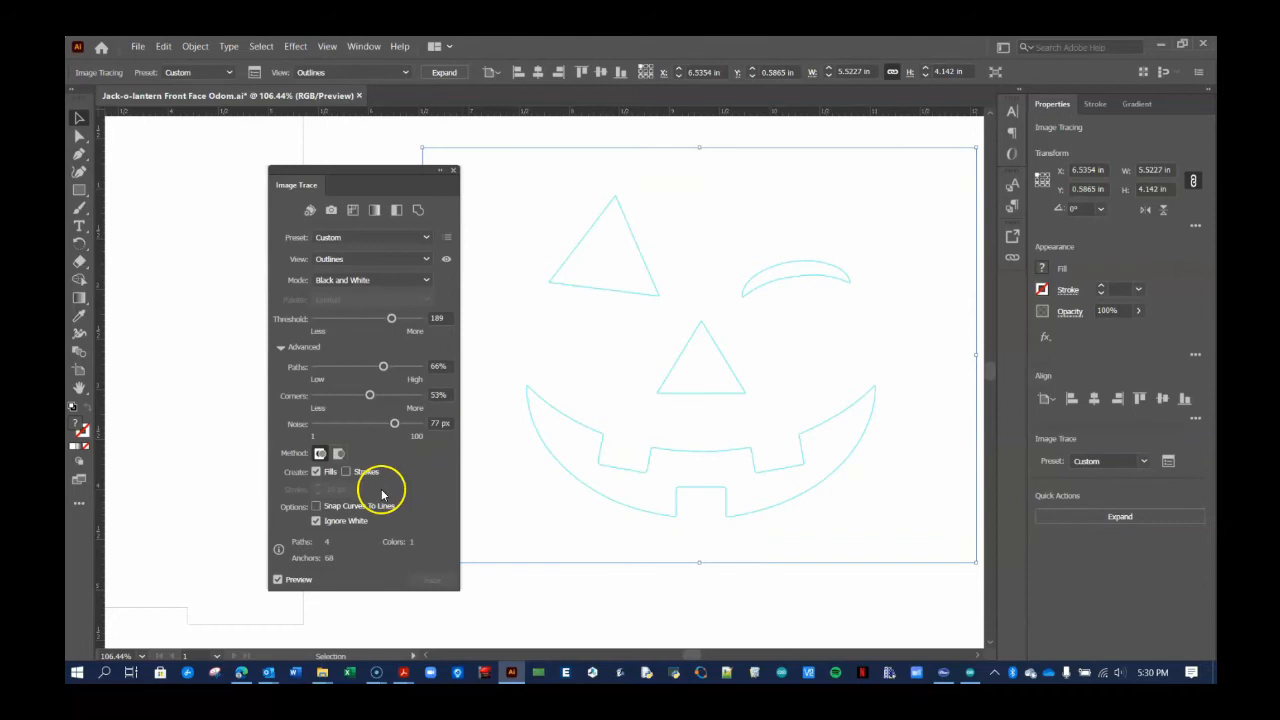
drag(394, 424, 398, 424)
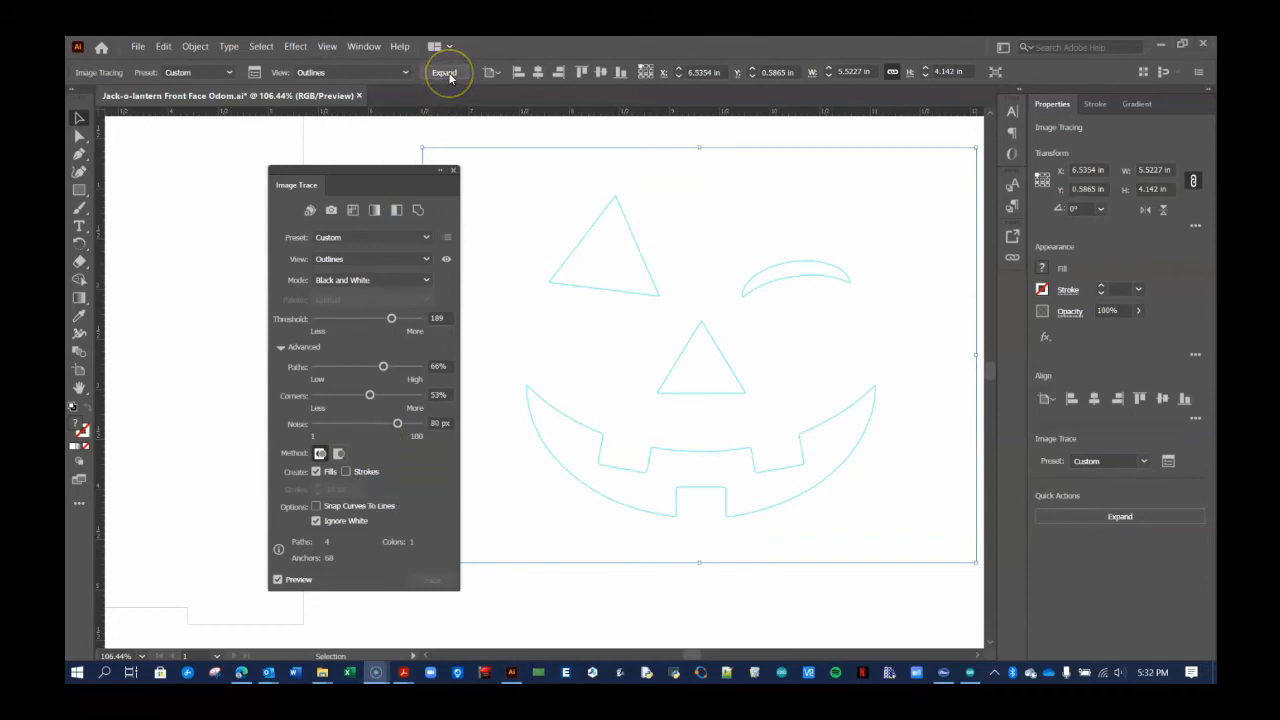
- Expand the traced face into editable vector shapes and close the Image Trace panel
click(444, 72)
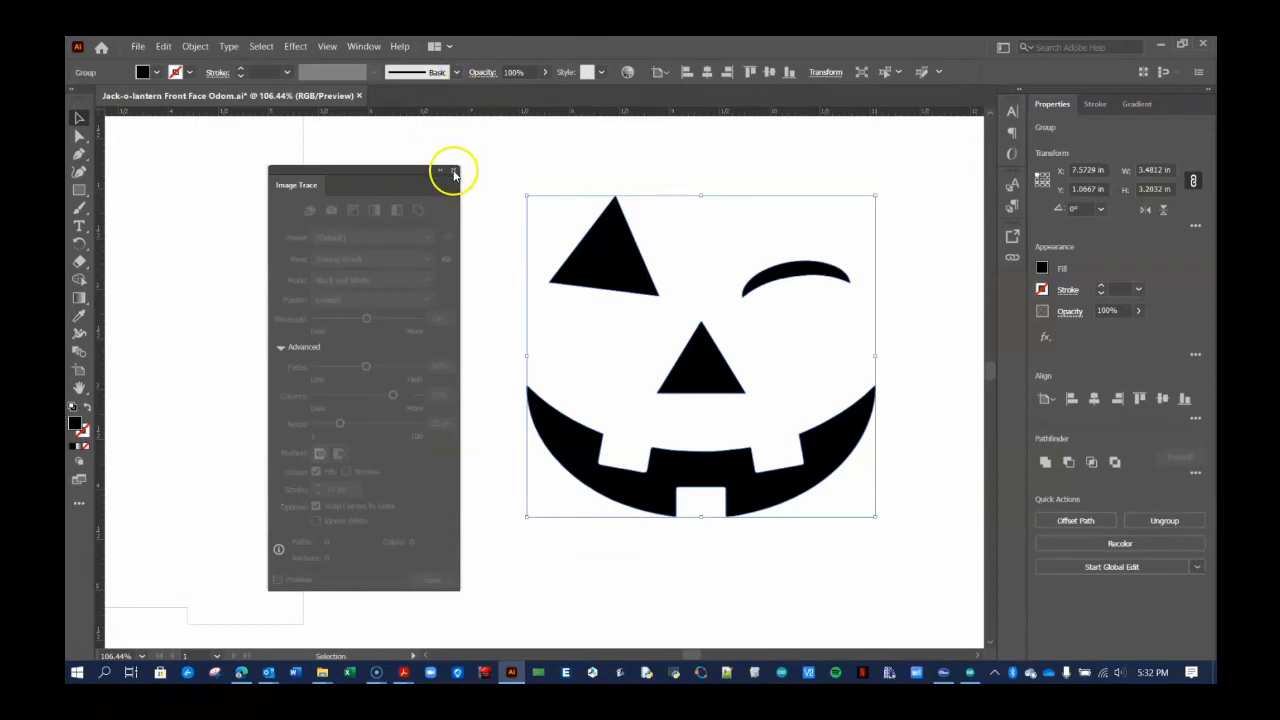
click(452, 170)
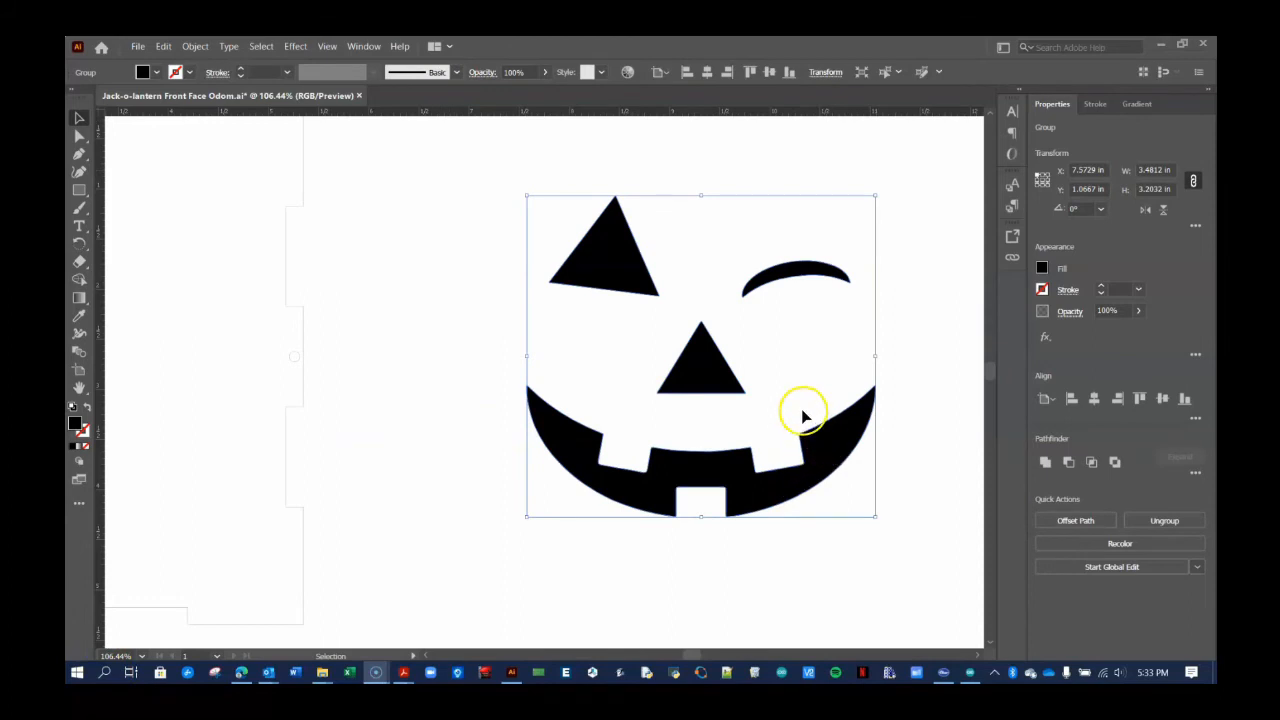
mouse_move(800, 352)
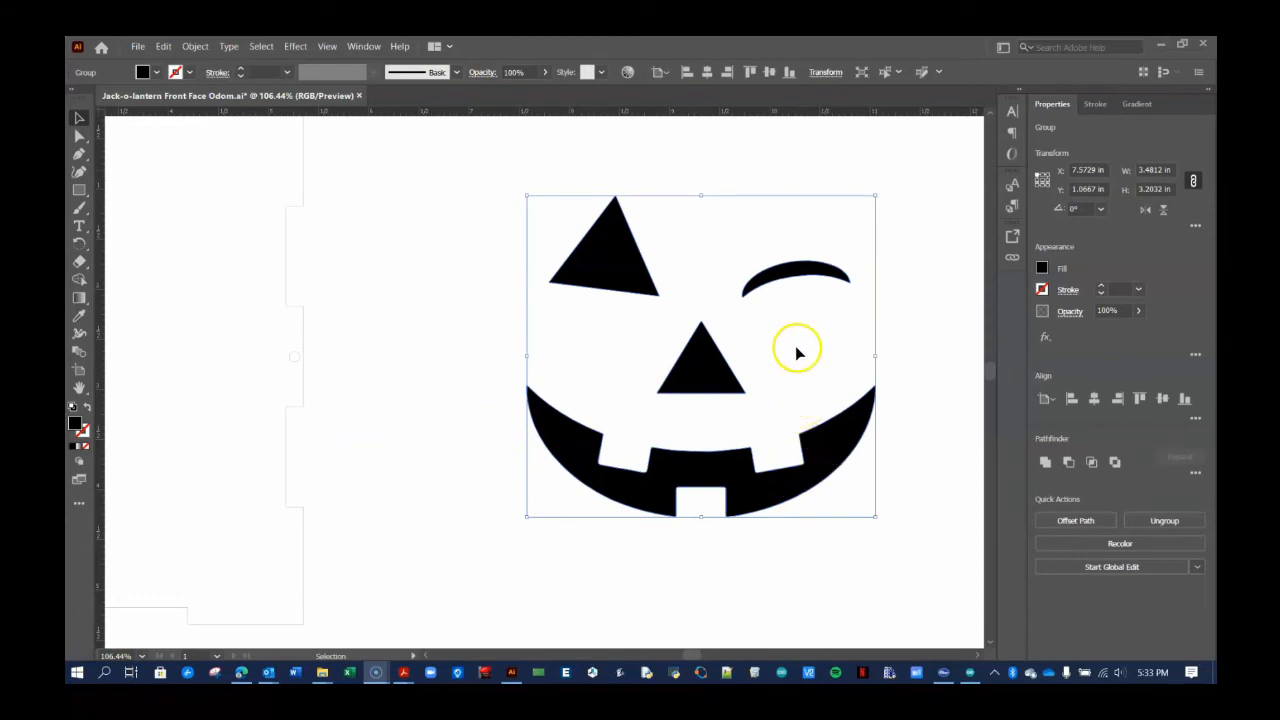
mouse_move(560, 236)
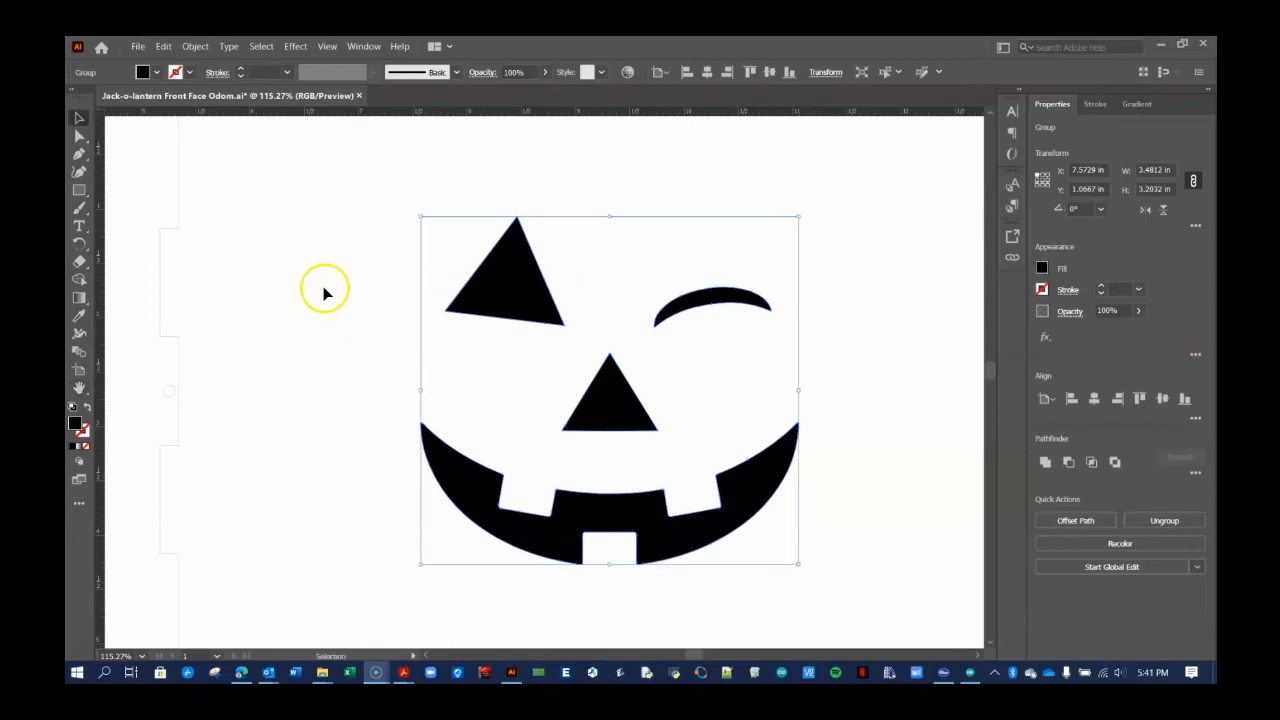
mouse_move(280, 236)
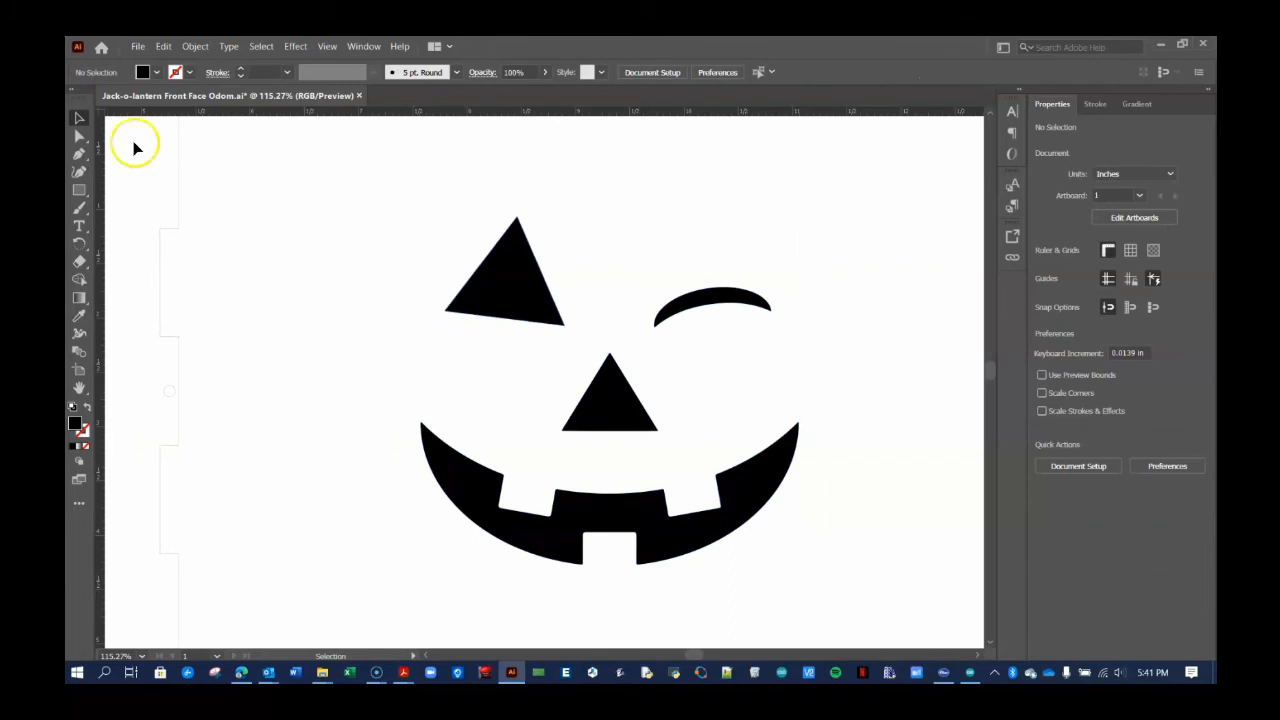
mouse_move(384, 260)
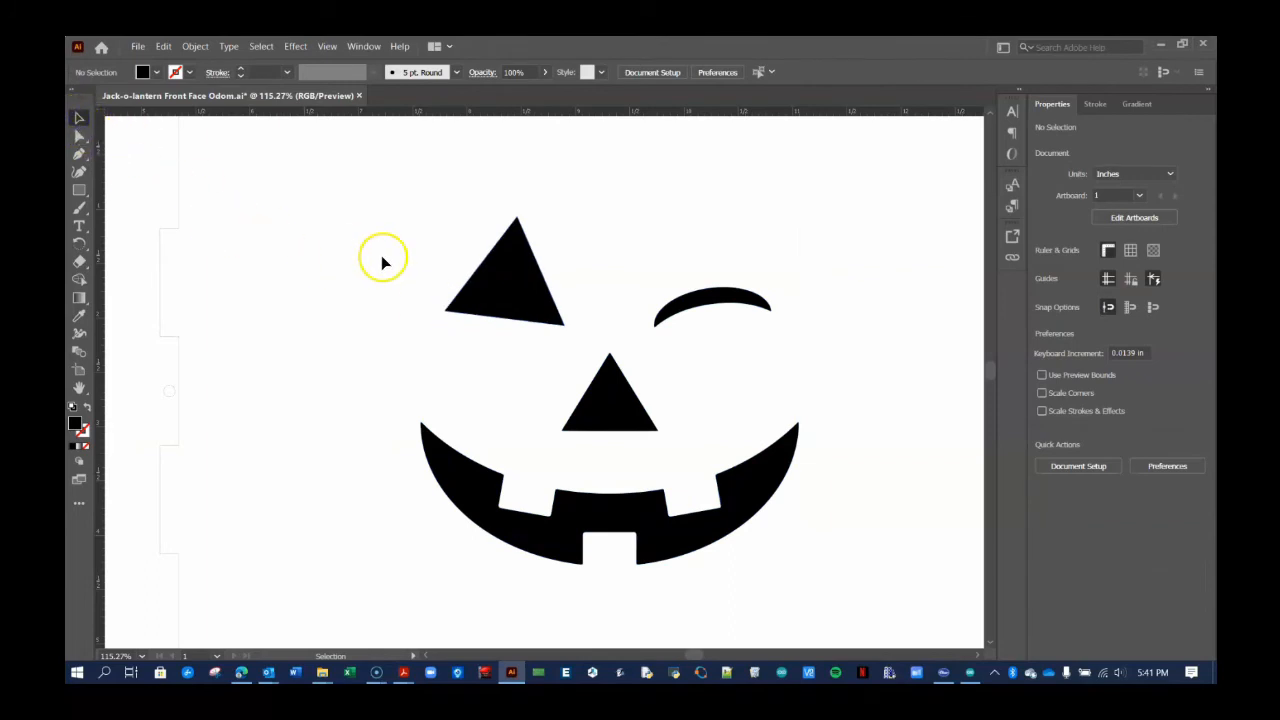
- Set the face group's fill to None after briefly trying yellow
click(456, 304)
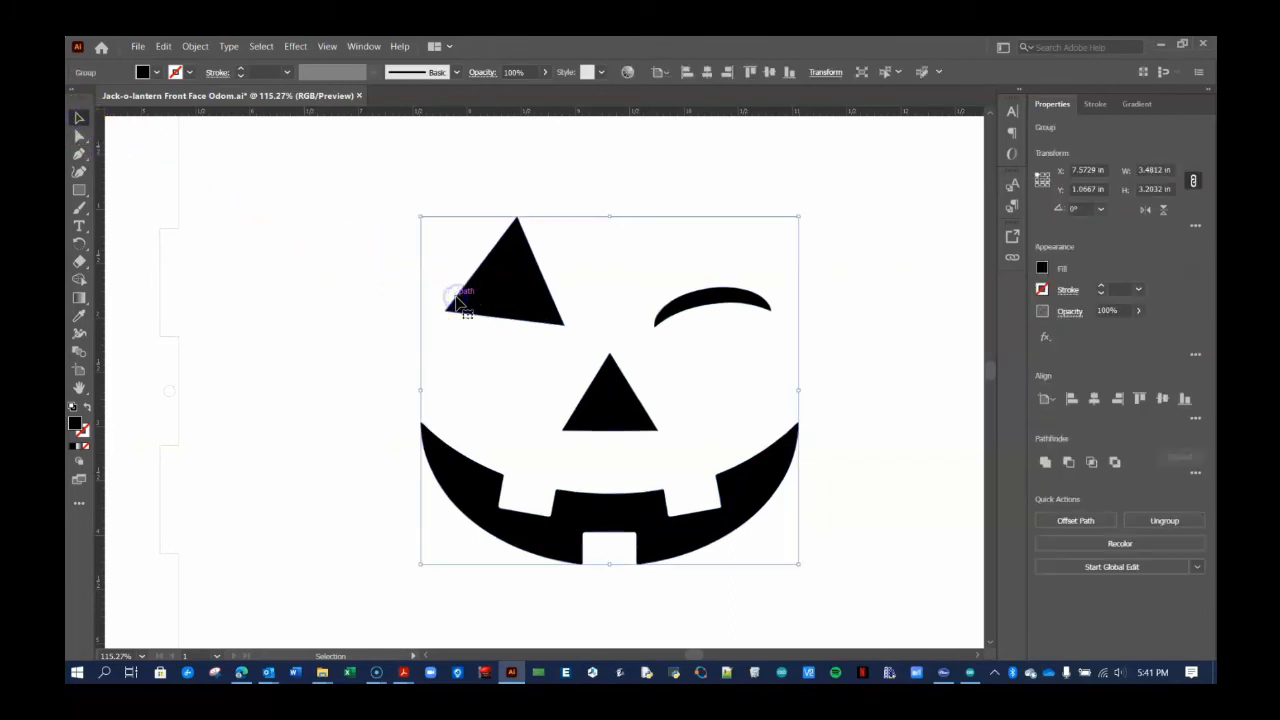
click(1042, 268)
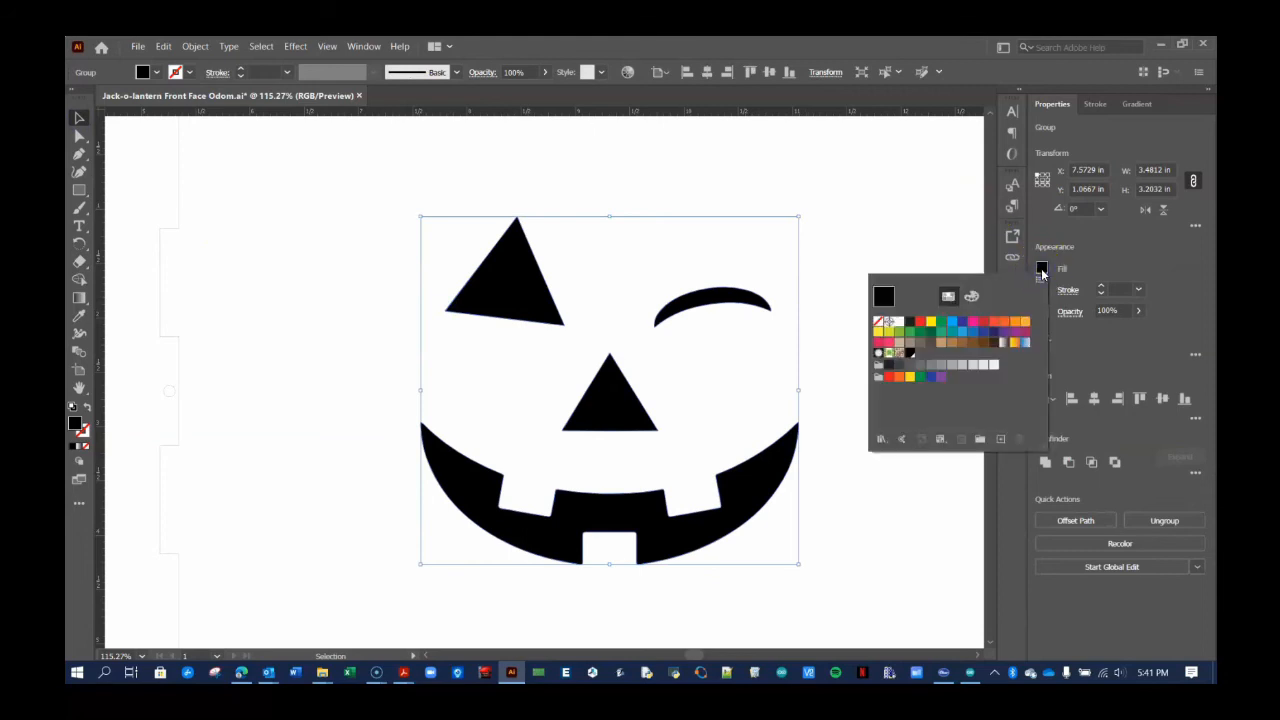
click(930, 320)
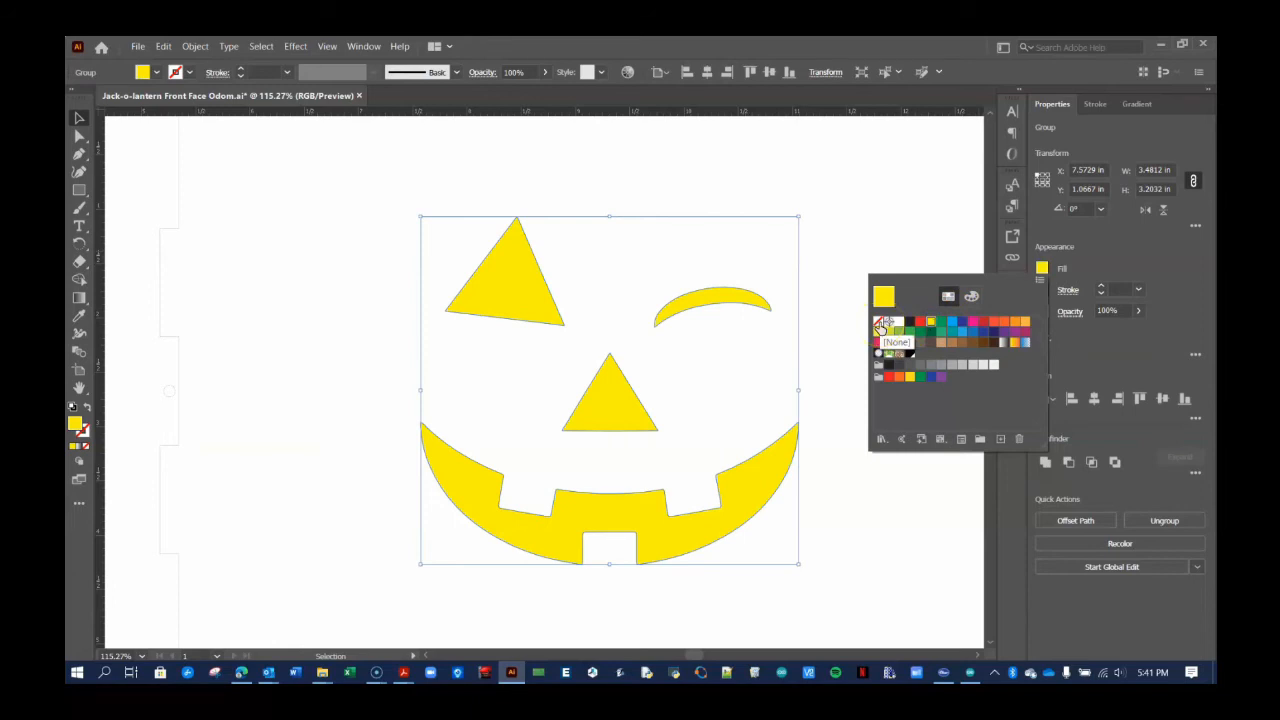
click(880, 324)
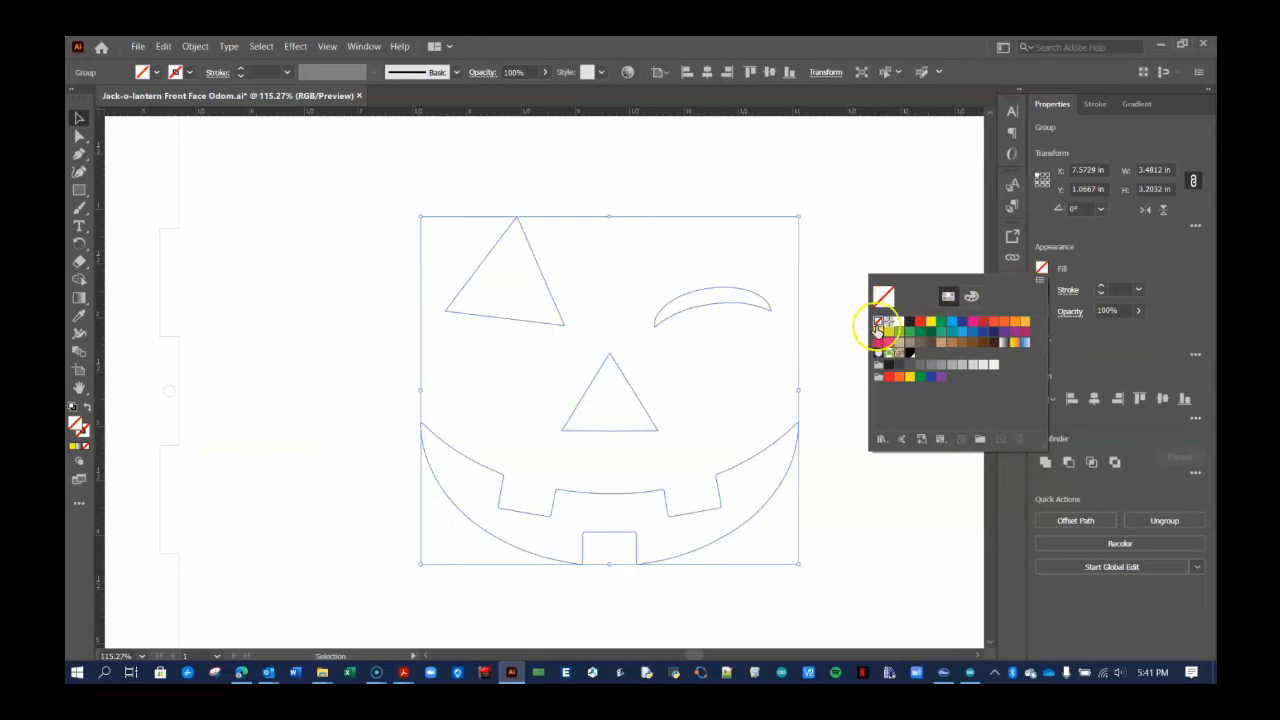
click(884, 322)
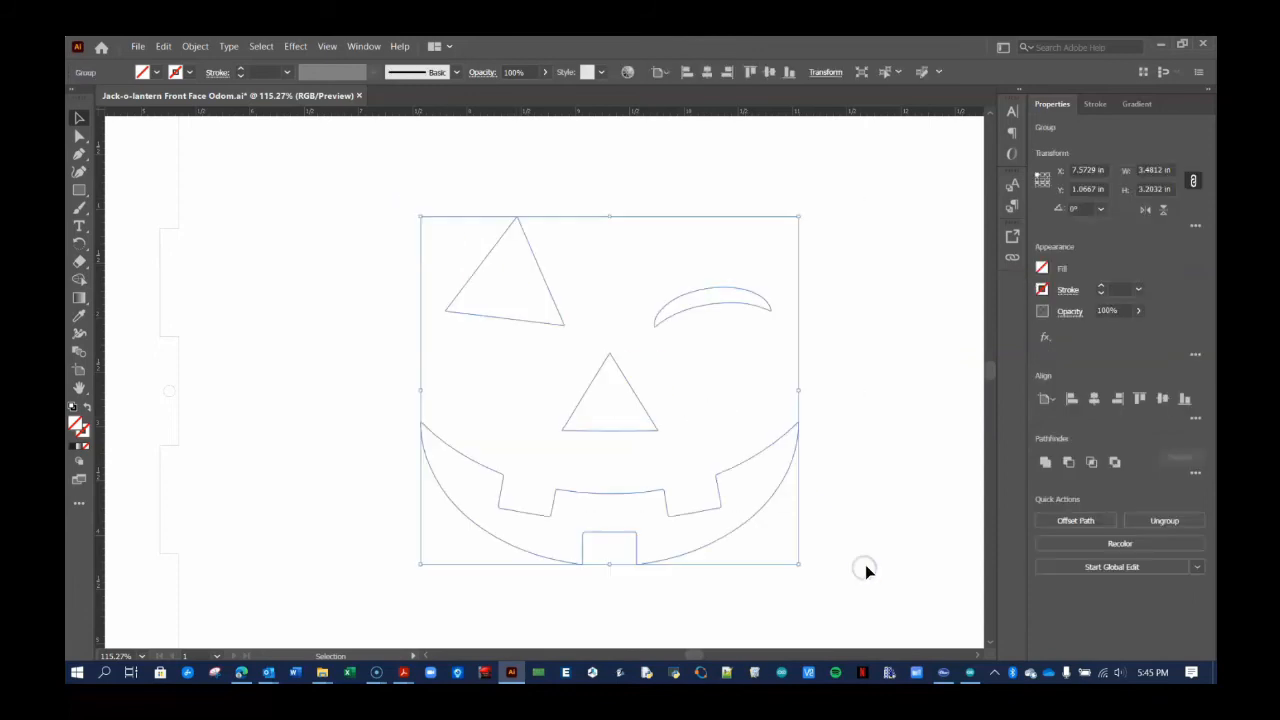
- Set the face outlines' stroke weight to 0.001 in
click(1042, 290)
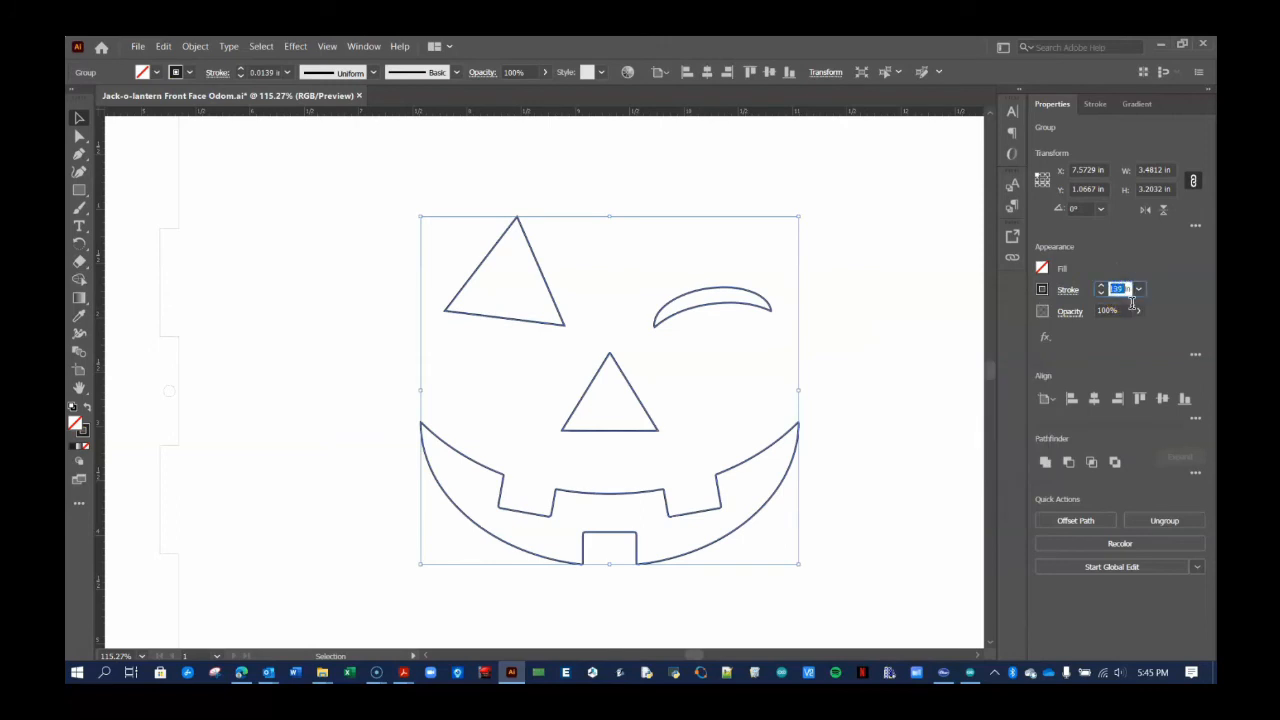
text(0.001)
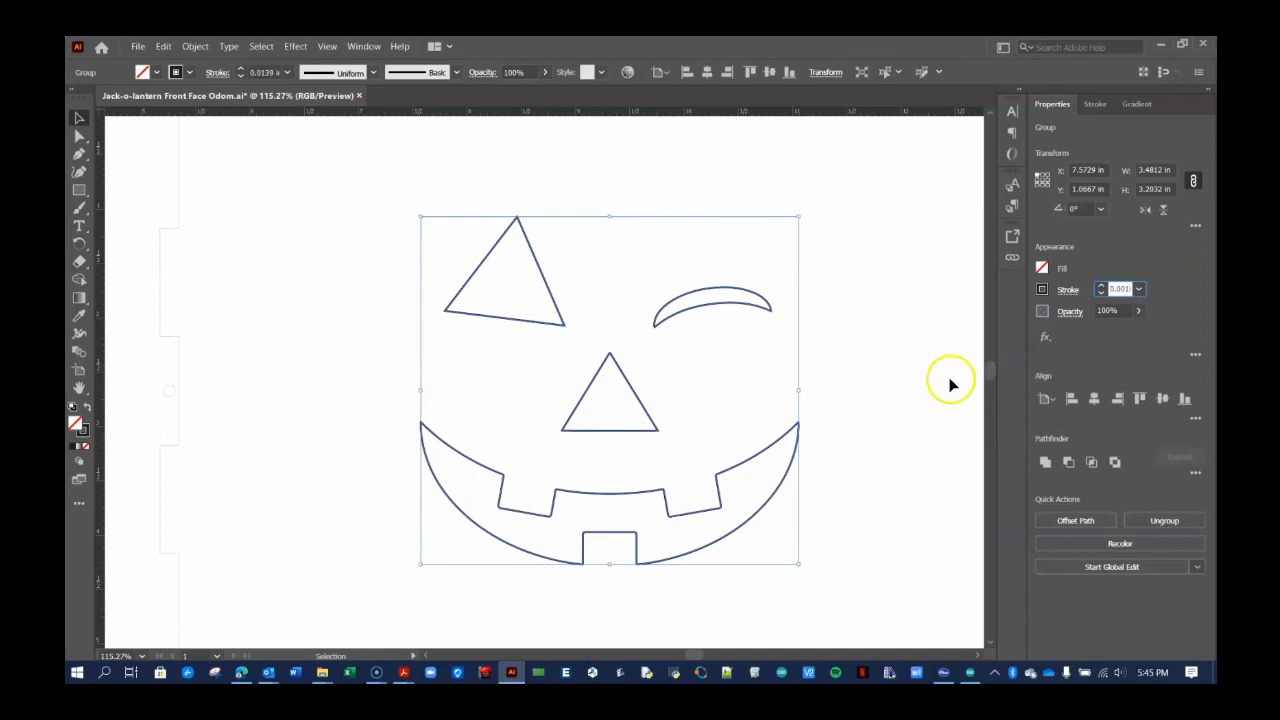
click(940, 388)
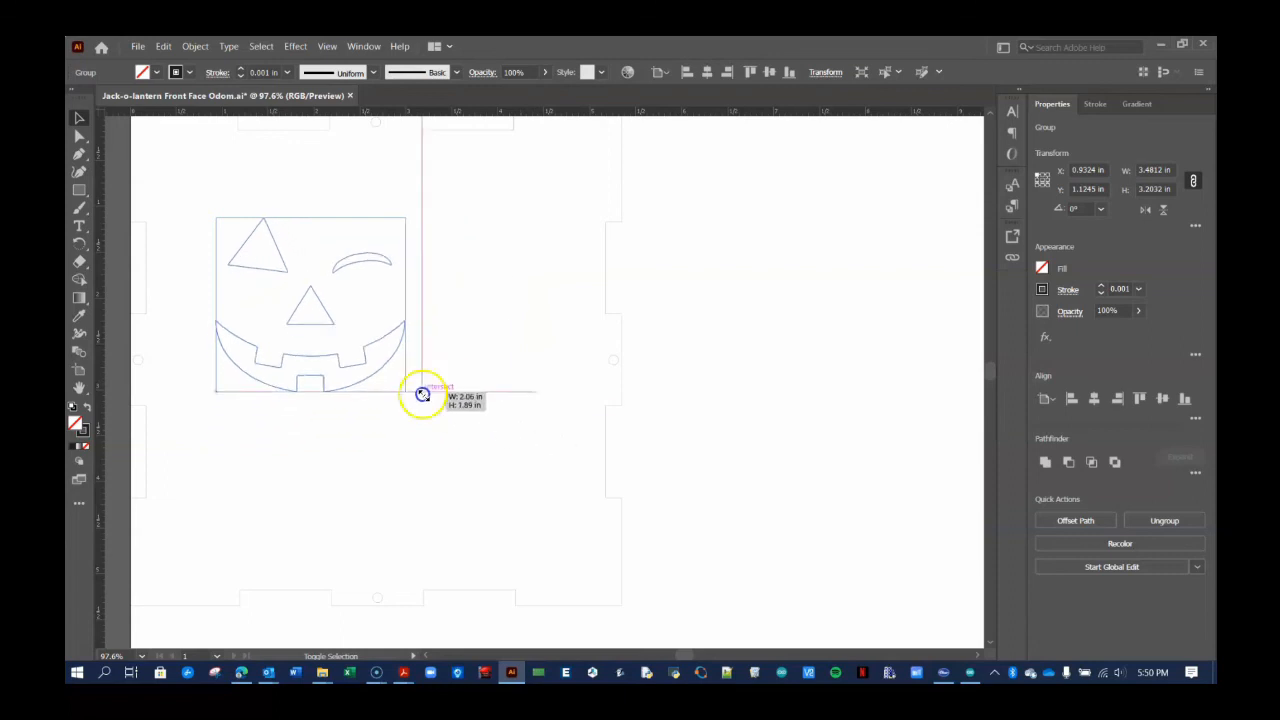
- Enlarge the face group by its corner handles and position it within the front panel
drag(424, 392, 552, 580)
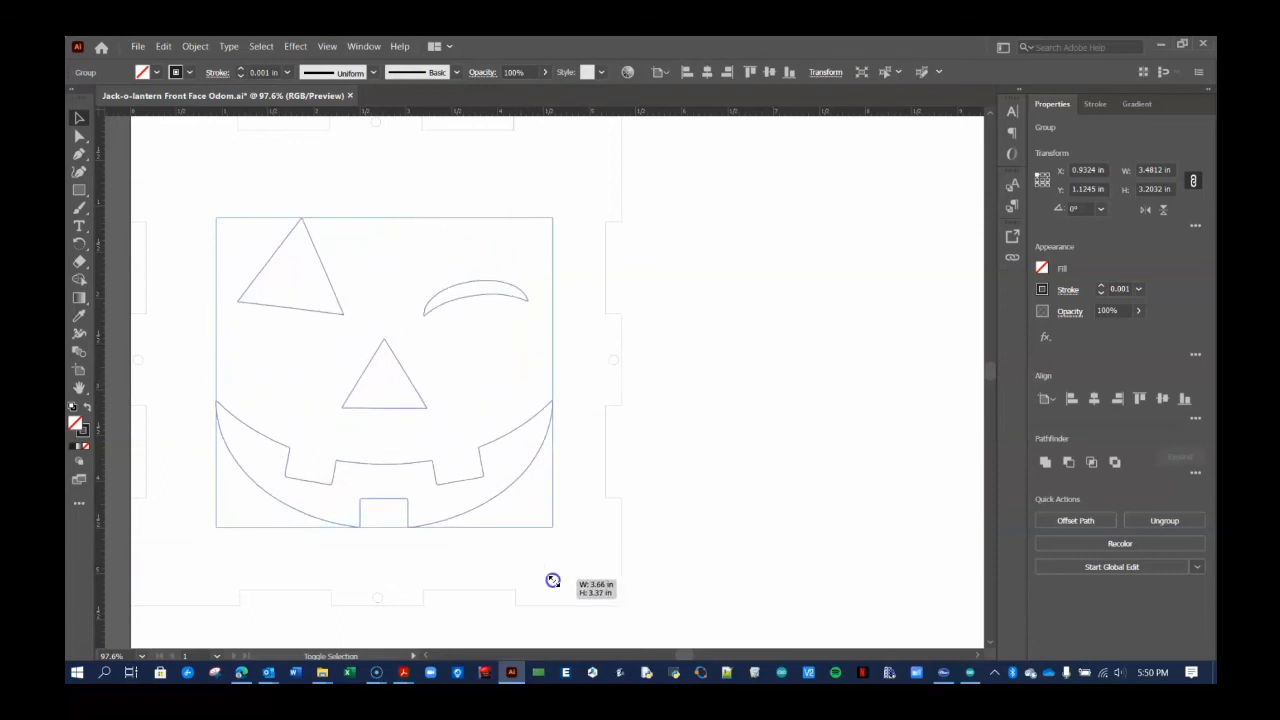
drag(552, 580, 572, 590)
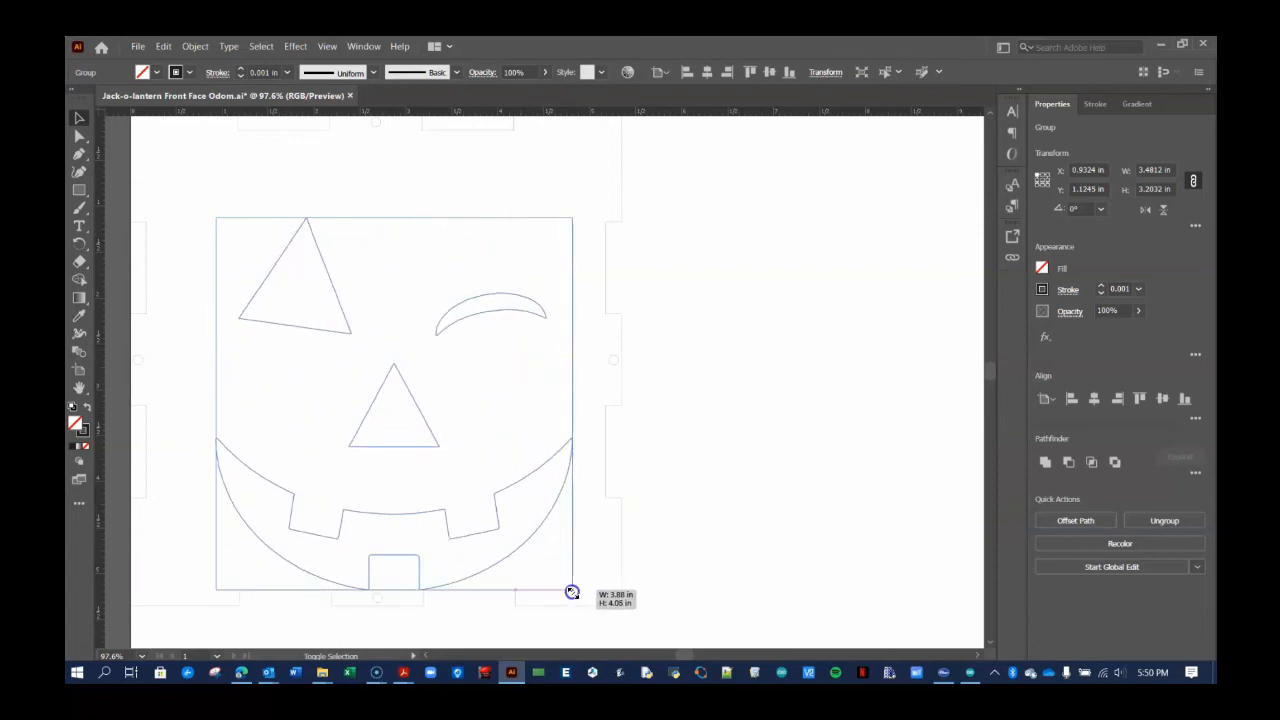
drag(572, 590, 538, 496)
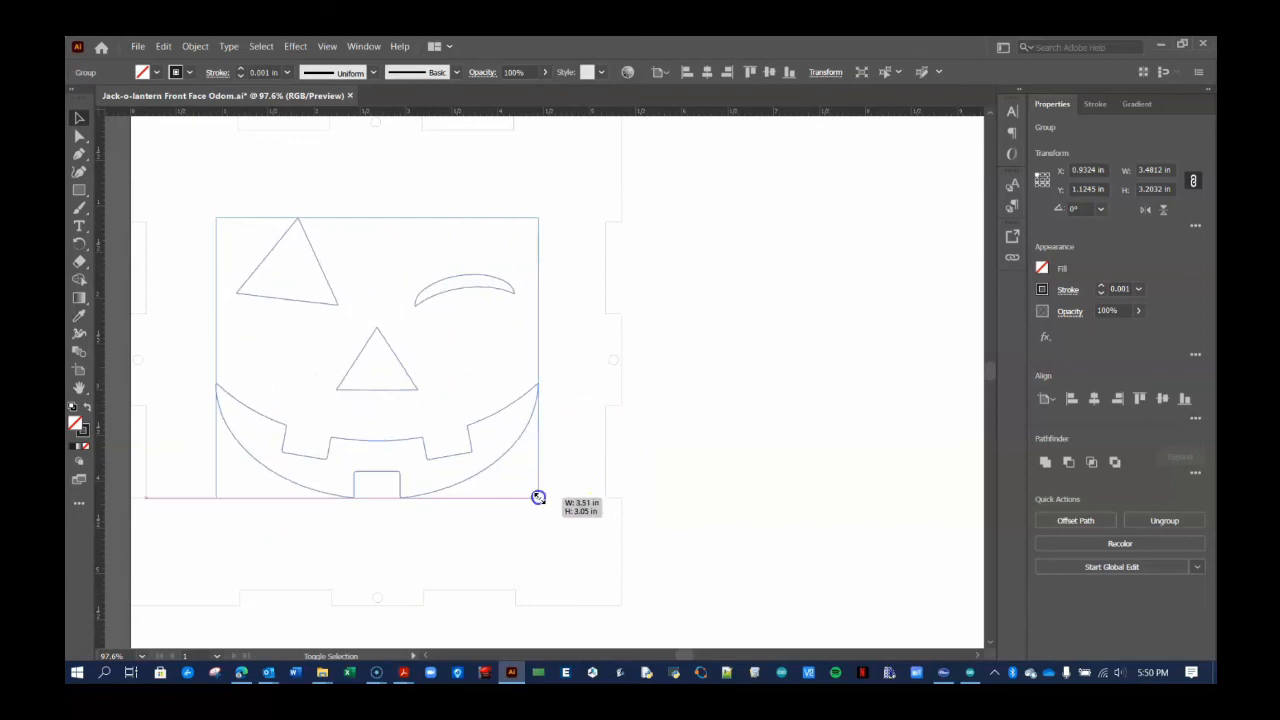
drag(538, 496, 578, 580)
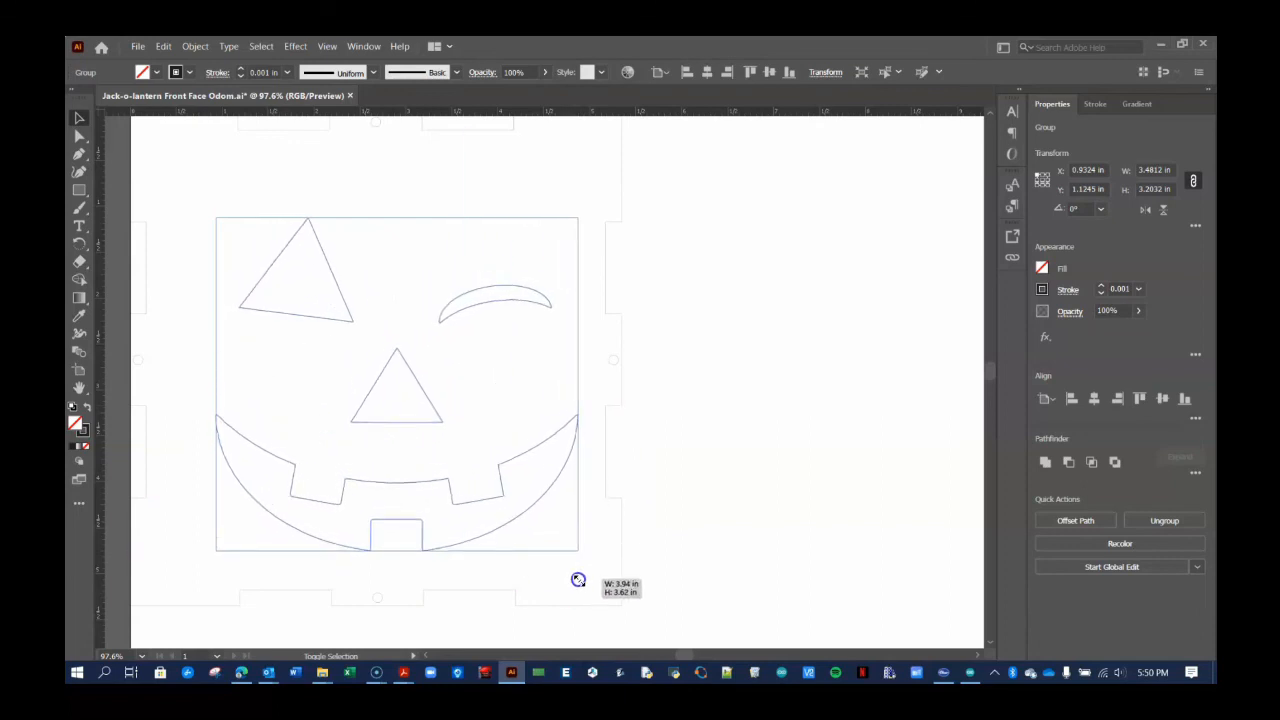
drag(578, 580, 592, 596)
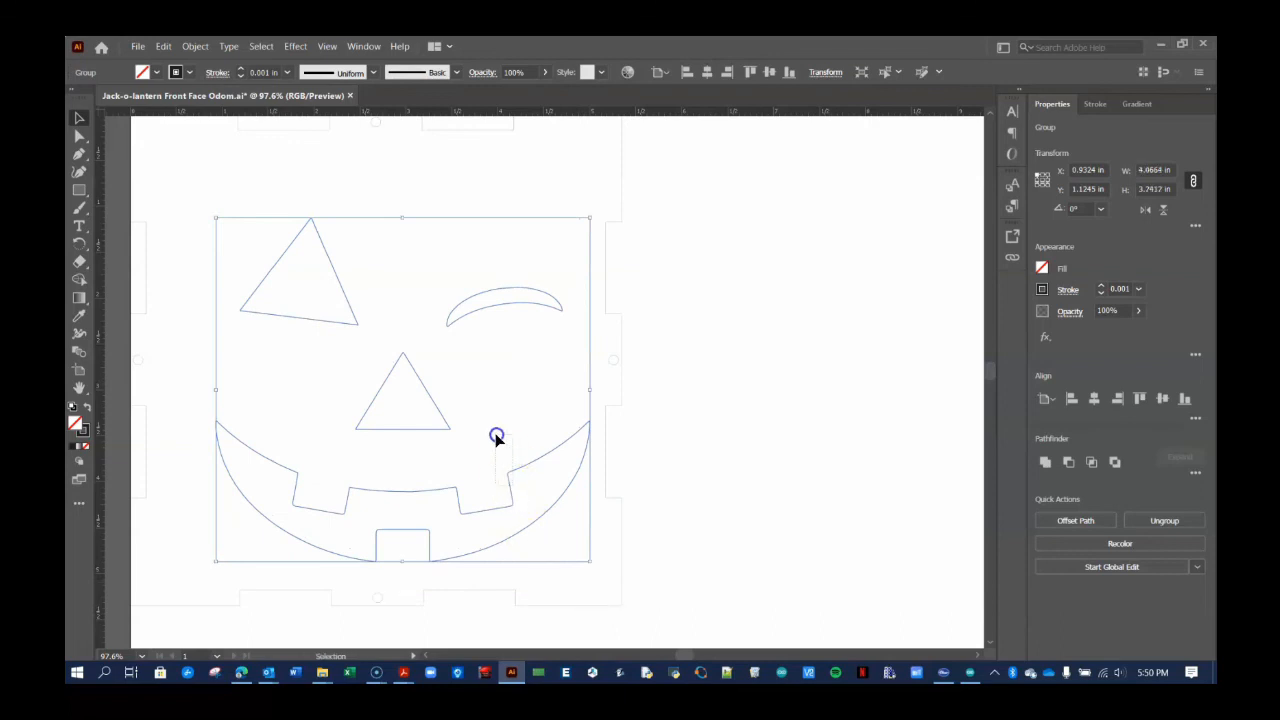
drag(496, 436, 404, 378)
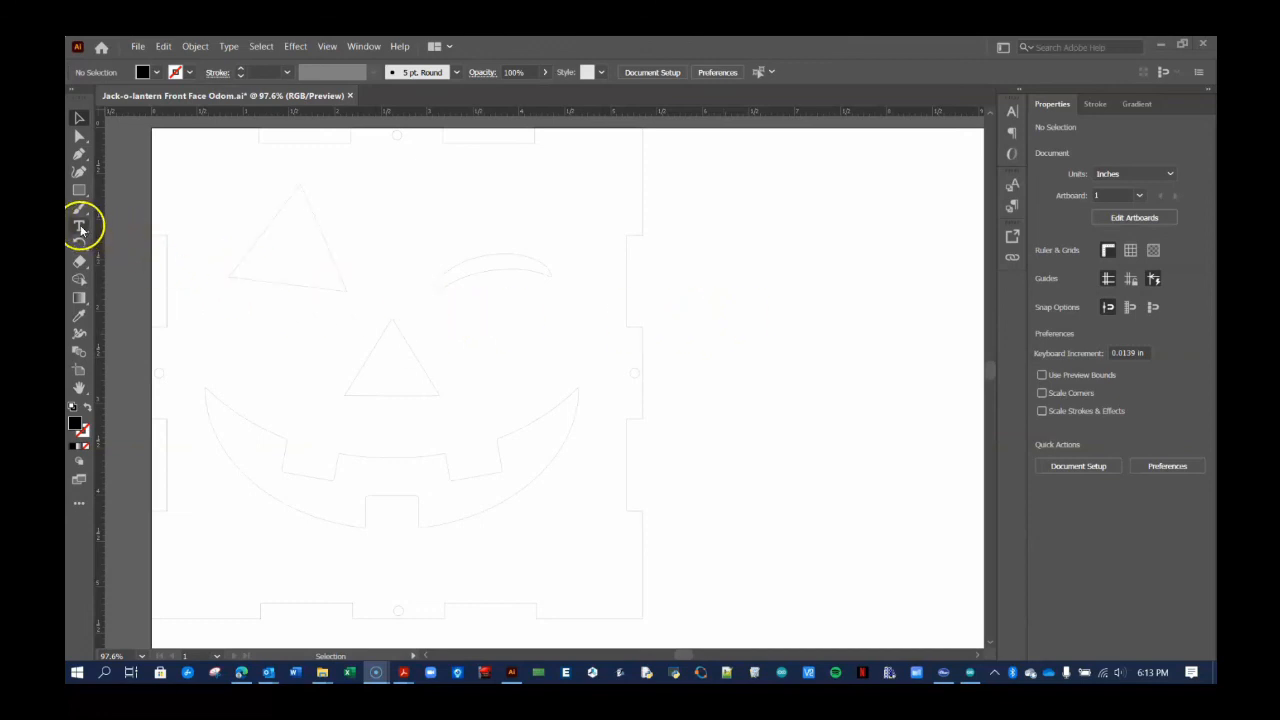
- Draw a text area beside the face and enter 'Mr. Odom'
drag(720, 284, 820, 332)
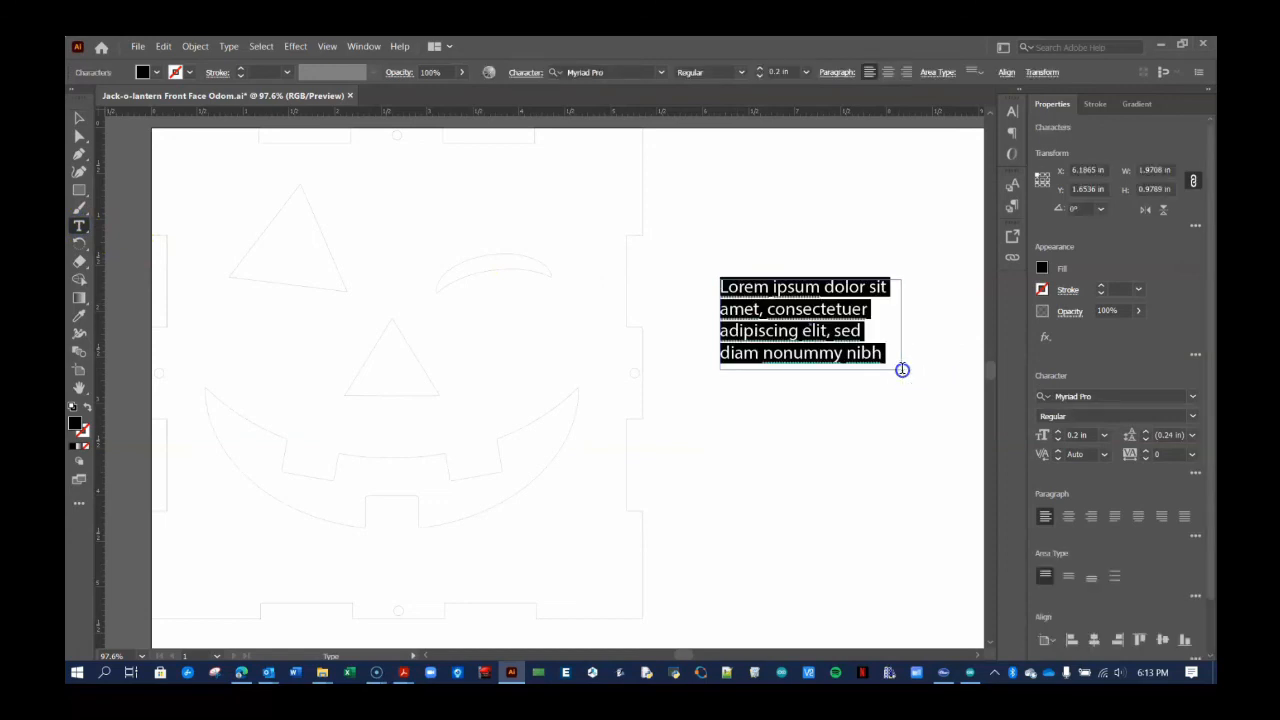
text(Mr. Odom)
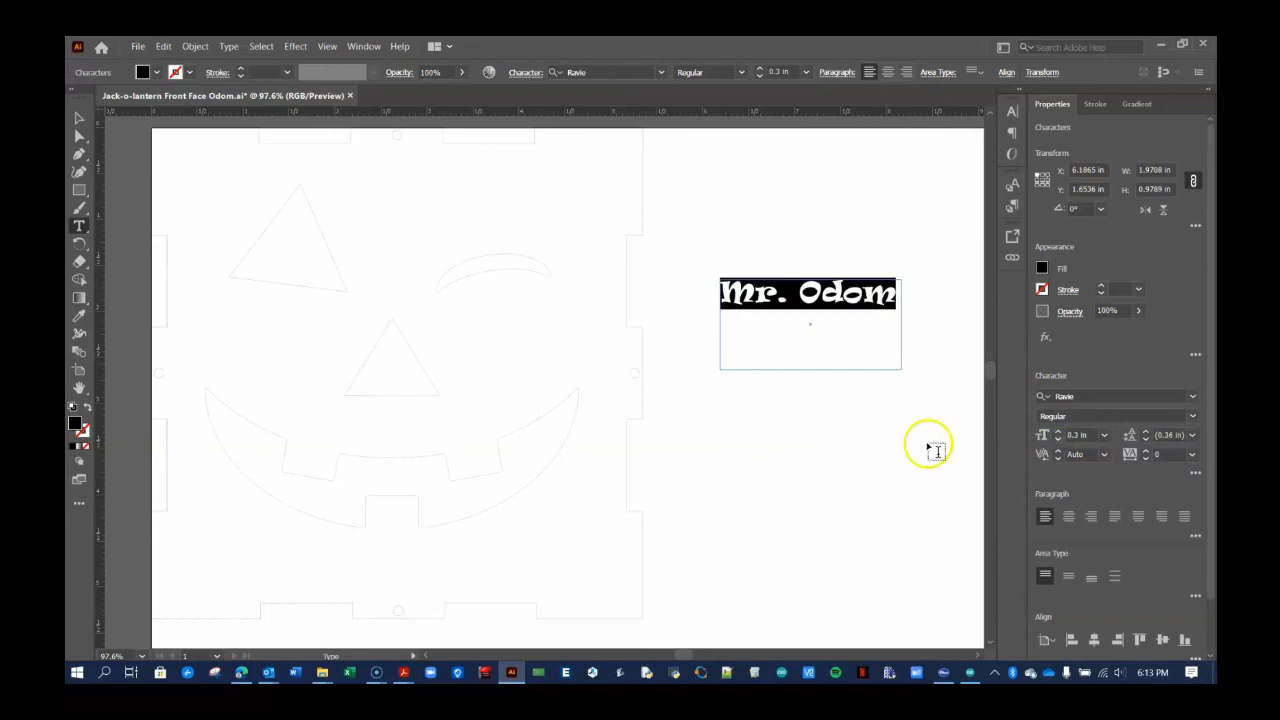
mouse_move(922, 450)
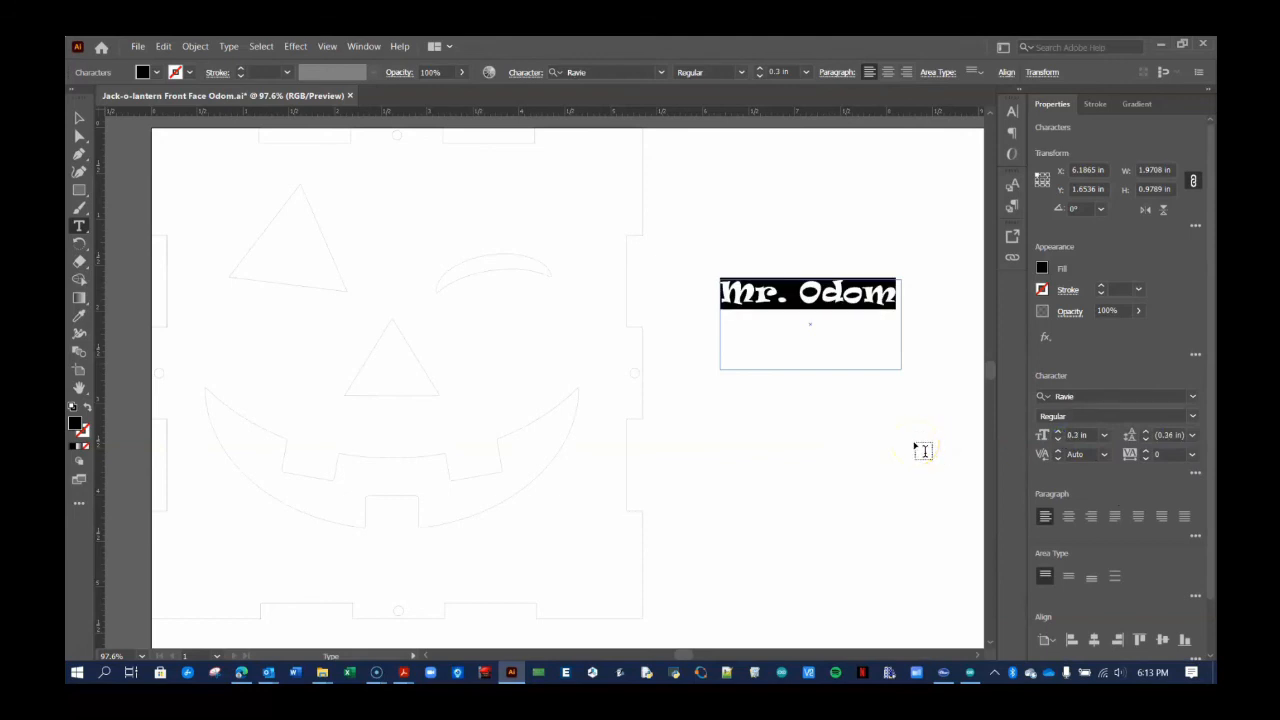
- Drag the 'Mr. Odom' text above the jack-o-lantern on the front face and deselect
click(80, 120)
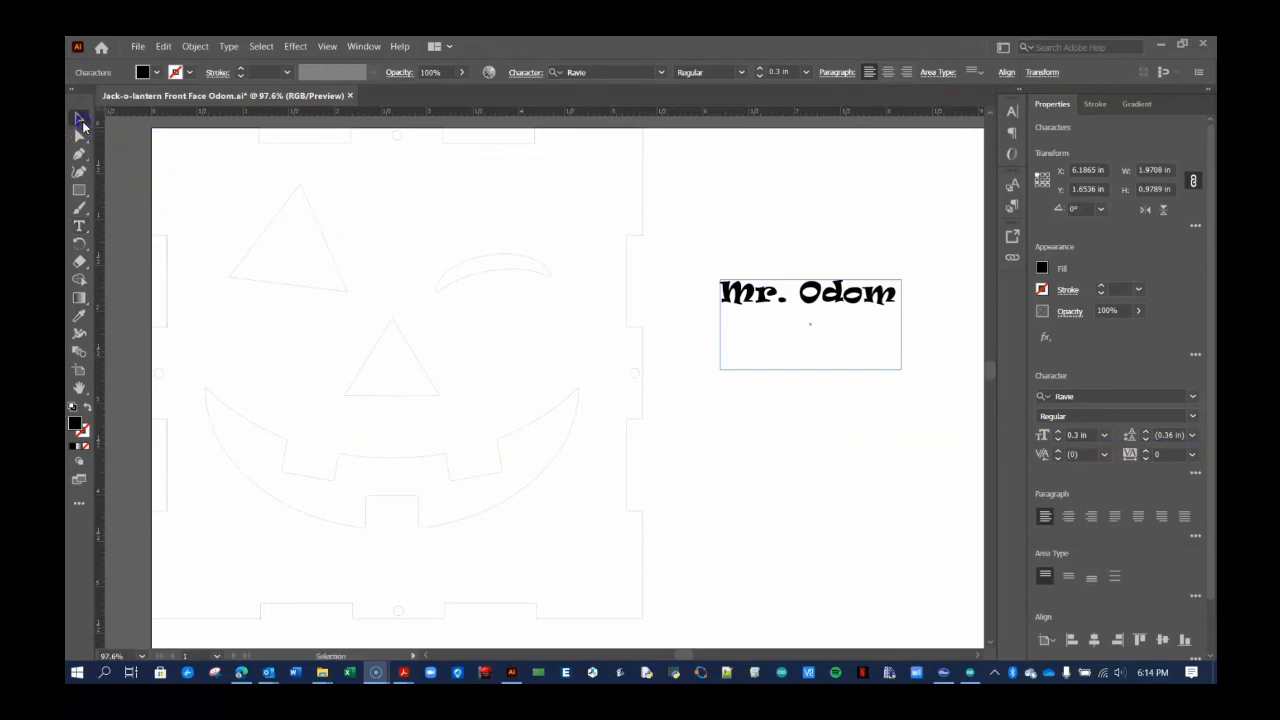
drag(810, 292, 640, 276)
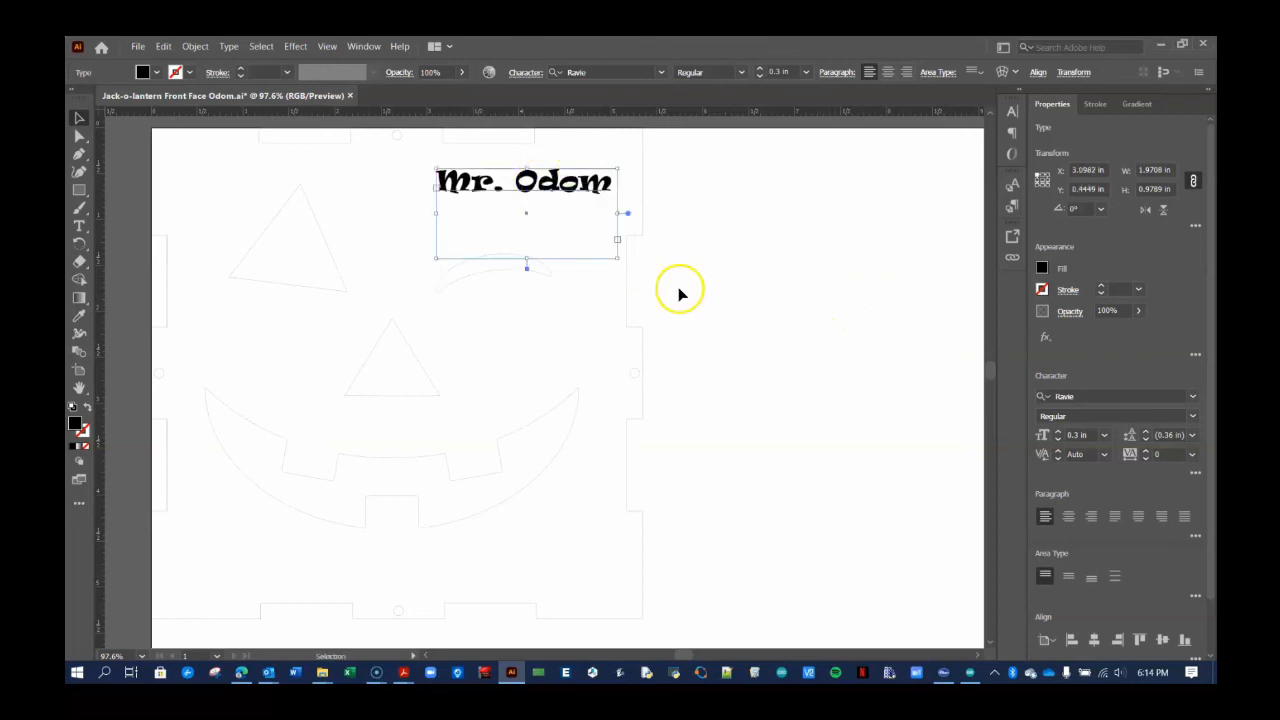
click(680, 424)
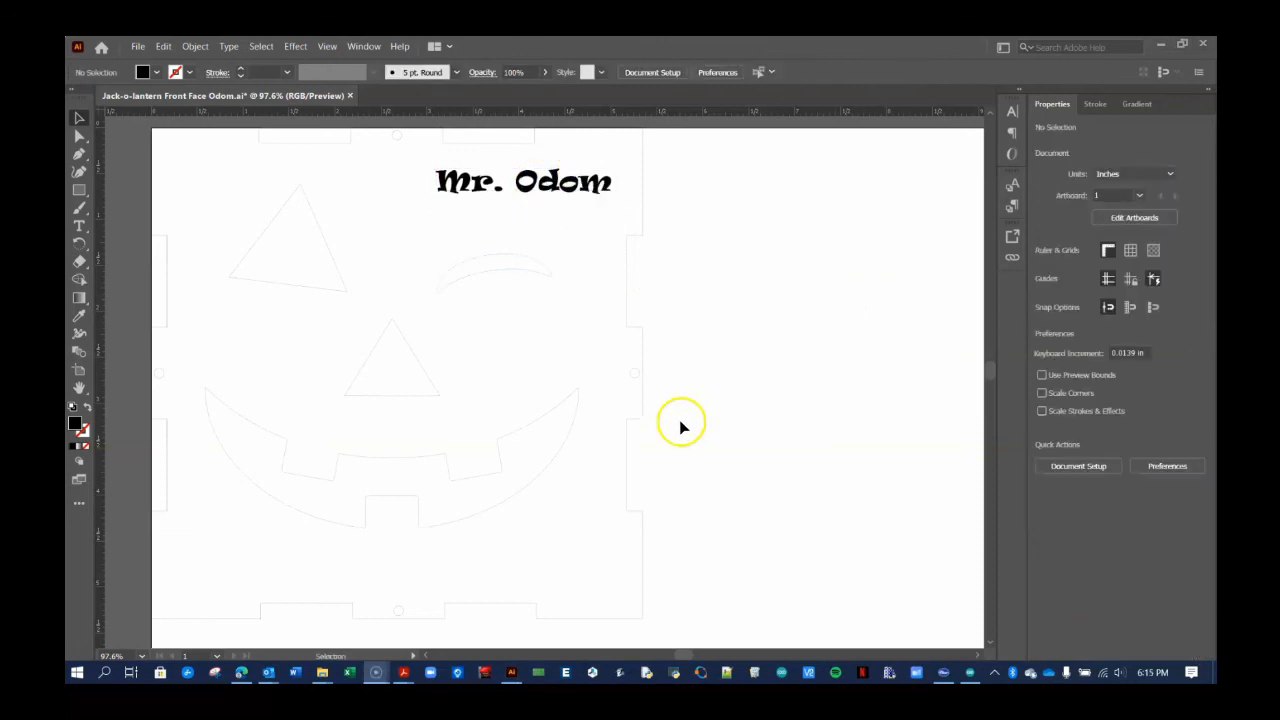
mouse_move(538, 284)
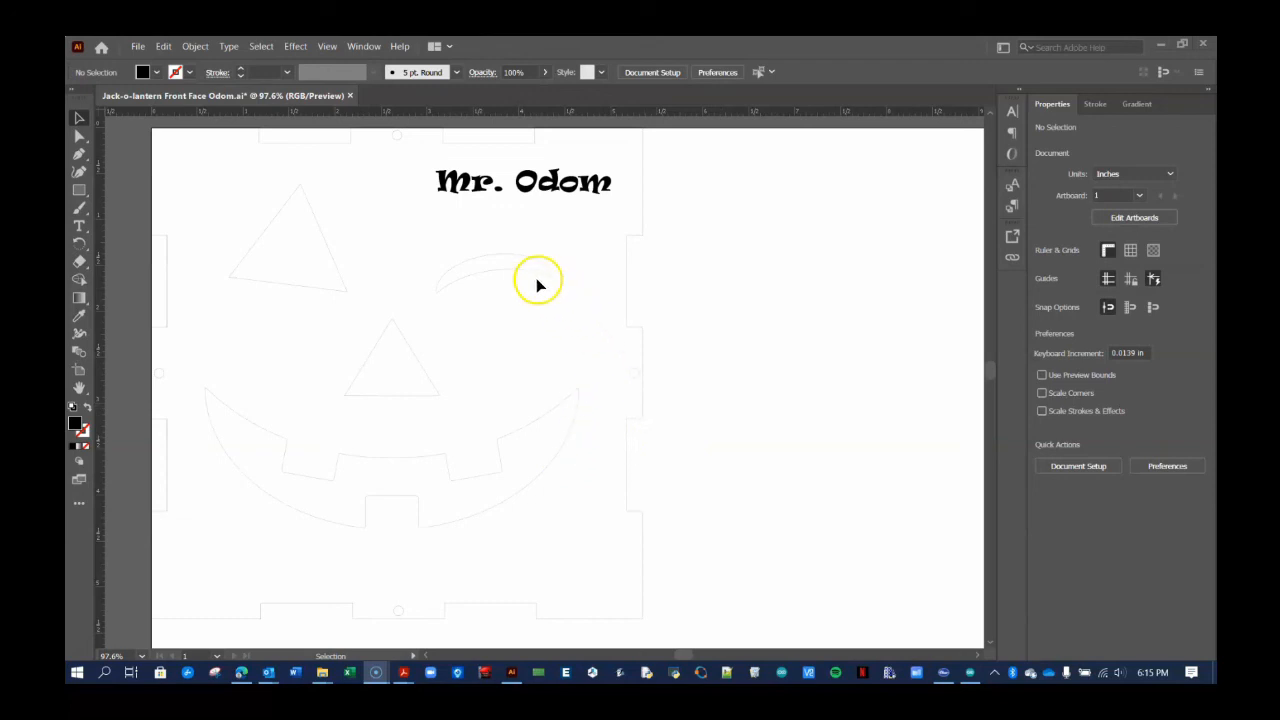